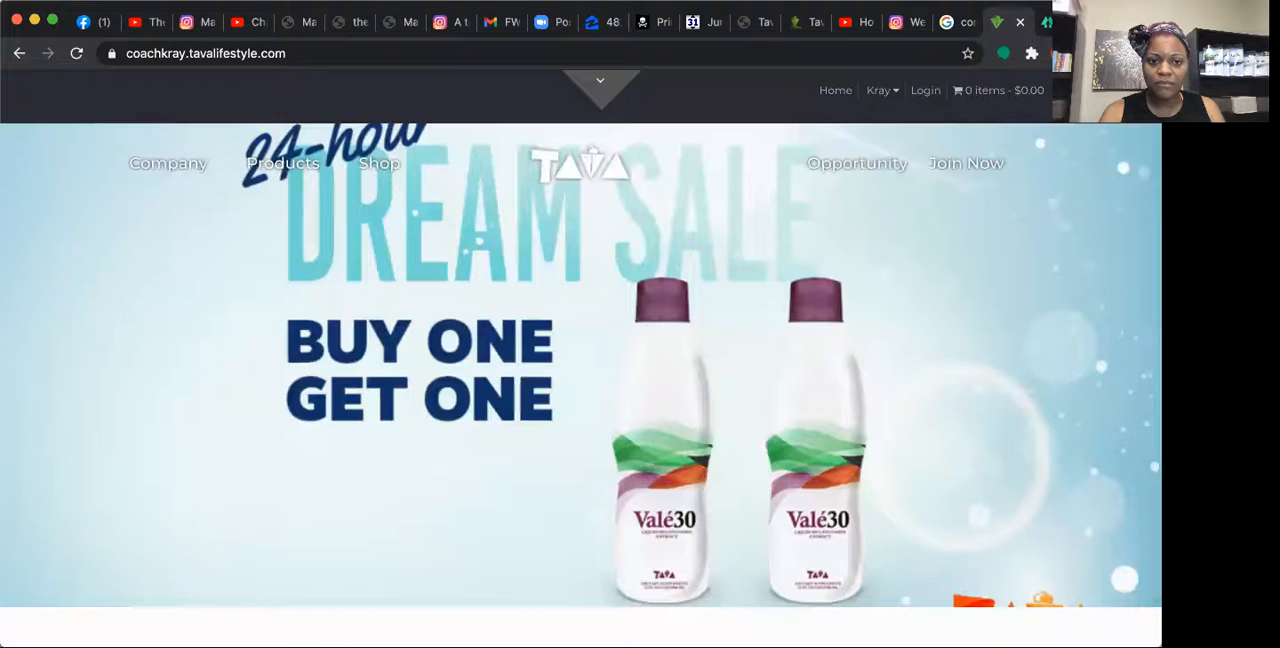
{"action": "mouse_move", "coordinate": [665, 442]}
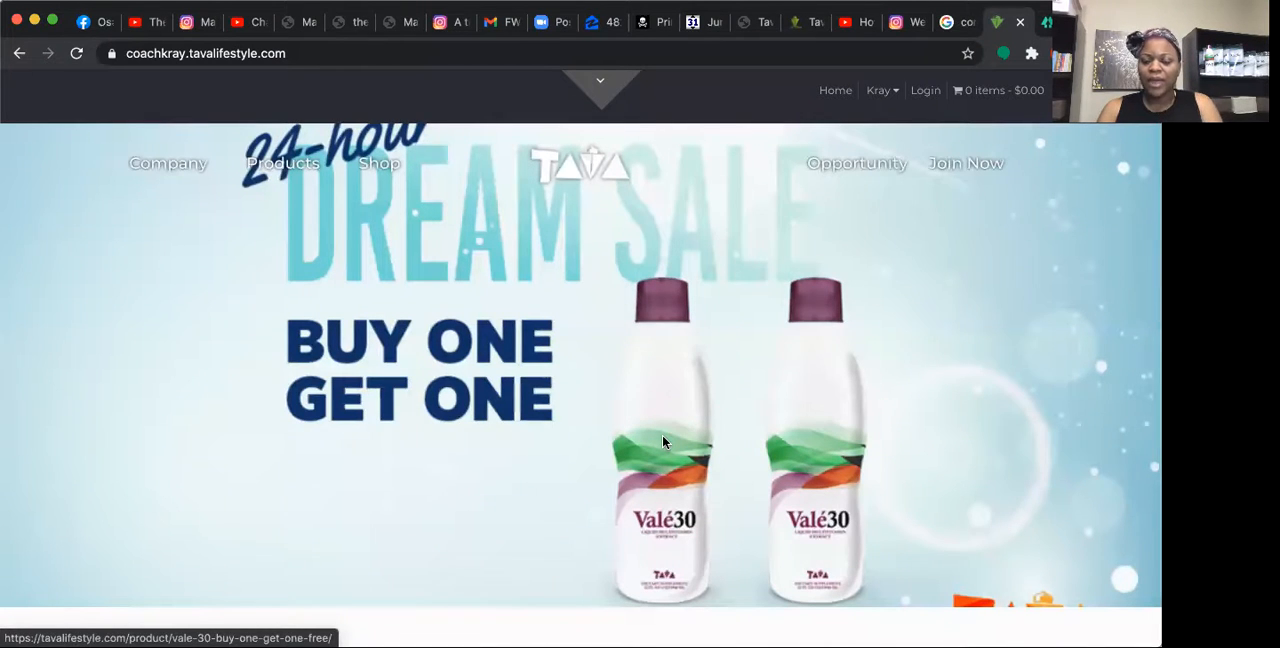
{"action": "mouse_move", "coordinate": [968, 127]}
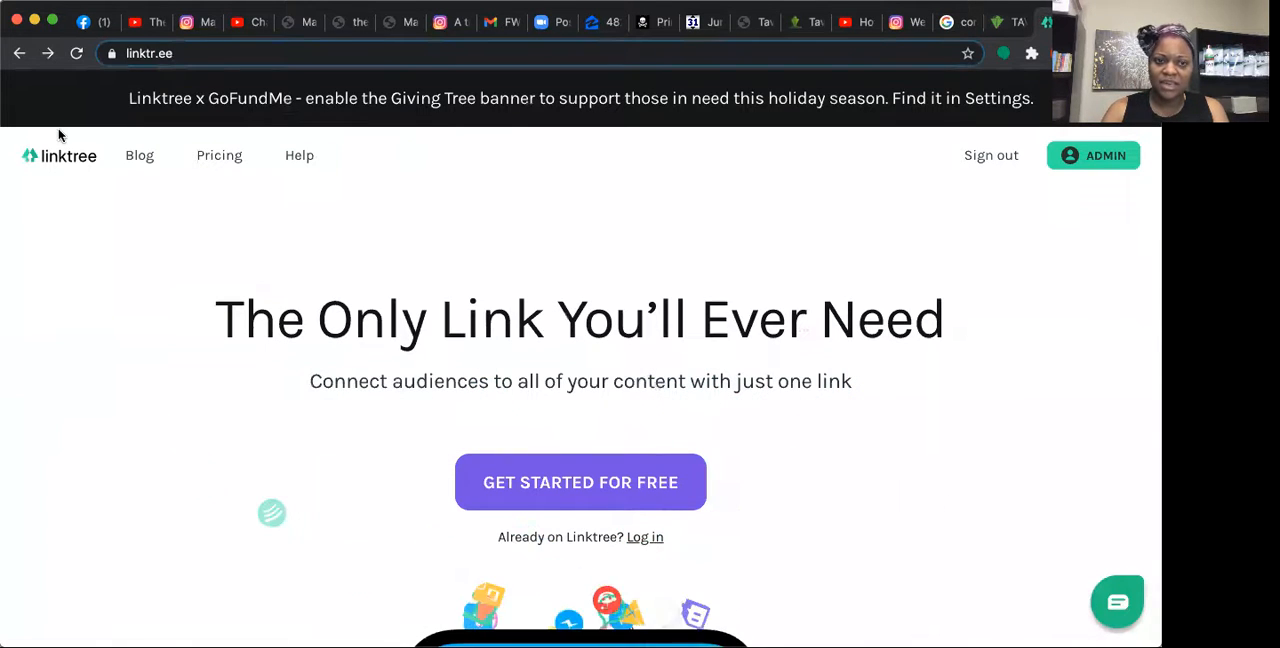
{"action": "mouse_move", "coordinate": [152, 338]}
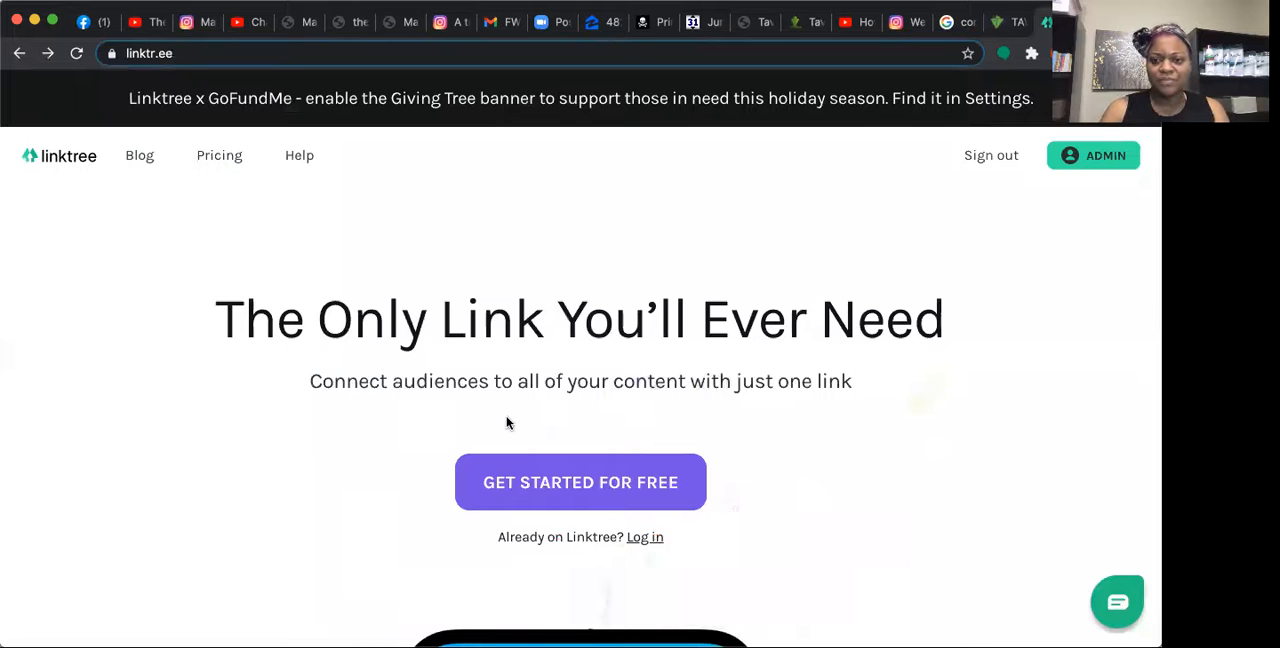
{"action": "mouse_move", "coordinate": [575, 502]}
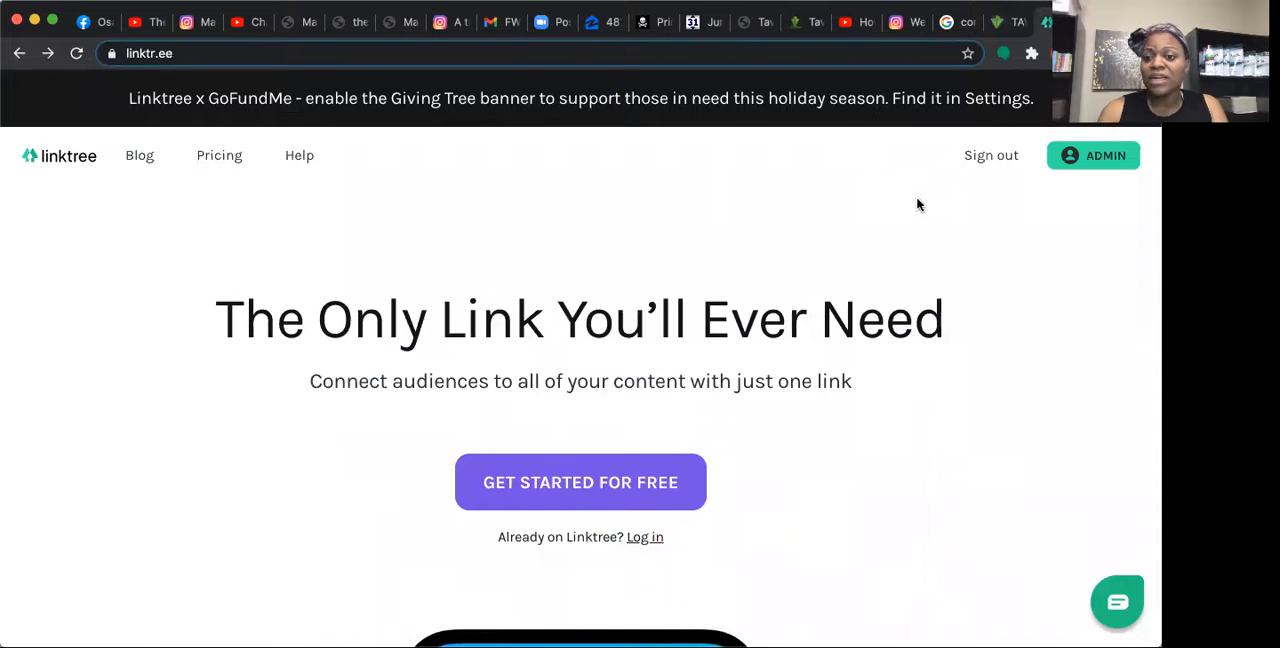
{"action": "mouse_move", "coordinate": [1093, 155]}
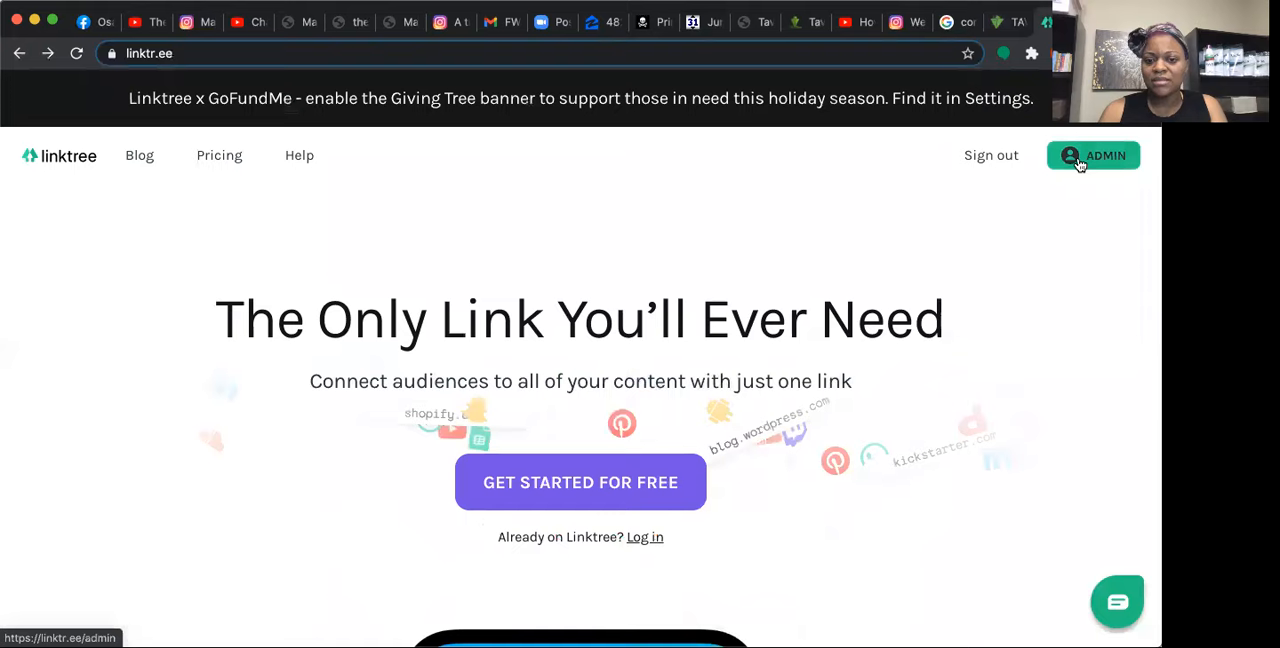
Go to the account's admin dashboard from the signed-in Linktree homepage
{"action": "left_click", "coordinate": [1093, 155]}
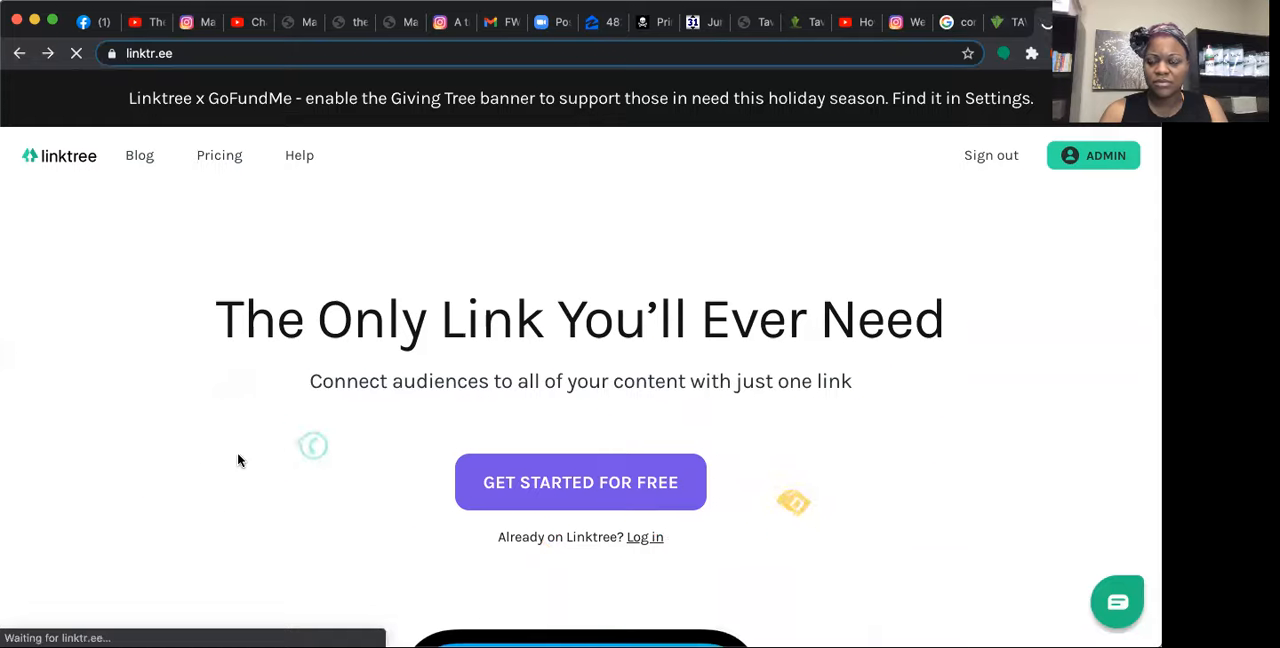
Let the admin Links tab load, then scroll through CoachKray's link list
{"action": "left_click", "coordinate": [1093, 155]}
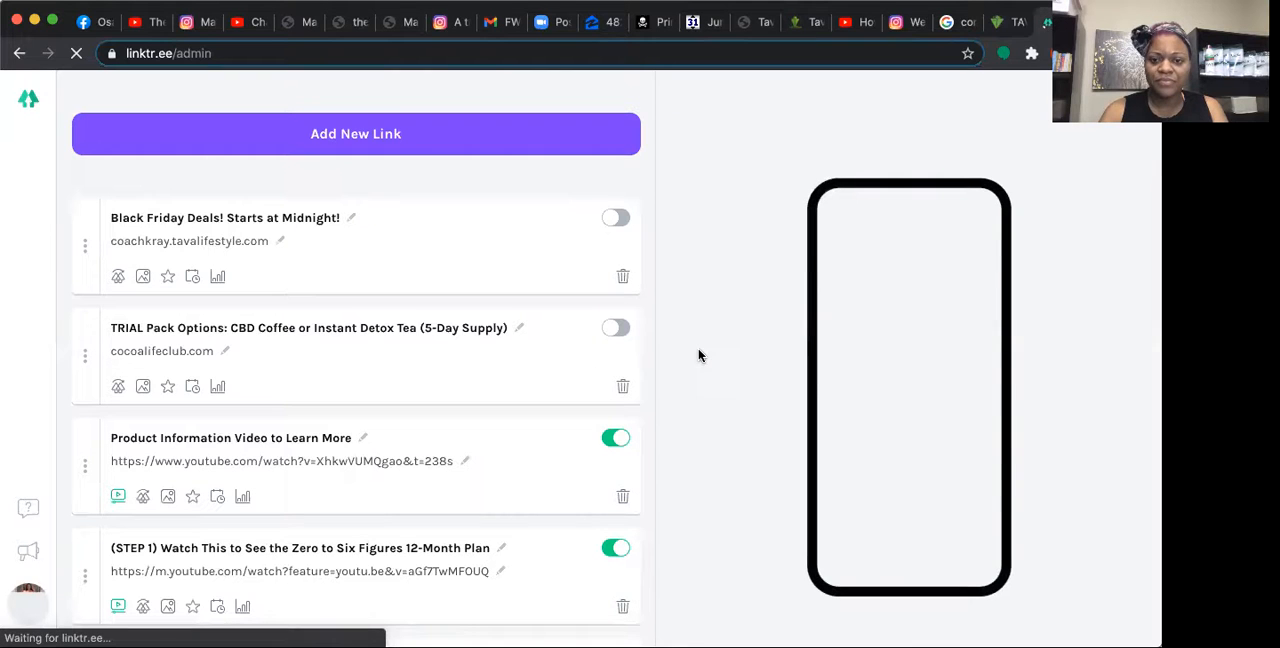
{"action": "mouse_move", "coordinate": [700, 253]}
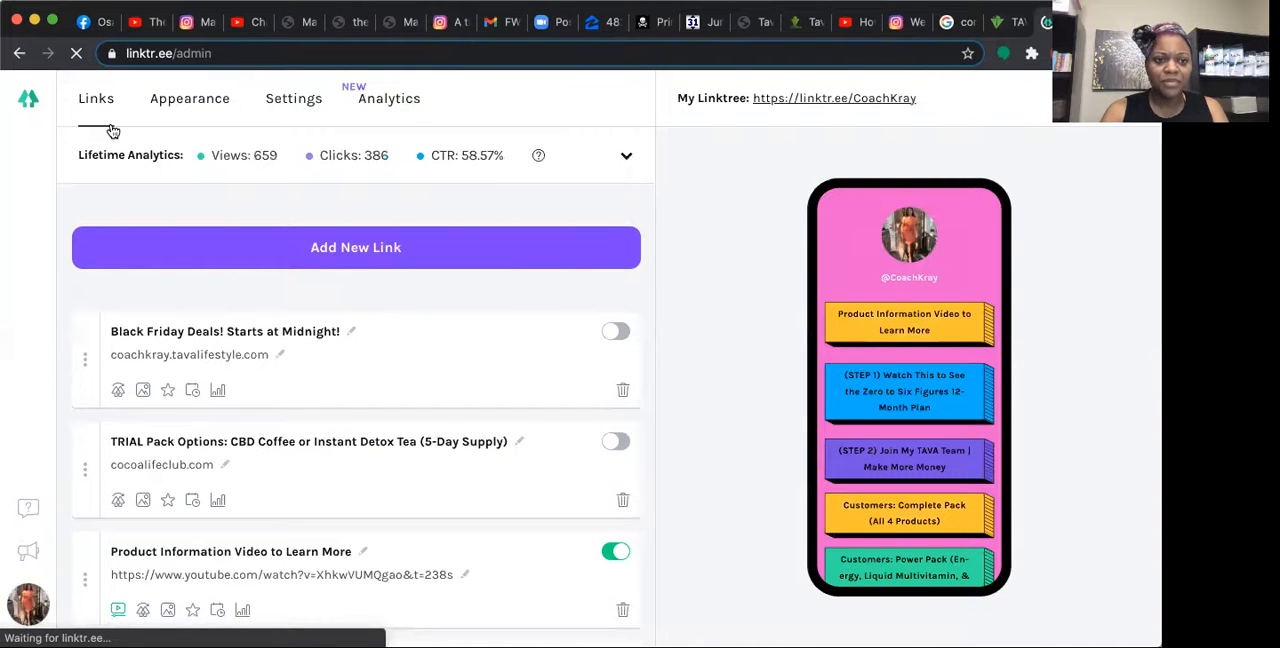
{"action": "mouse_move", "coordinate": [437, 160]}
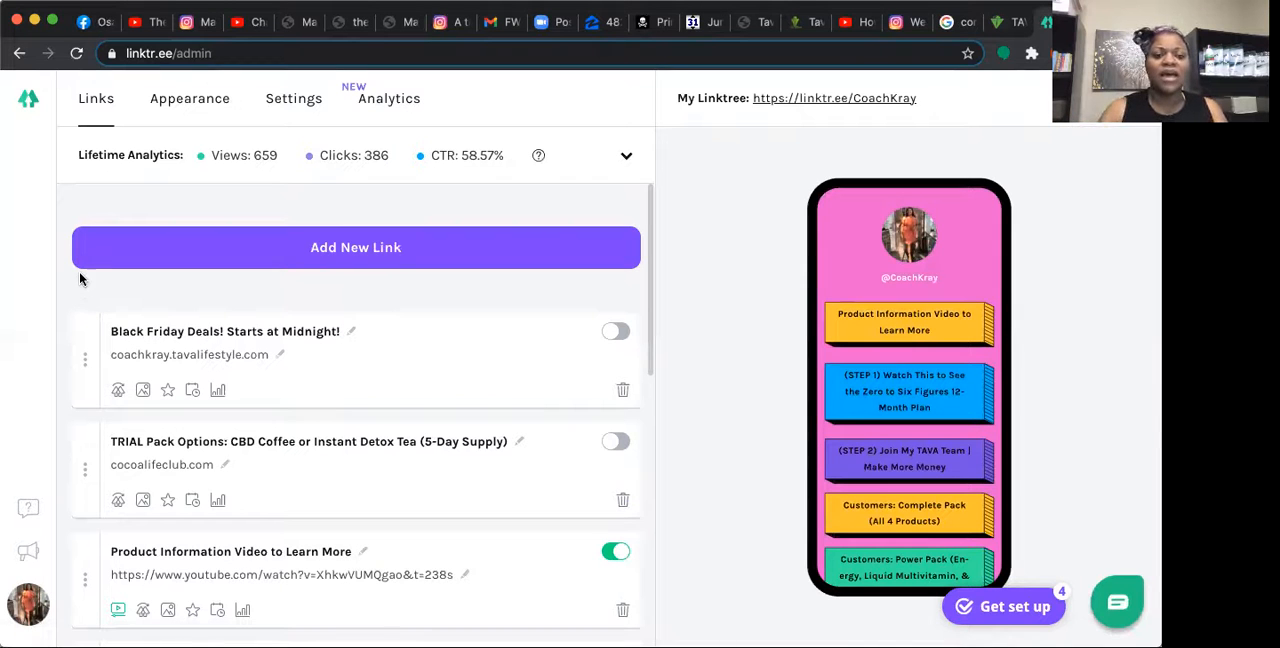
{"action": "mouse_move", "coordinate": [320, 377]}
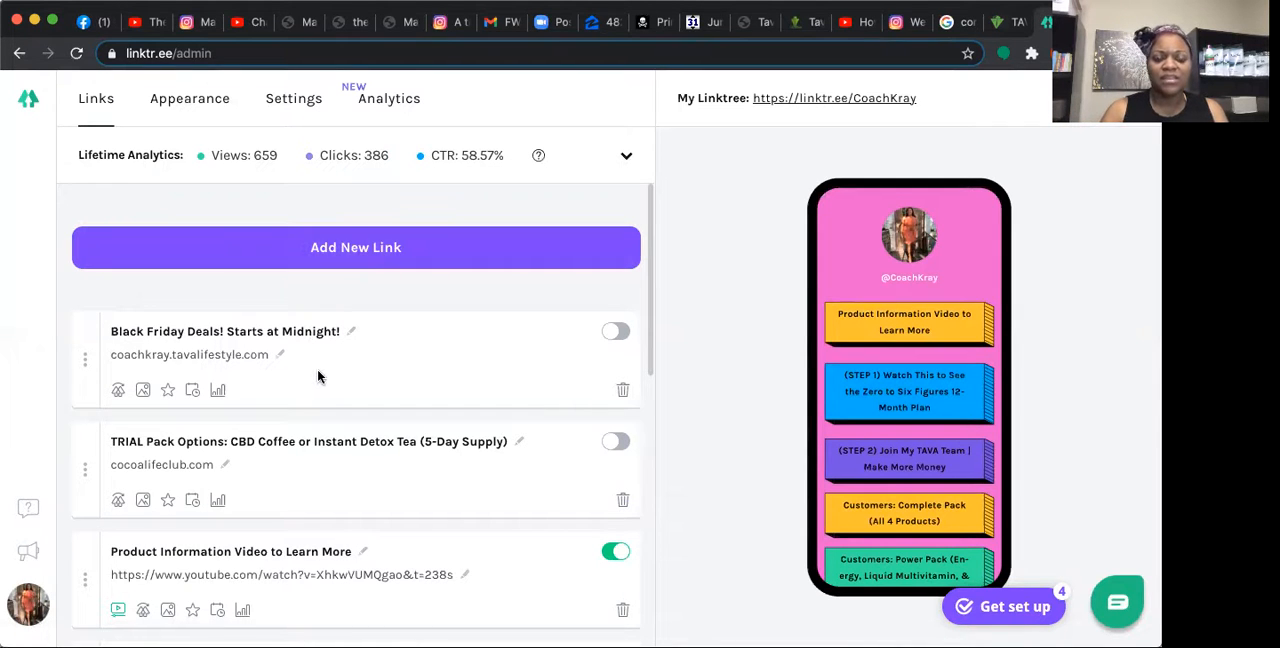
{"action": "scroll", "scroll_direction": "down", "scroll_amount": 3}
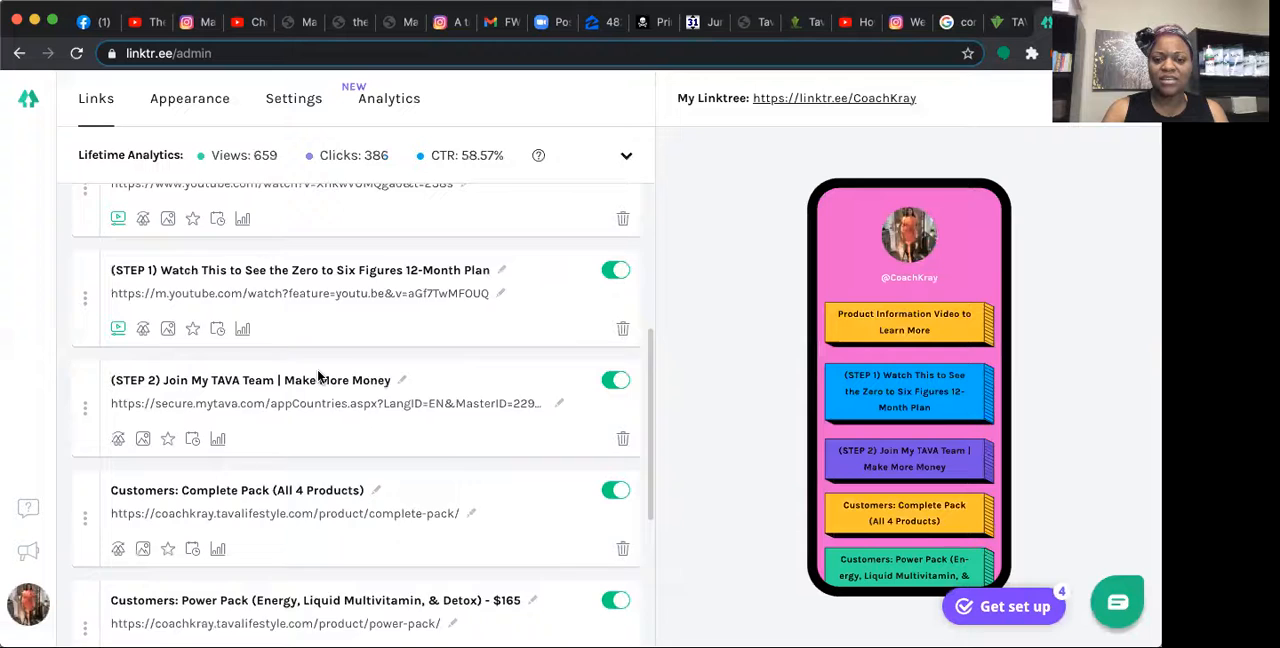
{"action": "scroll", "scroll_direction": "down", "scroll_amount": 3}
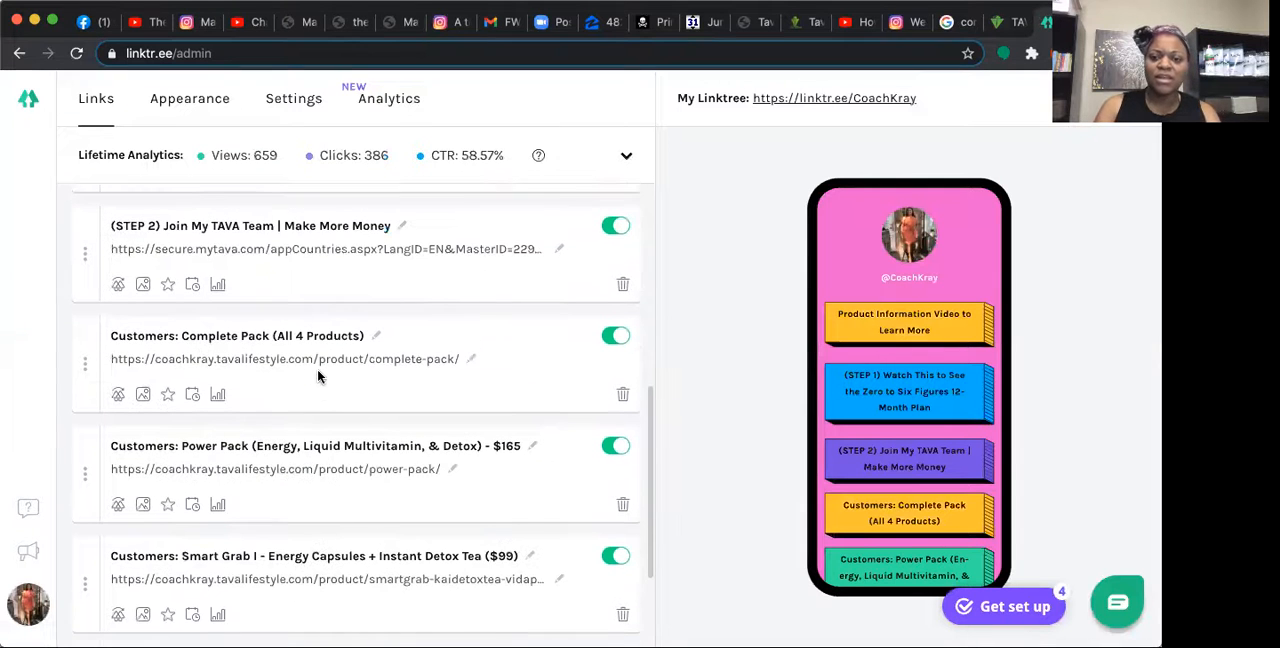
{"action": "scroll", "scroll_direction": "up", "scroll_amount": 3}
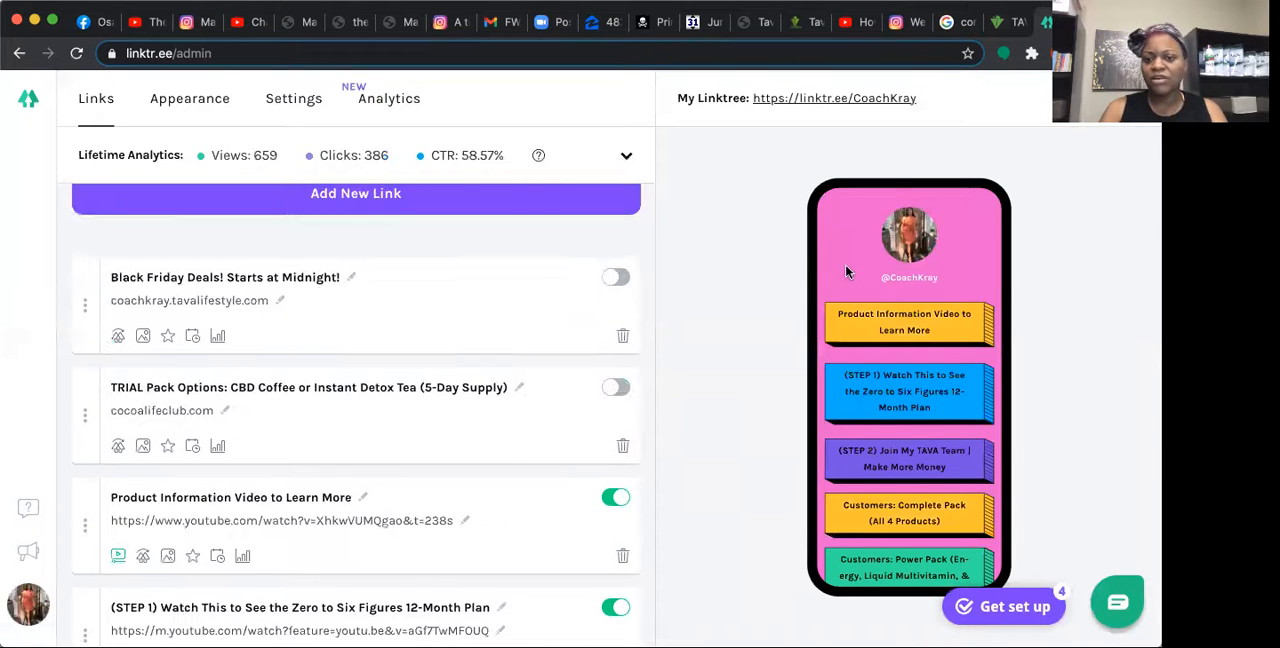
{"action": "mouse_move", "coordinate": [855, 395]}
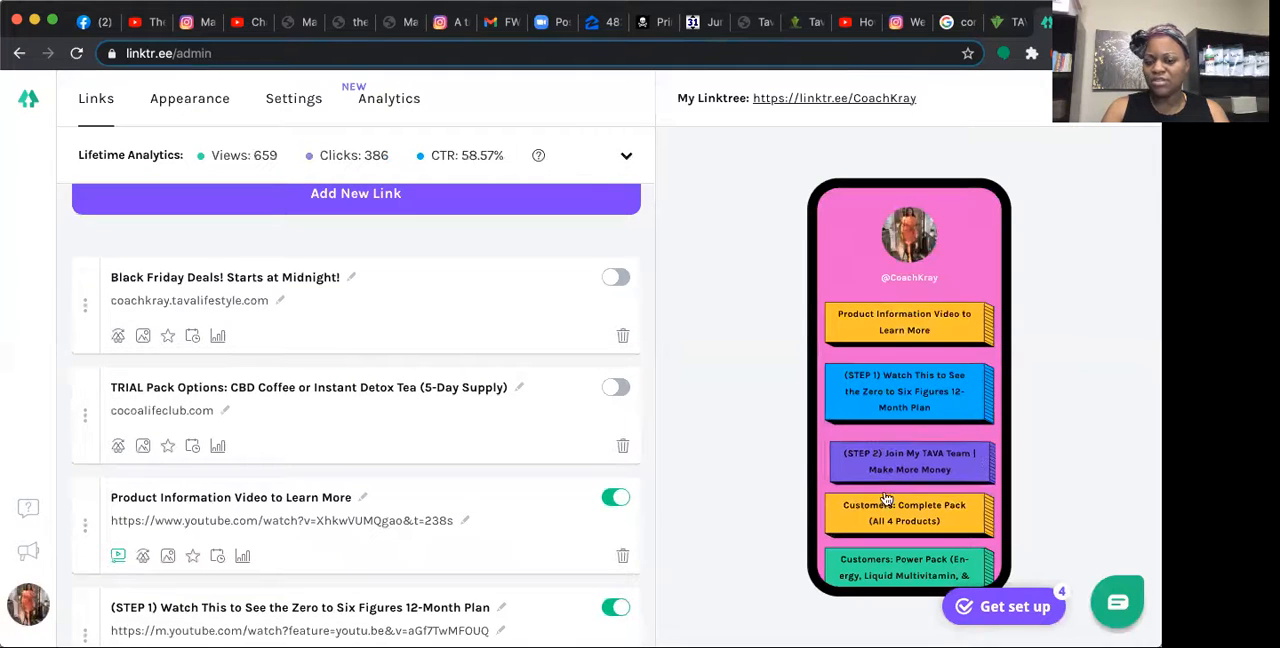
{"action": "mouse_move", "coordinate": [815, 422]}
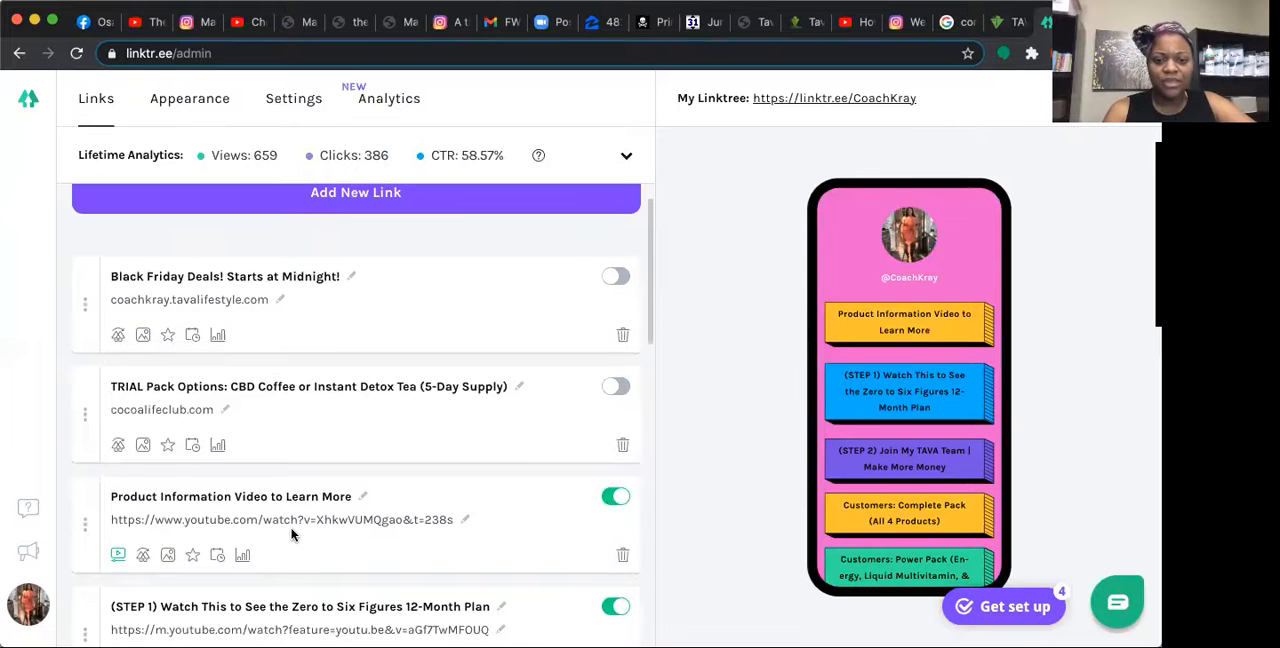
{"action": "scroll", "scroll_direction": "down", "scroll_amount": 3}
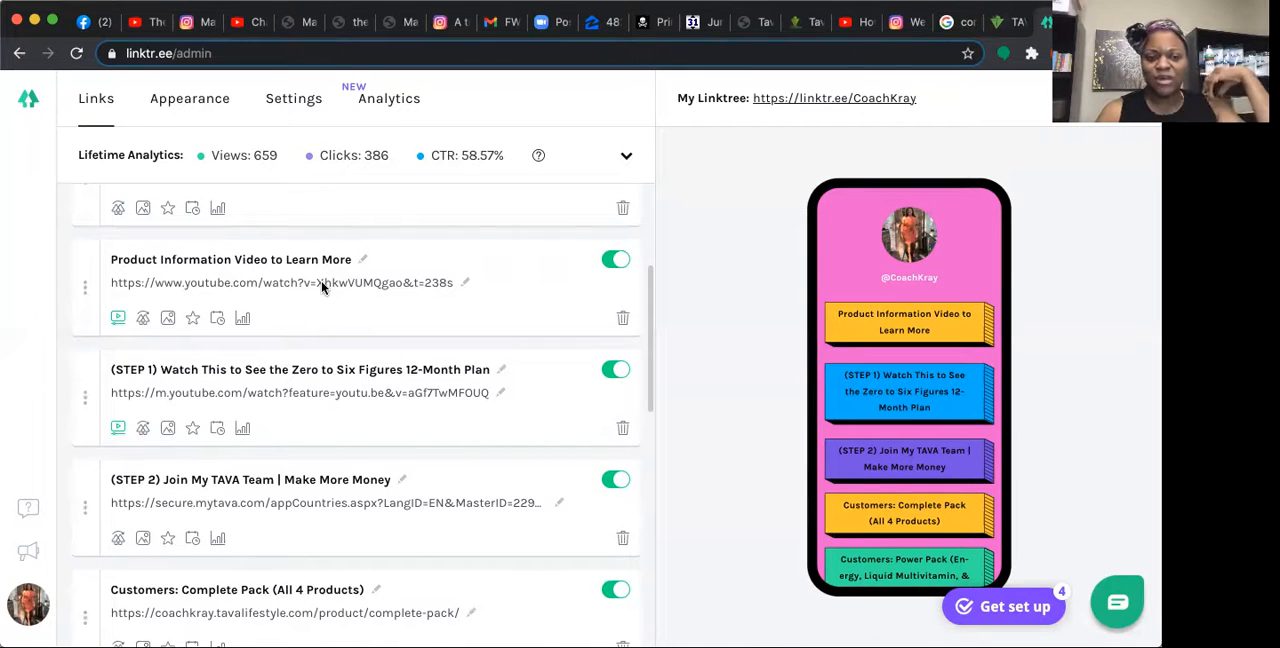
{"action": "mouse_move", "coordinate": [167, 288]}
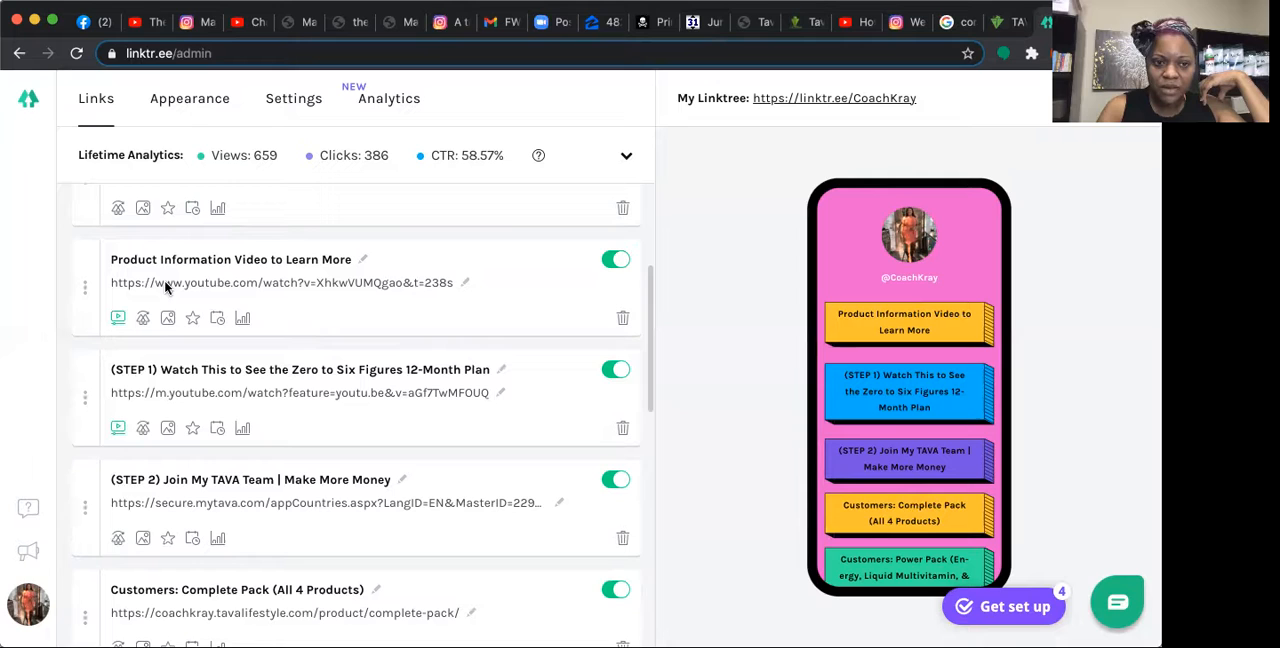
Select the Product Information Video URL and open that link from the phone preview
{"action": "triple_click", "coordinate": [280, 282]}
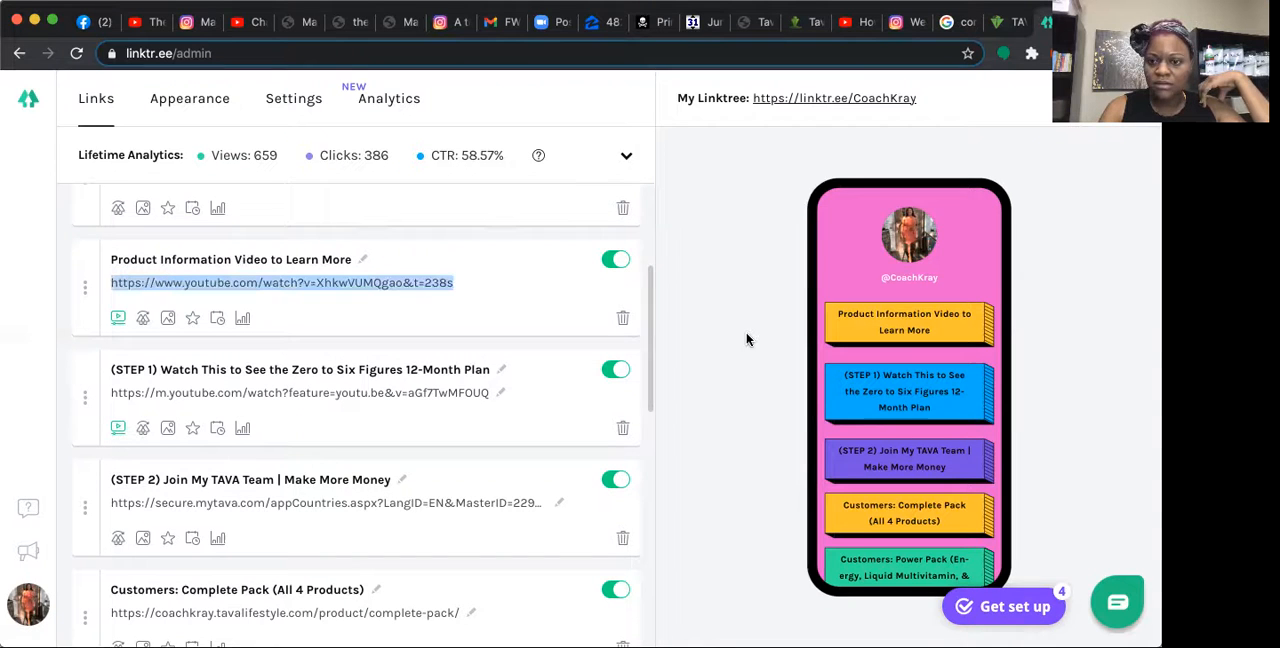
{"action": "mouse_move", "coordinate": [858, 395]}
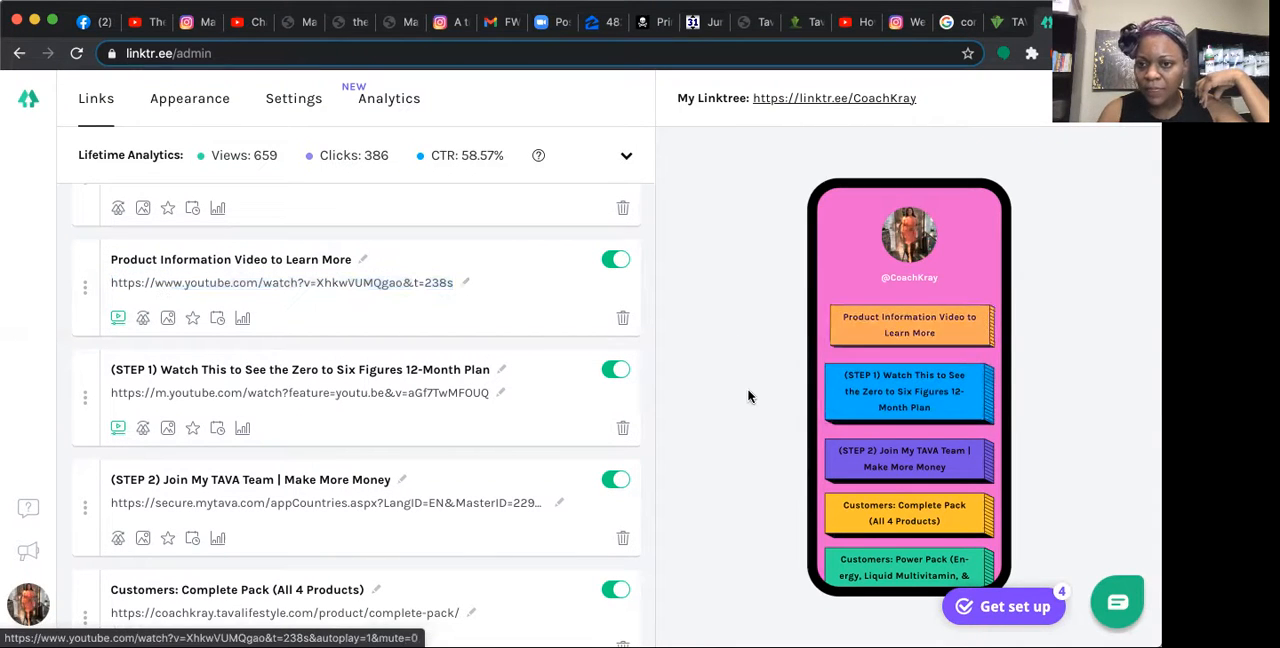
{"action": "left_click", "coordinate": [908, 324]}
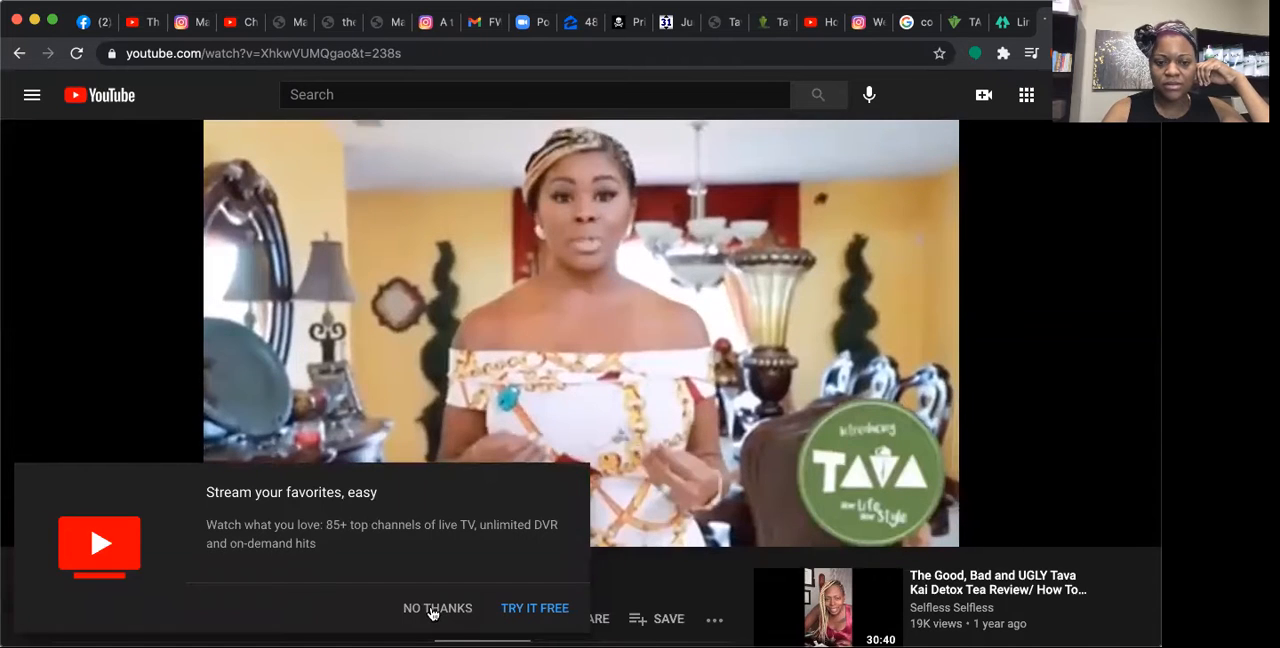
Dismiss the YouTube TV promotion so the Tava Lifestyle video plays
{"action": "left_click", "coordinate": [437, 608]}
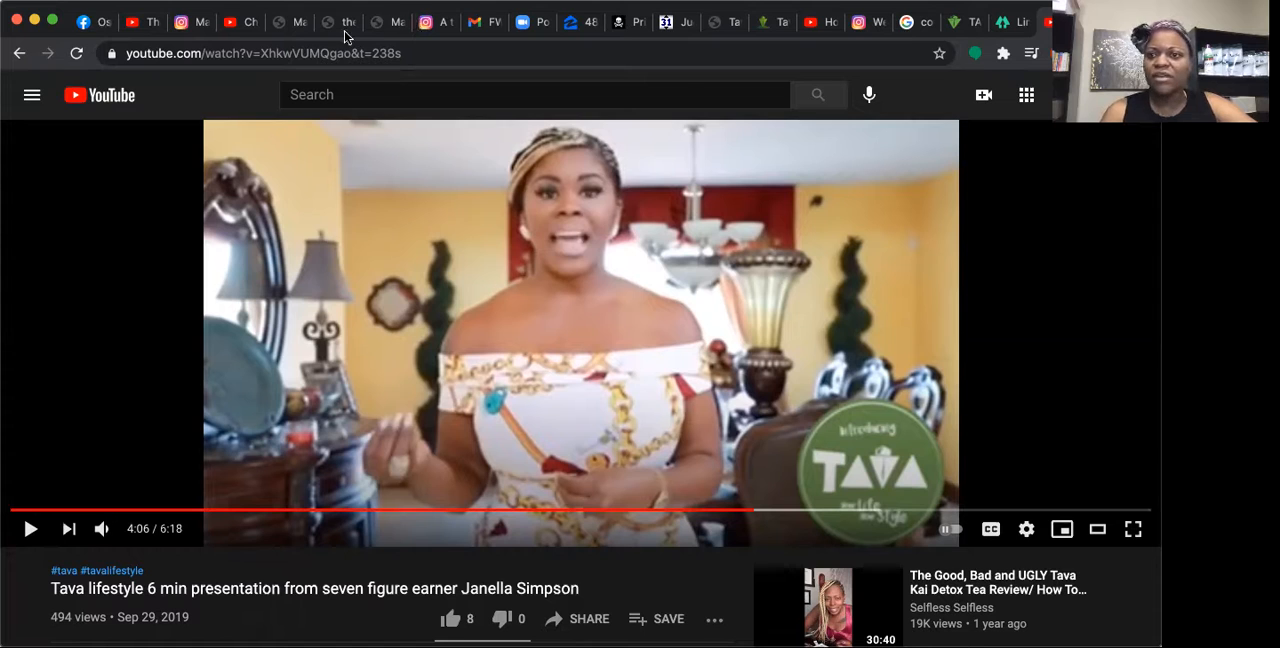
{"action": "mouse_move", "coordinate": [1010, 22]}
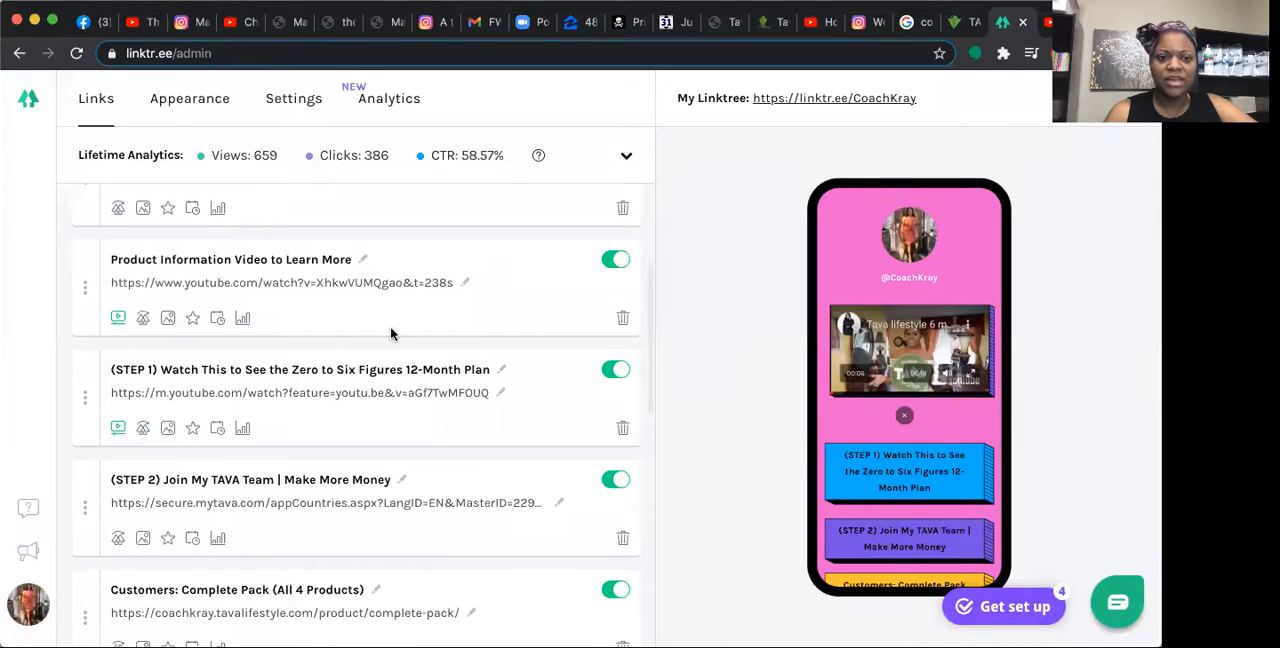
Add a link to the YouTube video URL, titled 'Product Information Video to Learn More'
{"action": "scroll", "scroll_direction": "up", "scroll_amount": 3}
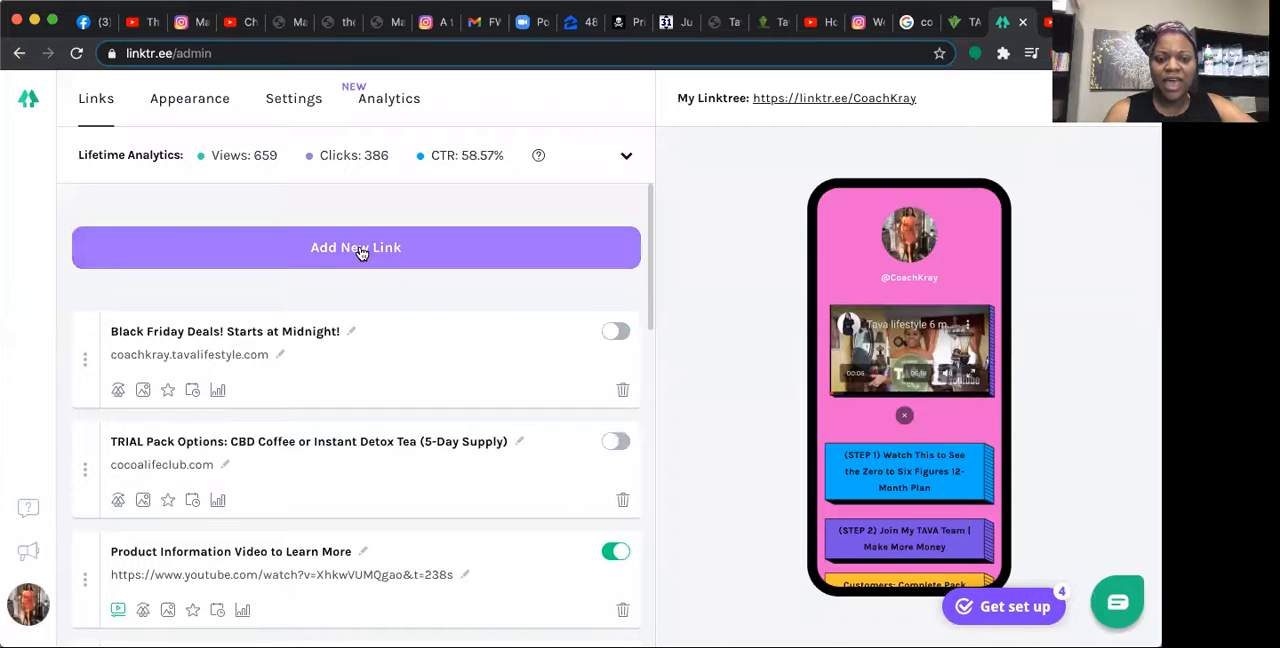
{"action": "left_click", "coordinate": [355, 247]}
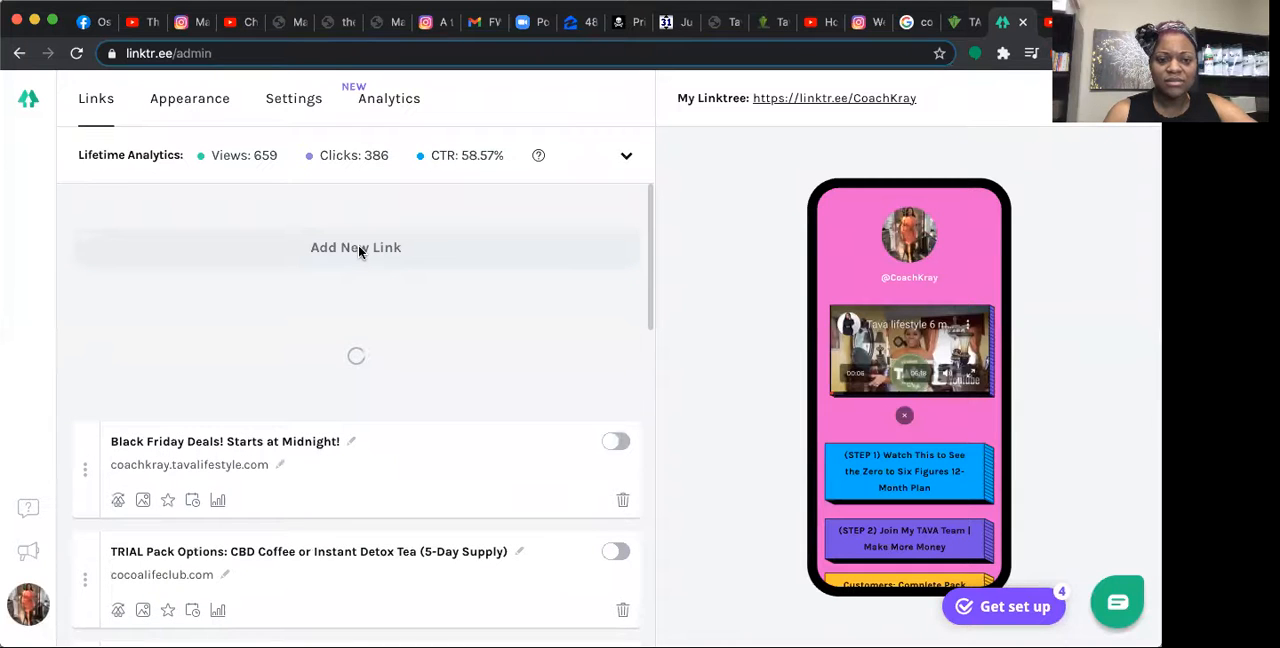
{"action": "left_click", "coordinate": [355, 247]}
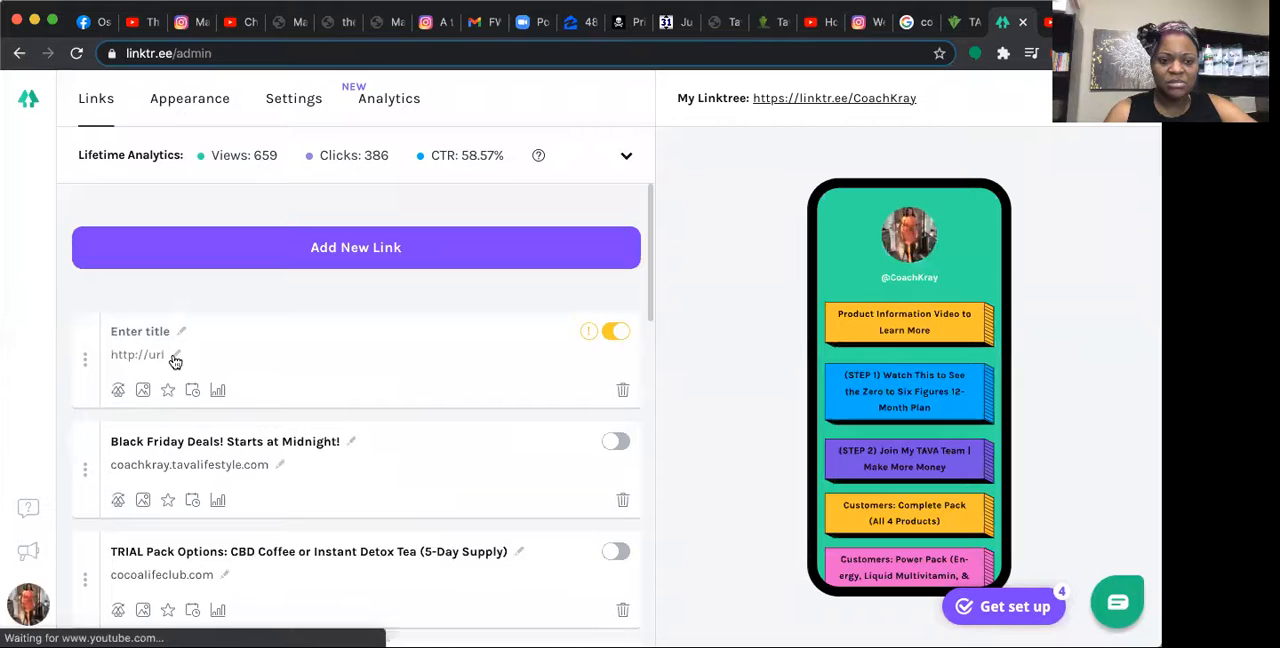
{"action": "left_click", "coordinate": [137, 354]}
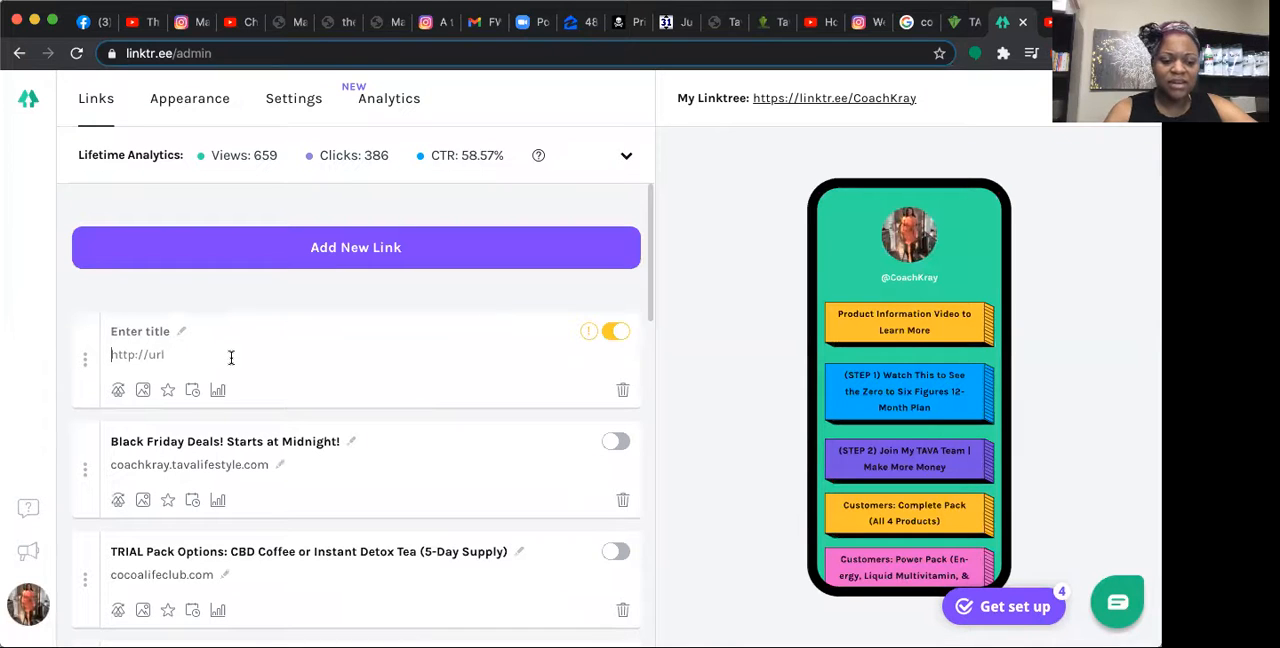
{"action": "type", "text": "https://www.youtube.com/watch?v=XhkwVUMQgao&t=238s"}
{"action": "left_click", "coordinate": [333, 331]}
{"action": "type", "text": "Product Information Video"}
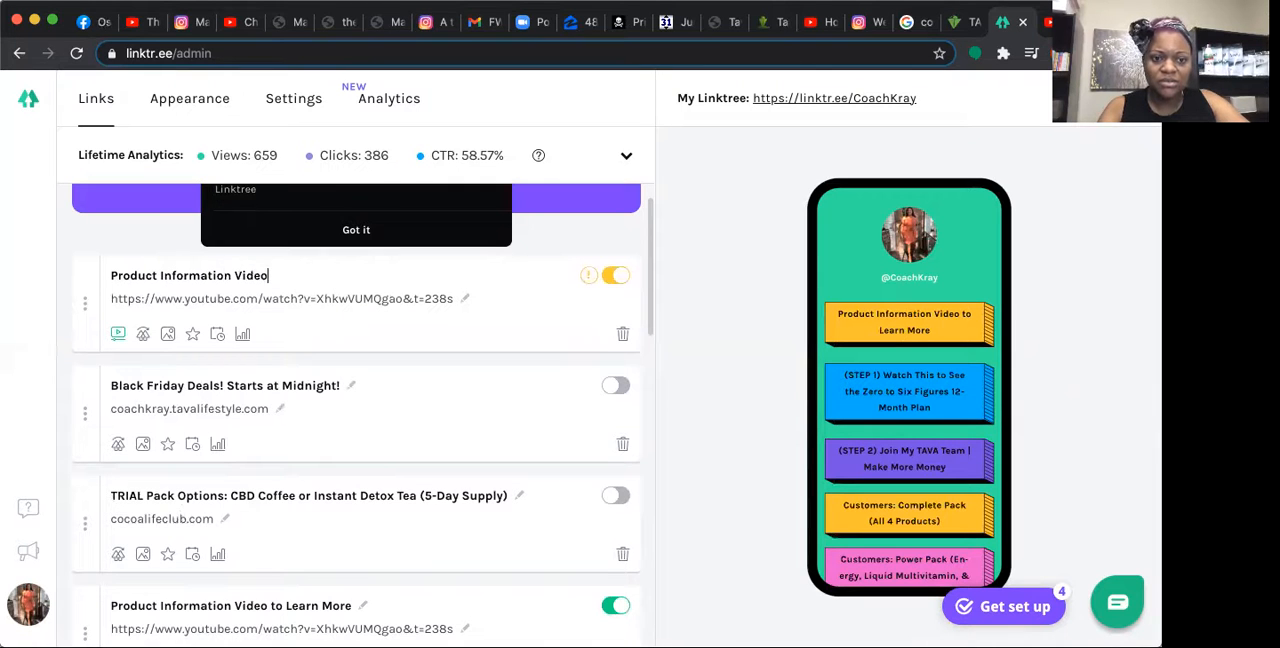
{"action": "type", "text": "to Learn More"}
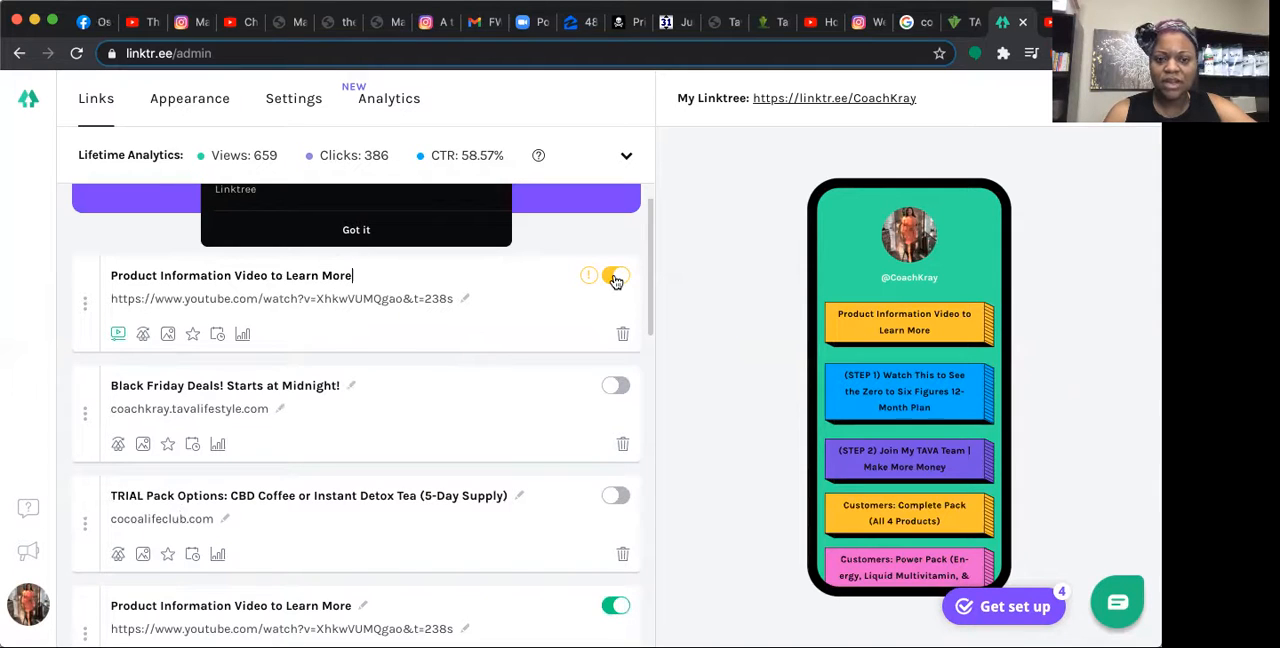
{"action": "left_click", "coordinate": [616, 277]}
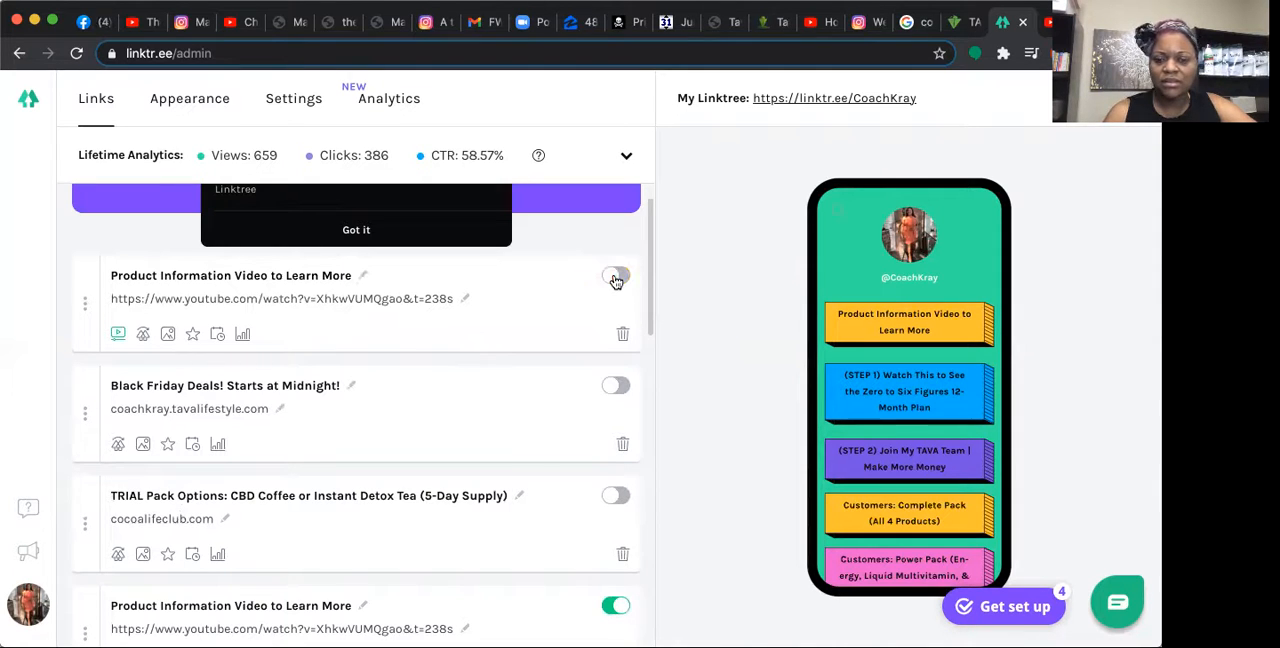
{"action": "left_click", "coordinate": [615, 276]}
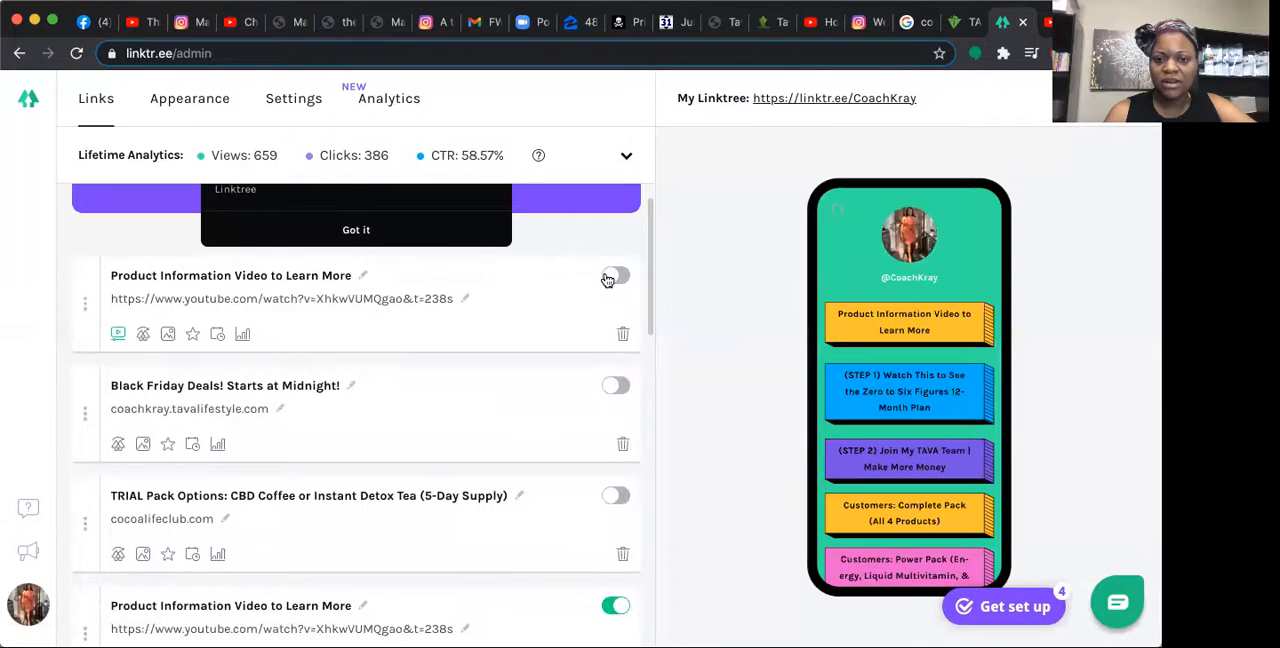
{"action": "left_click", "coordinate": [615, 276]}
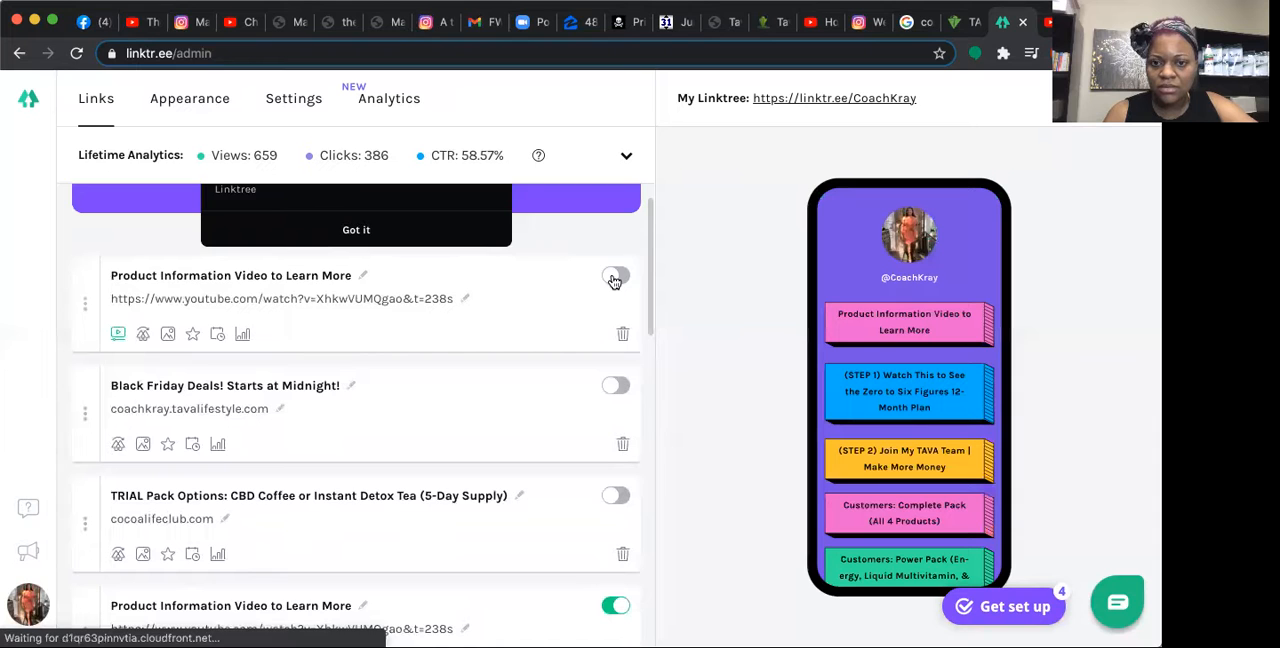
{"action": "left_click", "coordinate": [615, 275]}
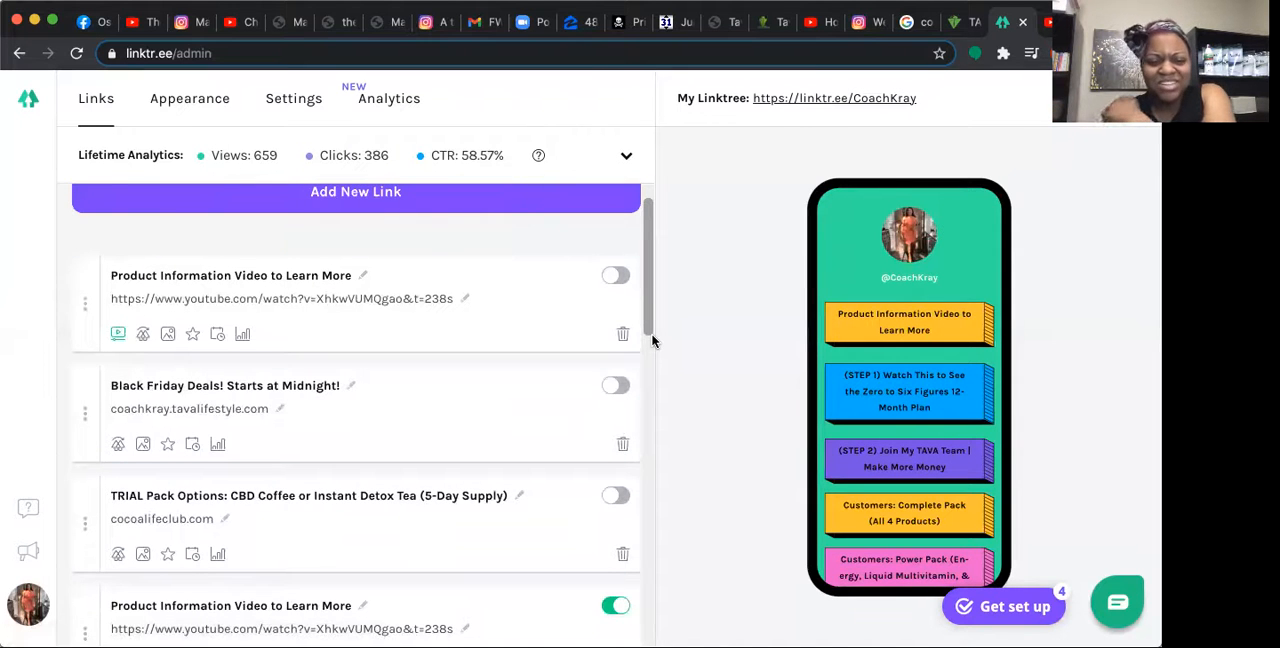
{"action": "scroll", "scroll_direction": "down", "scroll_amount": 3}
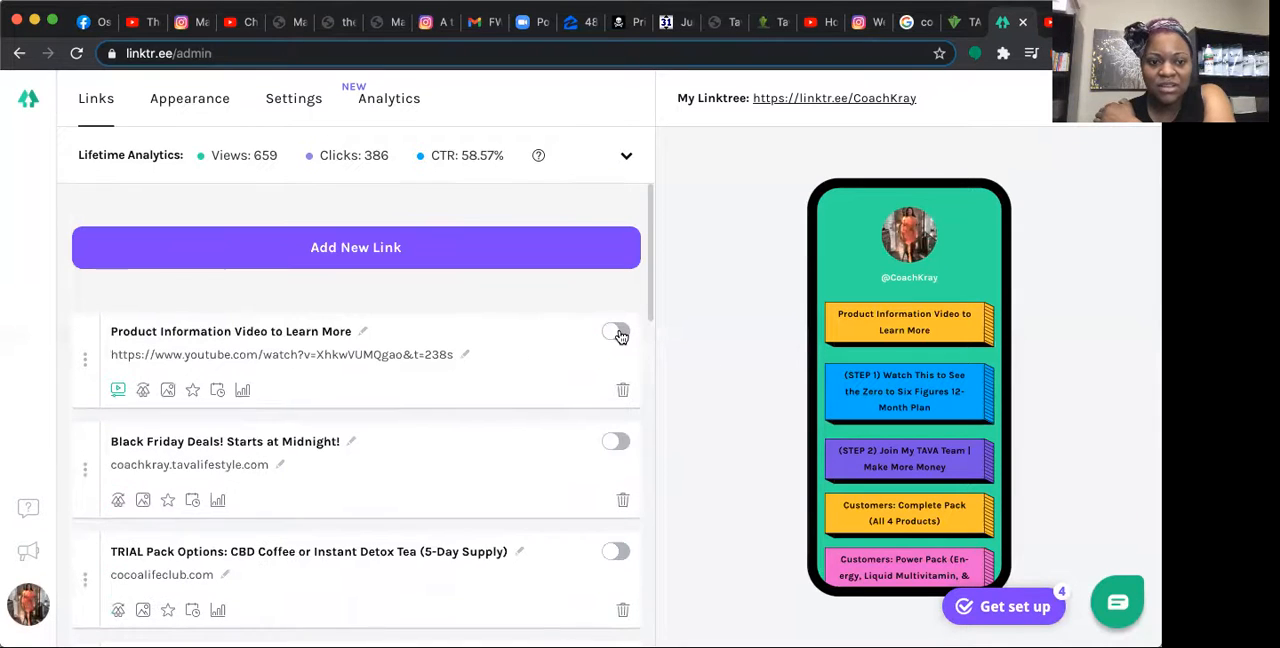
Delete the hidden duplicate Product Information Video link
{"action": "left_click", "coordinate": [615, 331]}
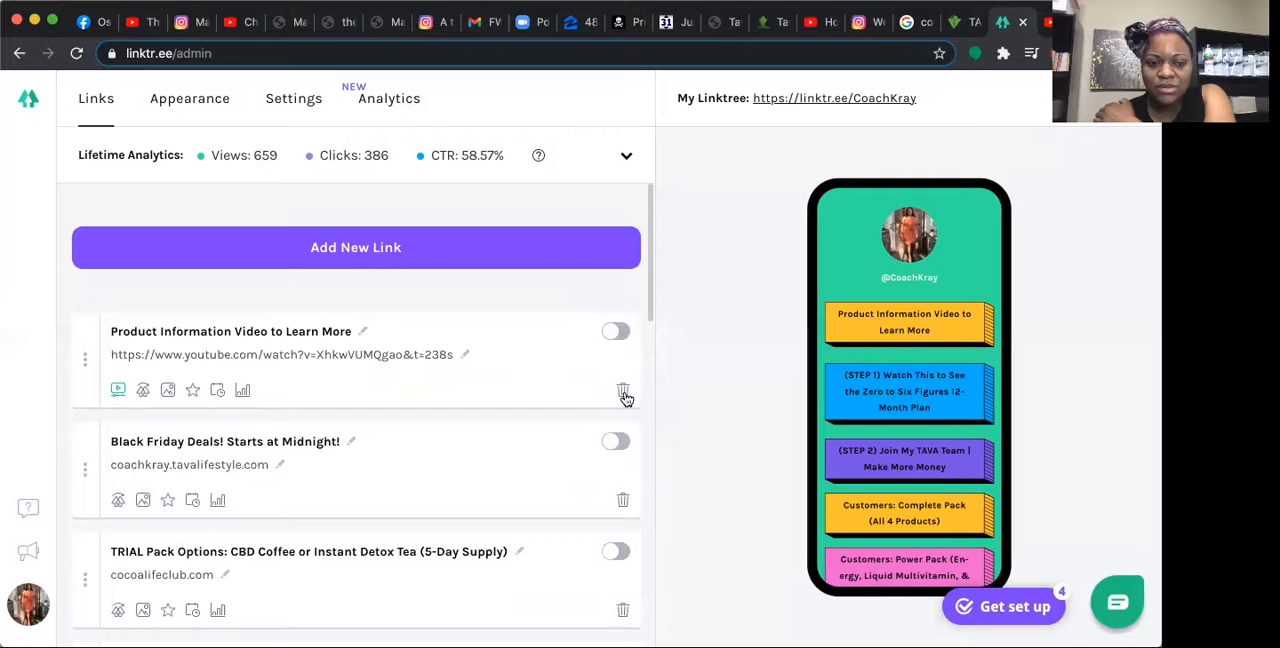
{"action": "mouse_move", "coordinate": [478, 362]}
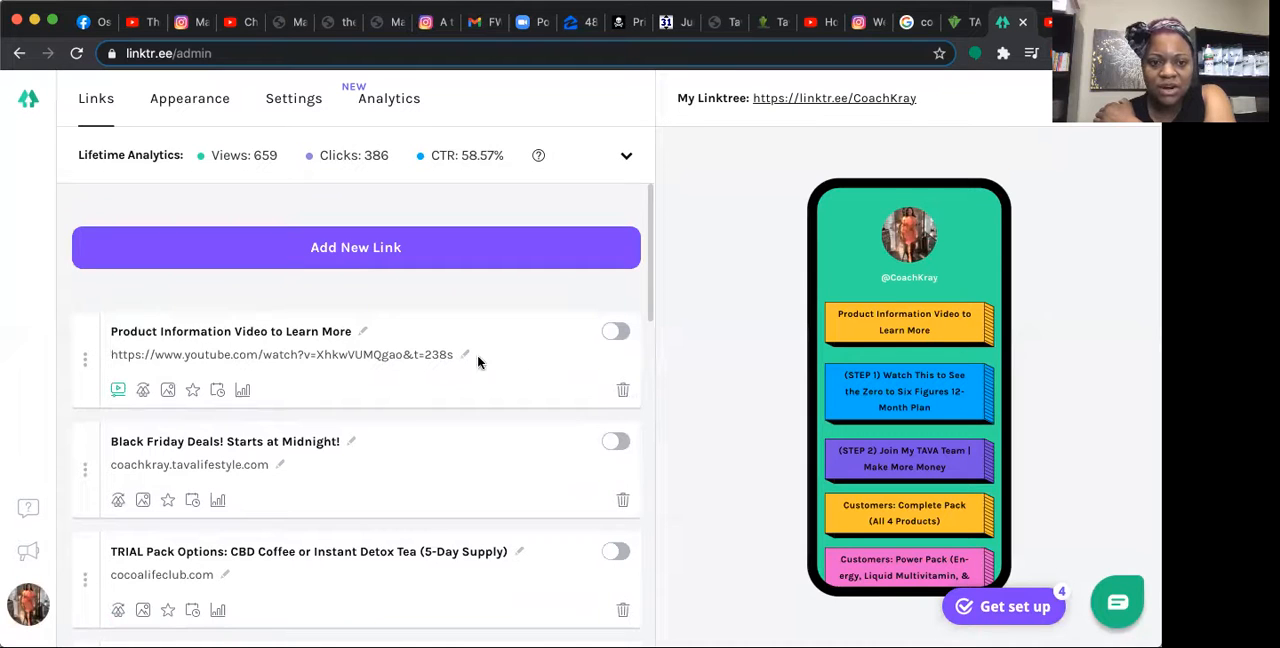
{"action": "mouse_move", "coordinate": [366, 366]}
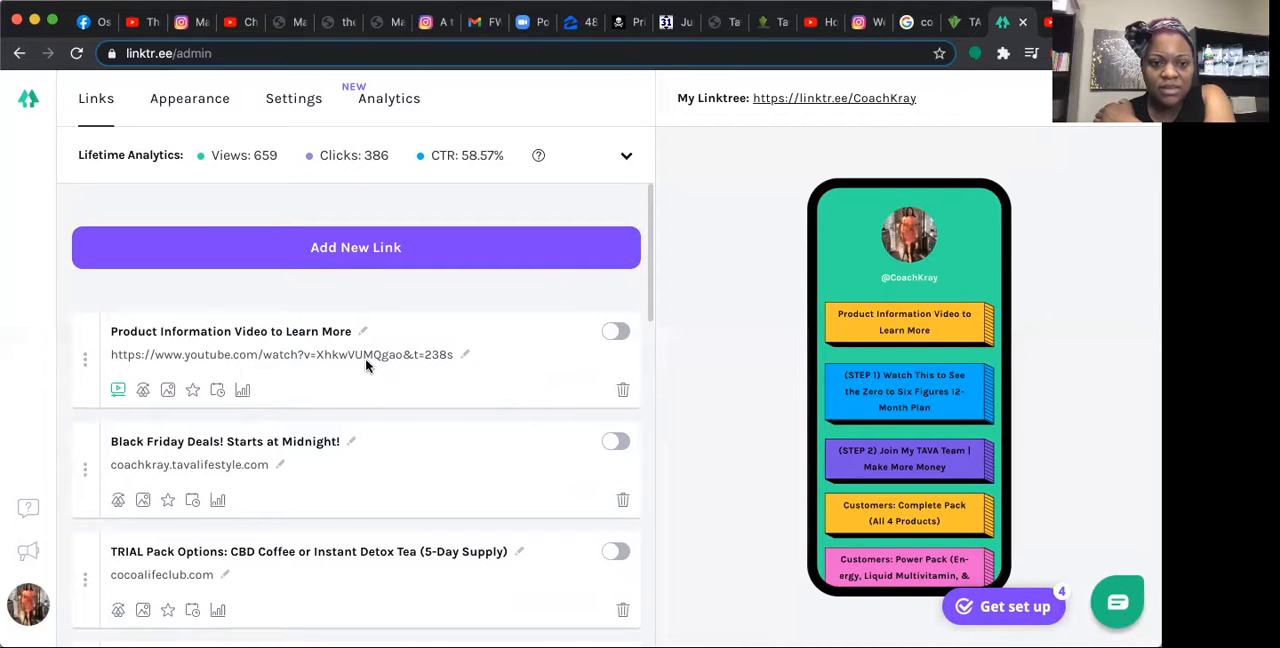
{"action": "mouse_move", "coordinate": [453, 386]}
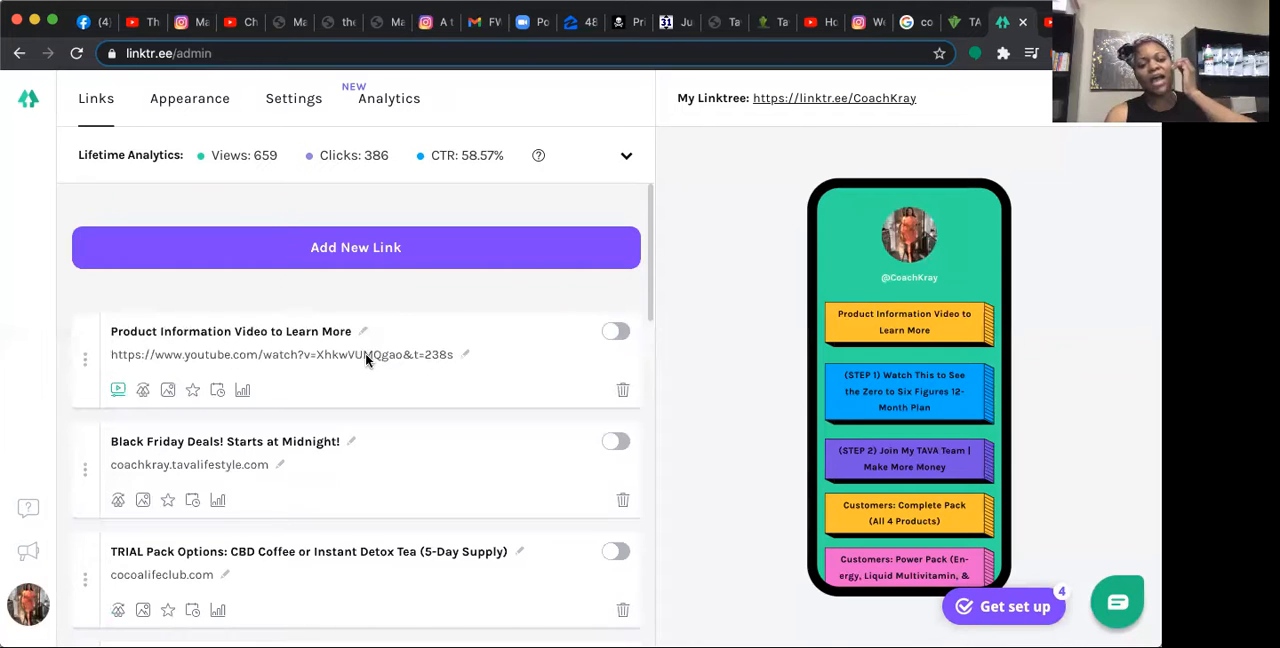
{"action": "mouse_move", "coordinate": [573, 378]}
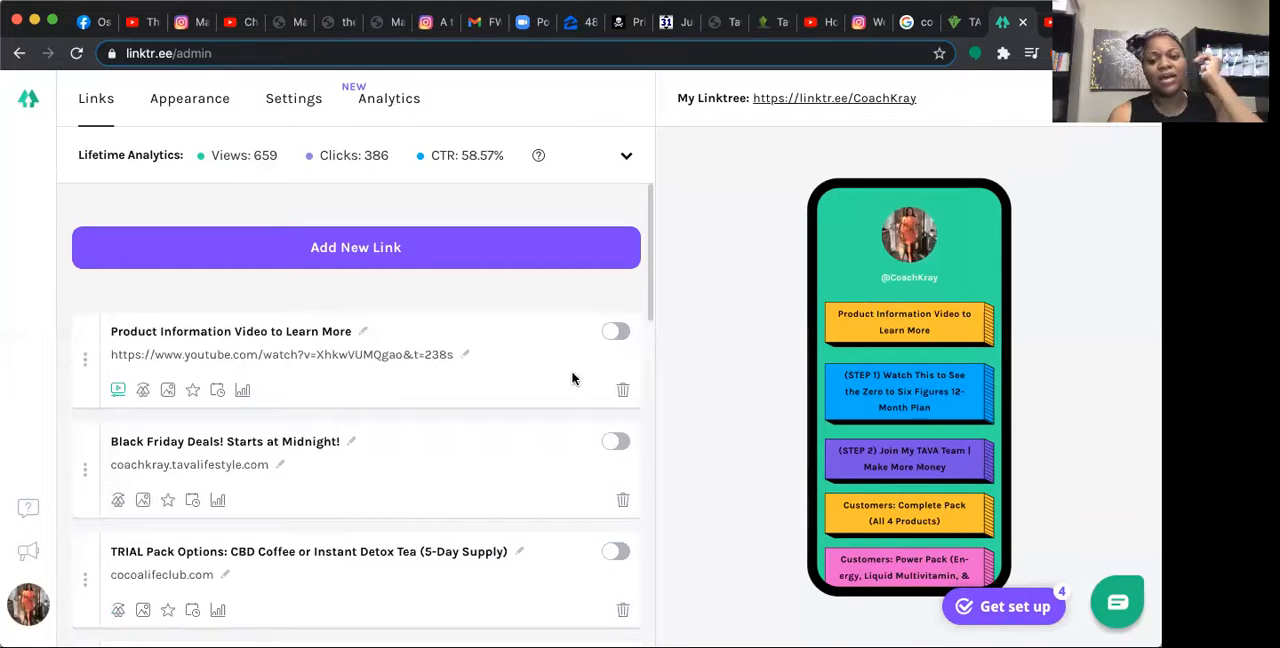
{"action": "left_click", "coordinate": [622, 389]}
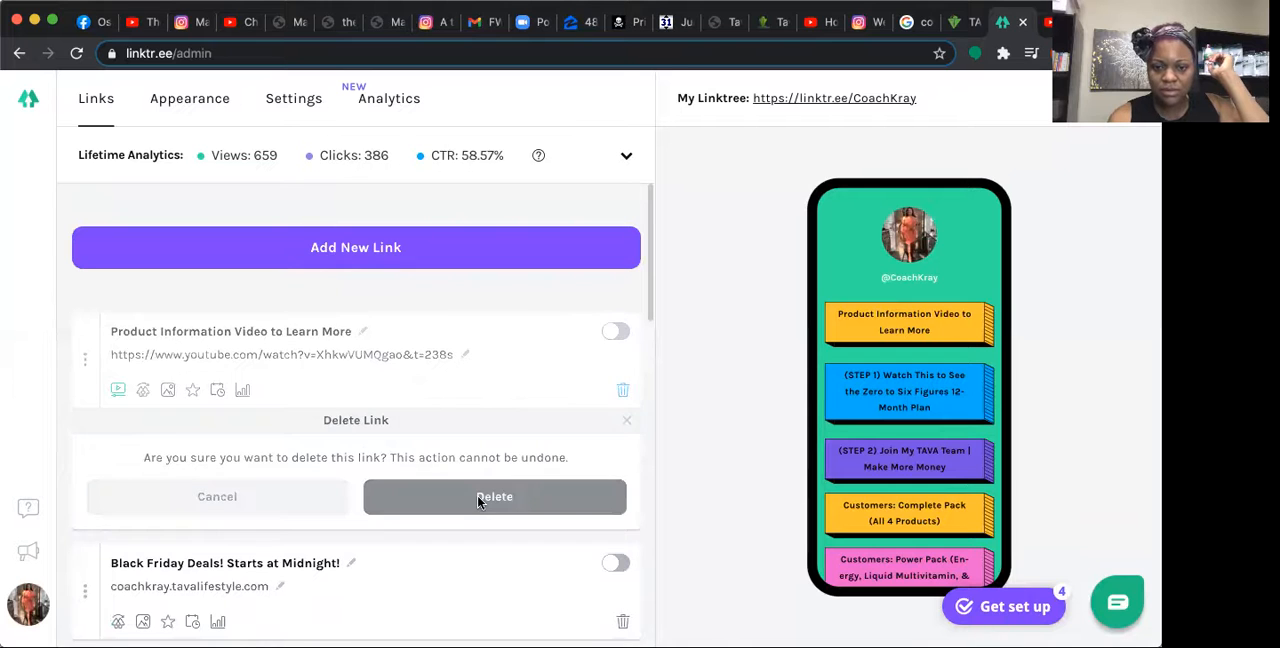
{"action": "left_click", "coordinate": [494, 497]}
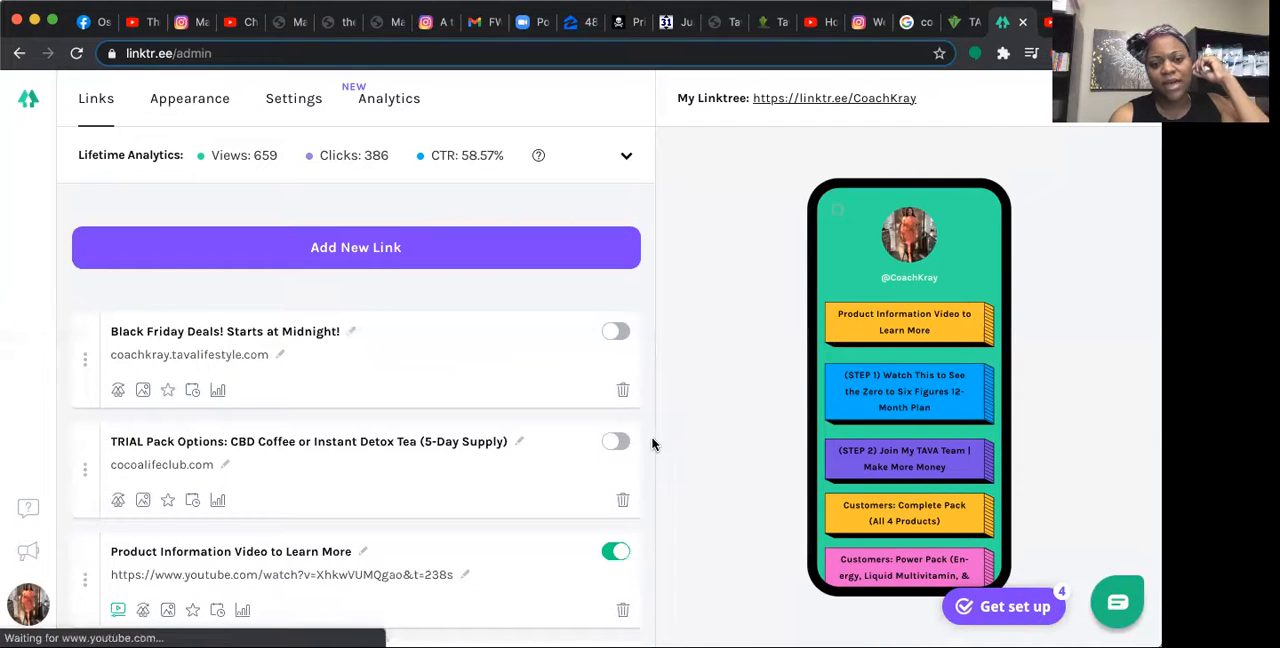
Review the remaining product links, then switch to the TAVA Lifestyle site
{"action": "scroll", "scroll_direction": "down", "scroll_amount": 3}
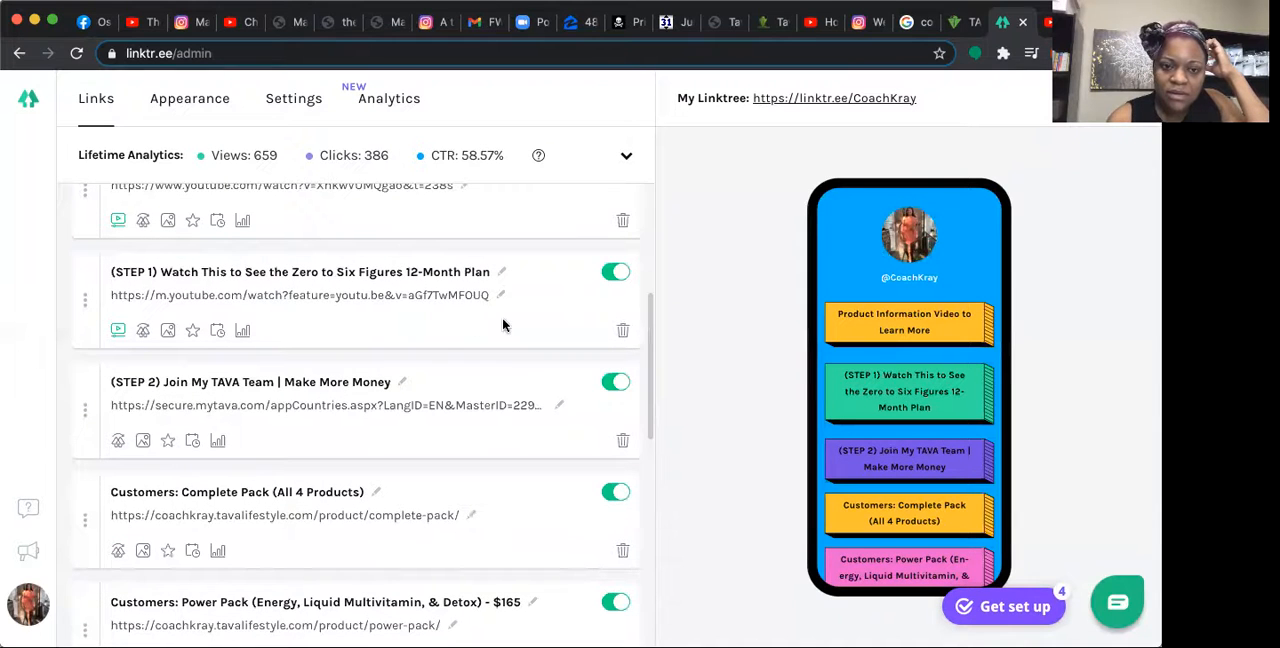
{"action": "mouse_move", "coordinate": [400, 408]}
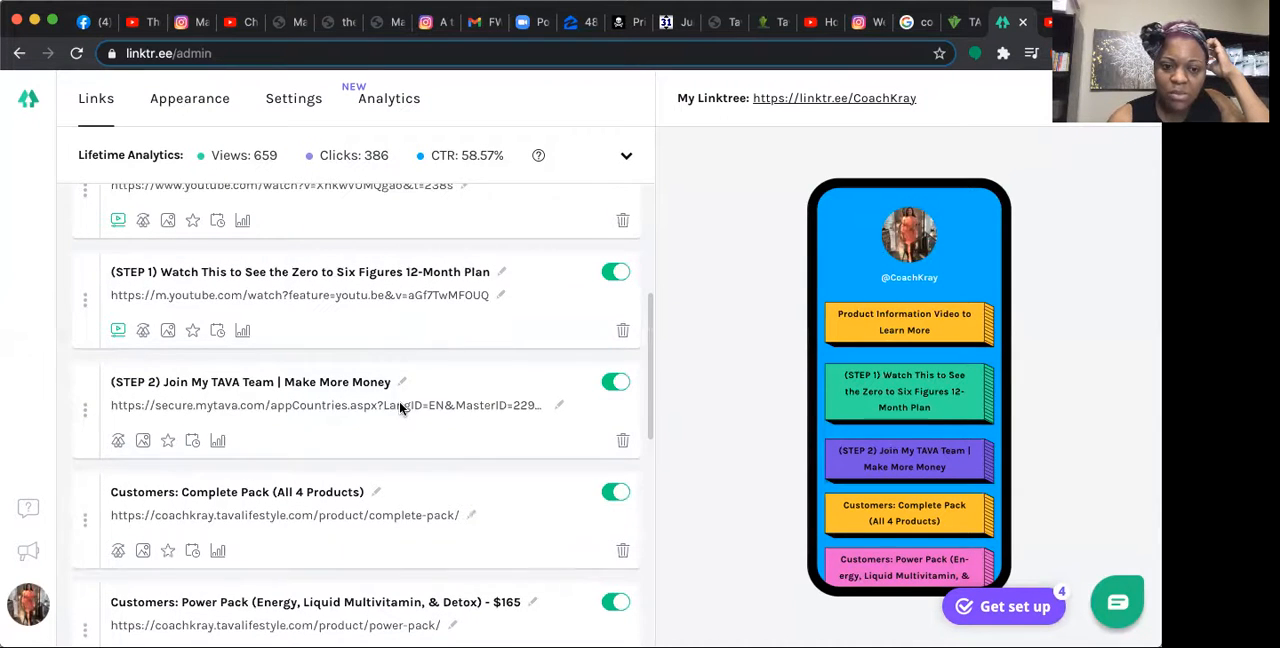
{"action": "scroll", "scroll_direction": "down", "scroll_amount": 3}
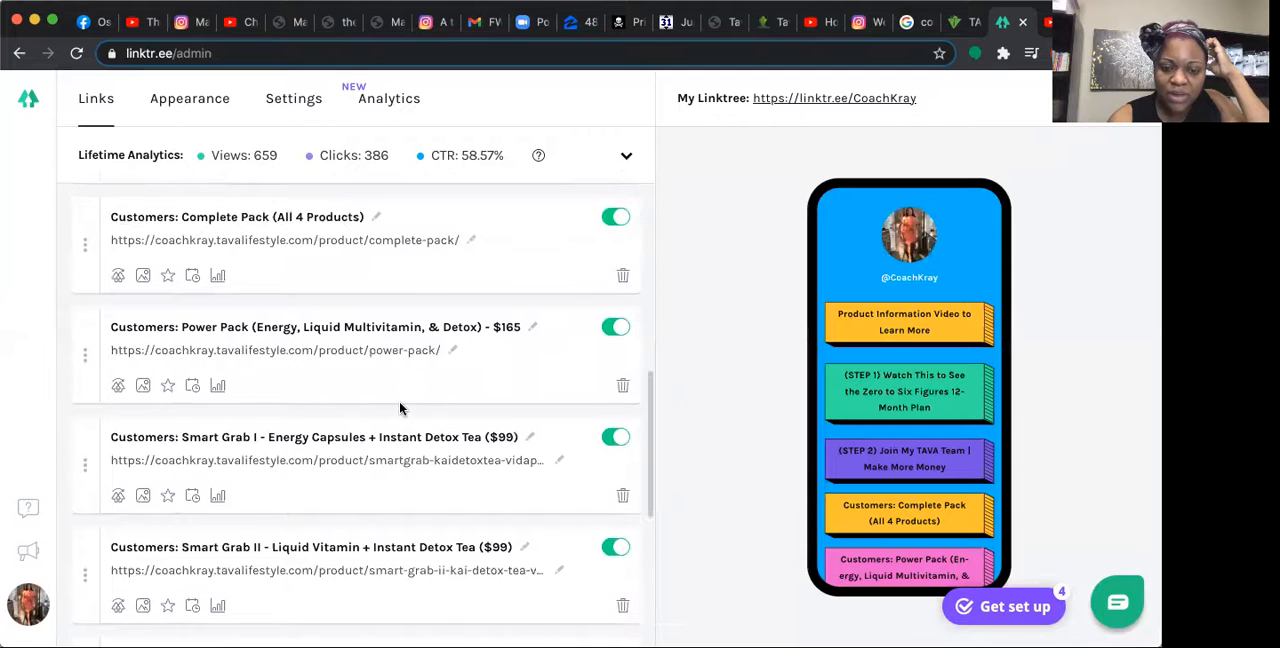
{"action": "scroll", "scroll_direction": "down", "scroll_amount": 3}
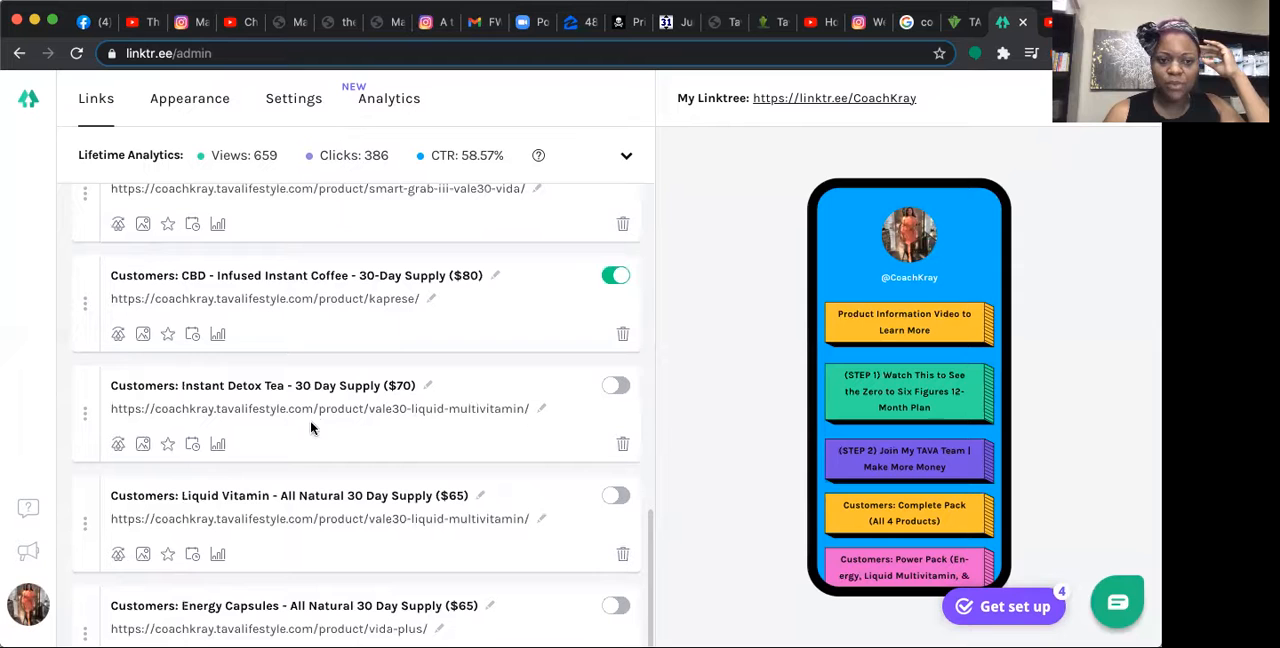
{"action": "mouse_move", "coordinate": [974, 21]}
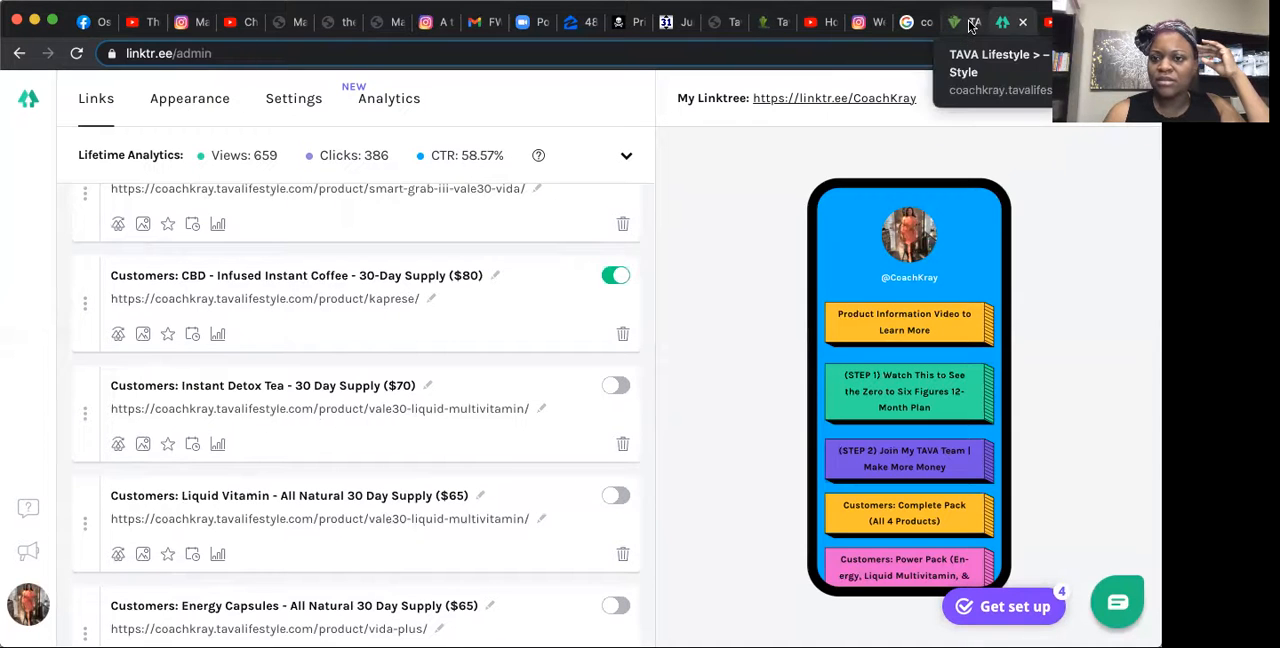
{"action": "left_click", "coordinate": [951, 22]}
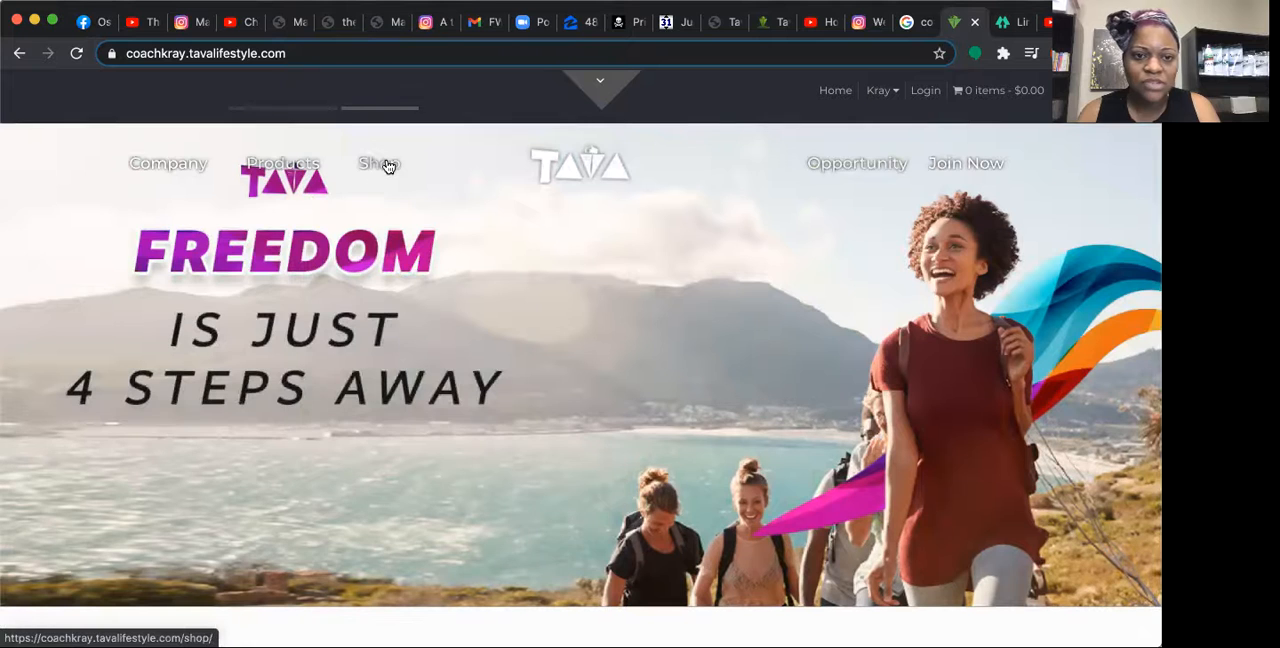
Browse the TAVA Lifestyle shop catalogue and open the Vacia Detox Tea product page
{"action": "left_click", "coordinate": [378, 163]}
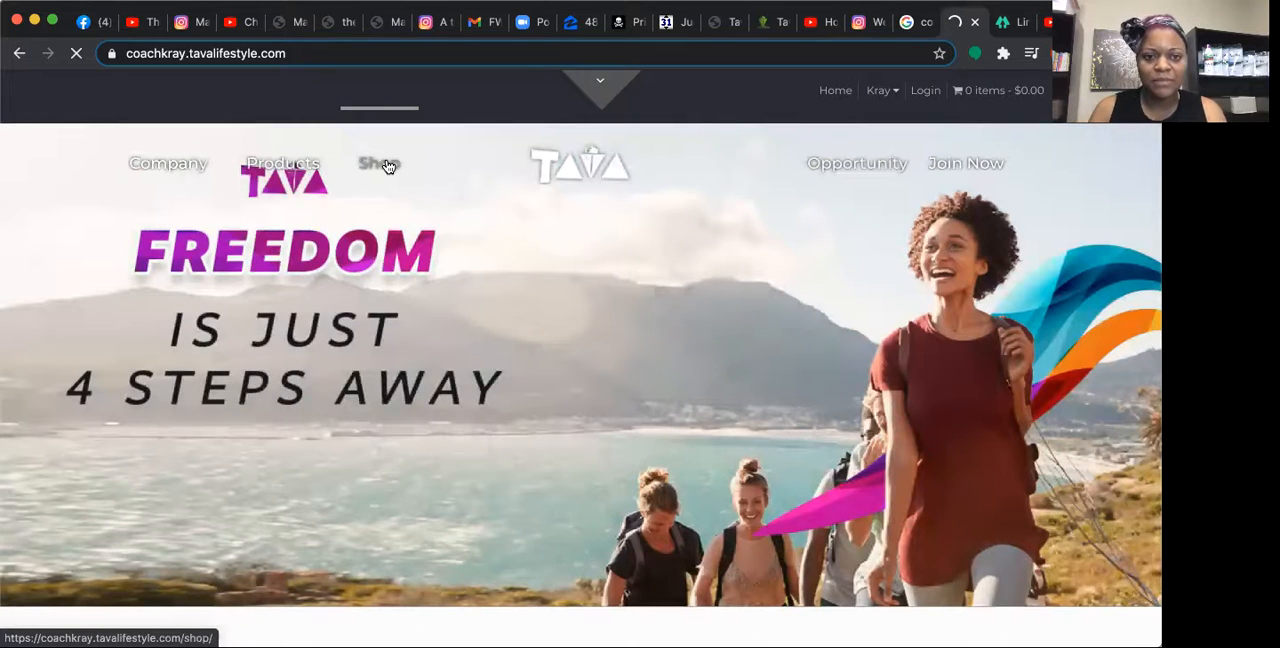
{"action": "left_click", "coordinate": [378, 163]}
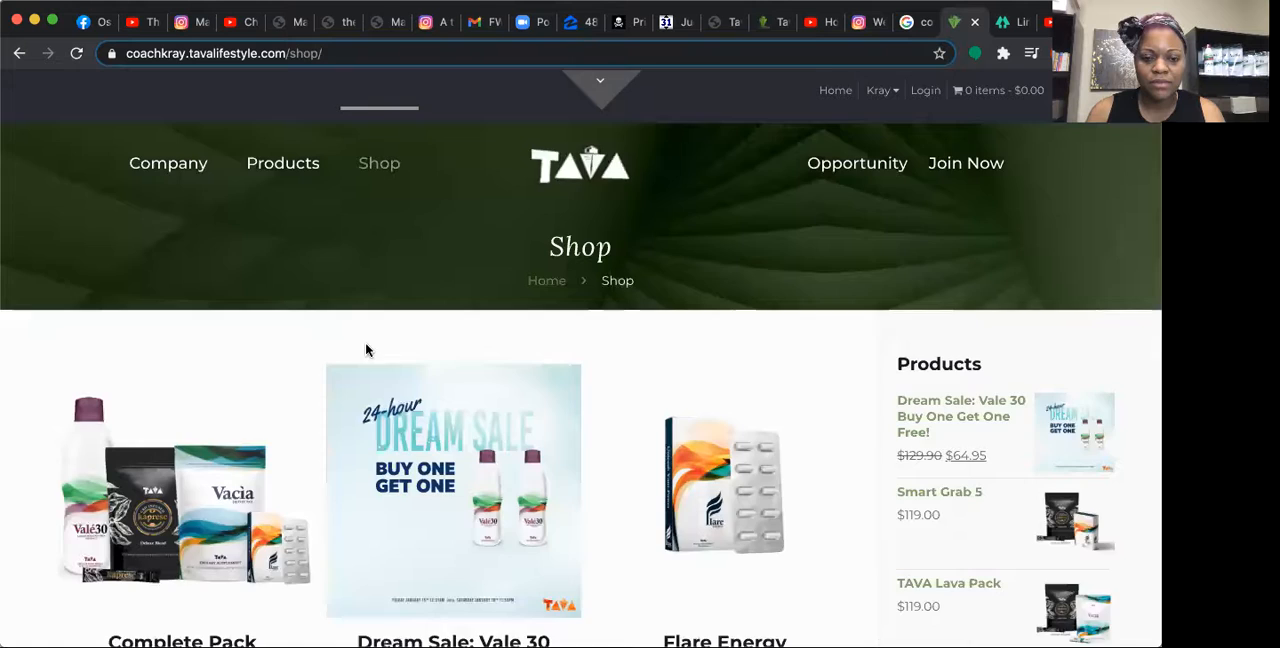
{"action": "scroll", "scroll_direction": "down", "scroll_amount": 3}
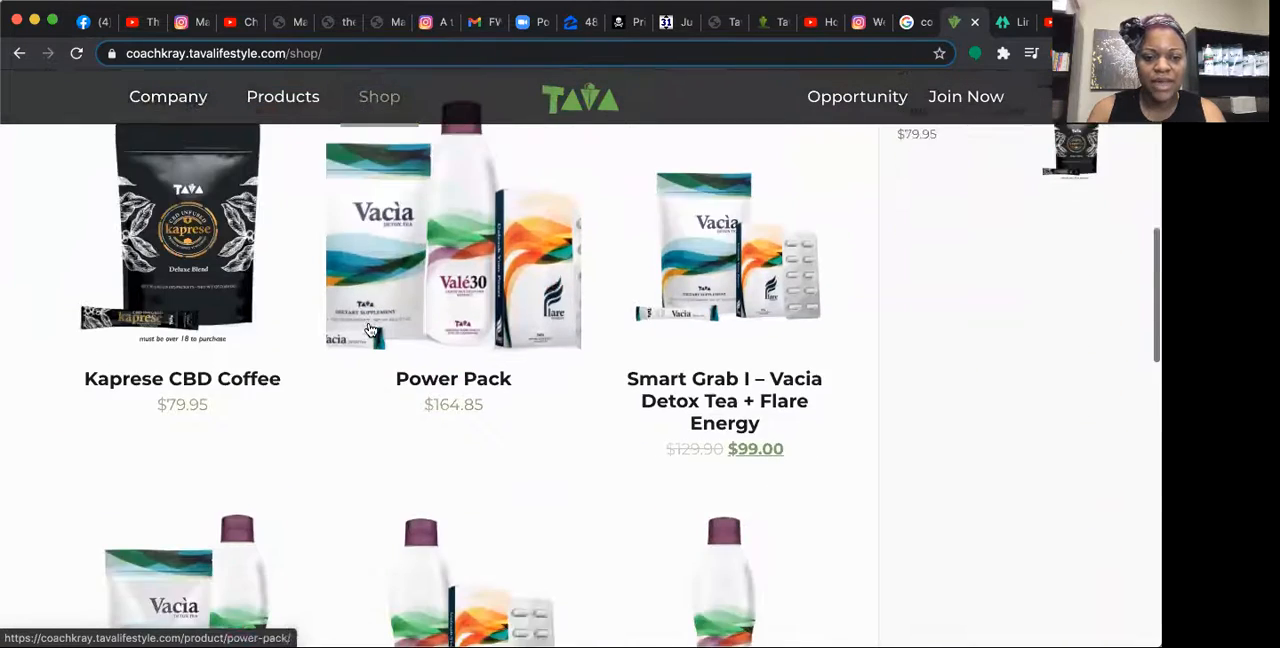
{"action": "scroll", "scroll_direction": "down", "scroll_amount": 3}
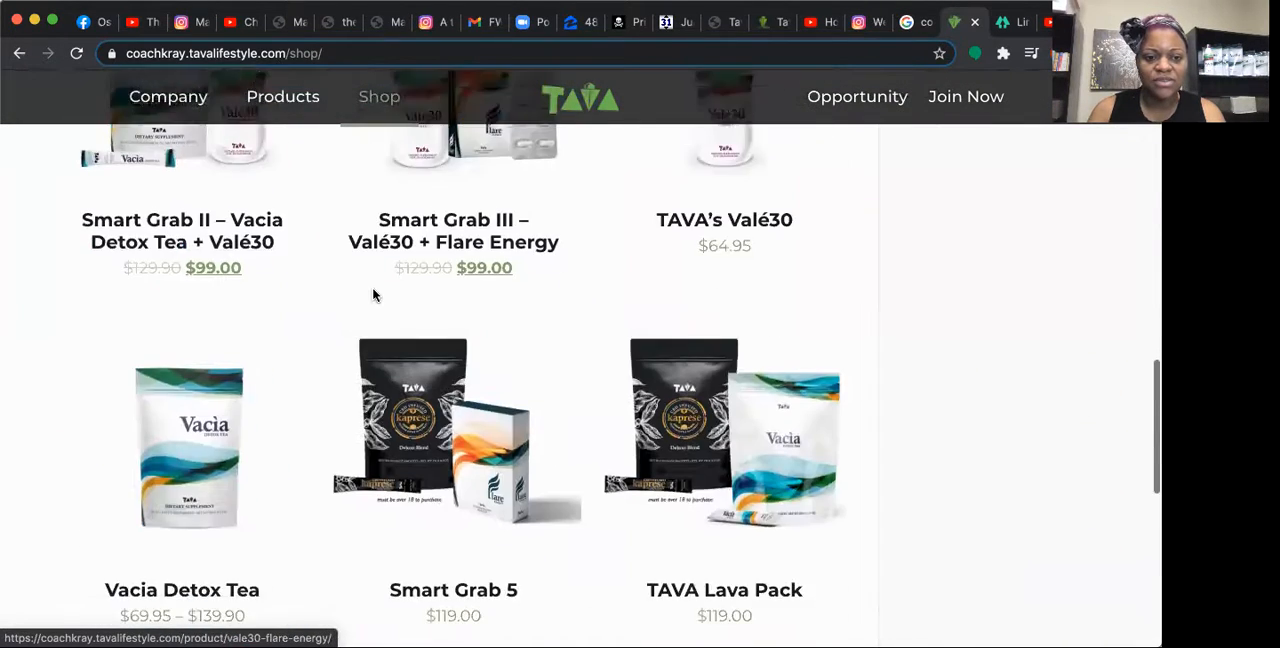
{"action": "scroll", "scroll_direction": "down", "scroll_amount": 3}
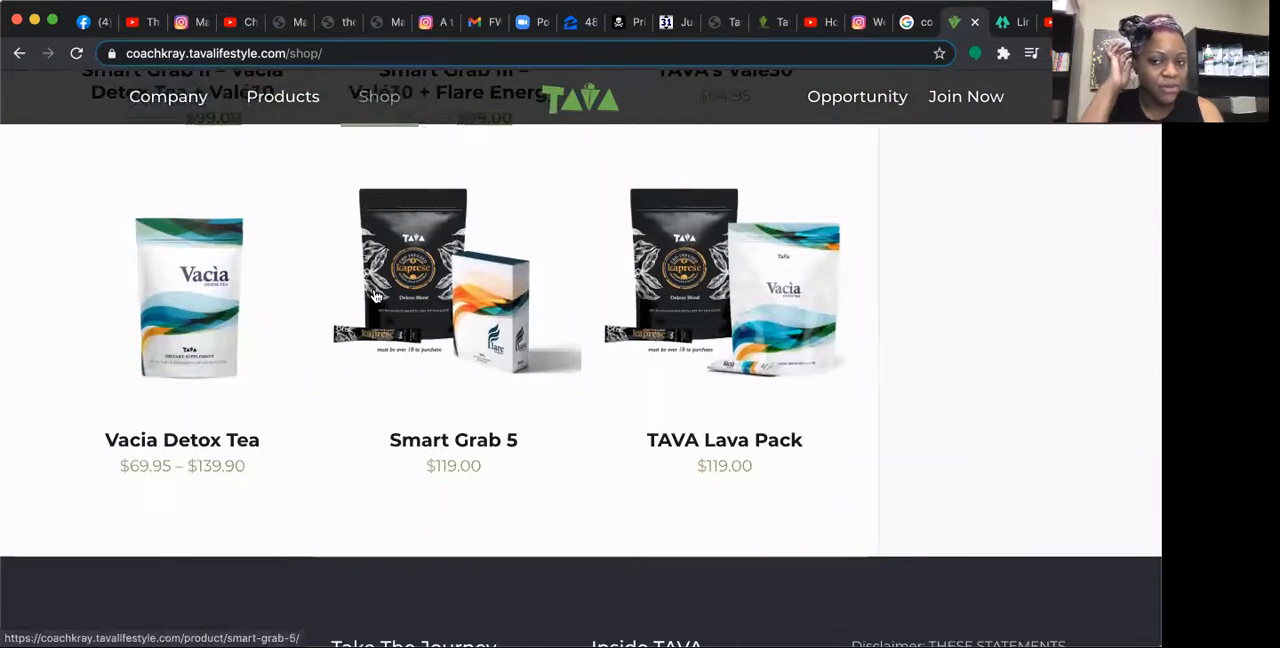
{"action": "mouse_move", "coordinate": [140, 330]}
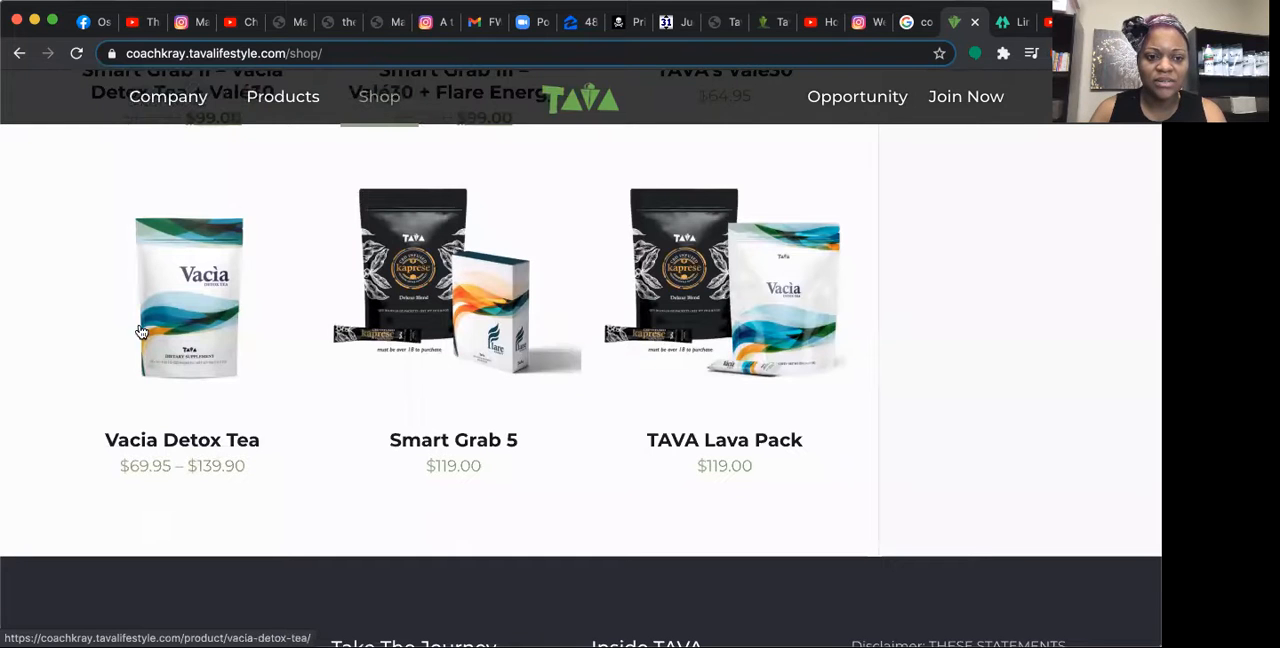
{"action": "left_click", "coordinate": [189, 295]}
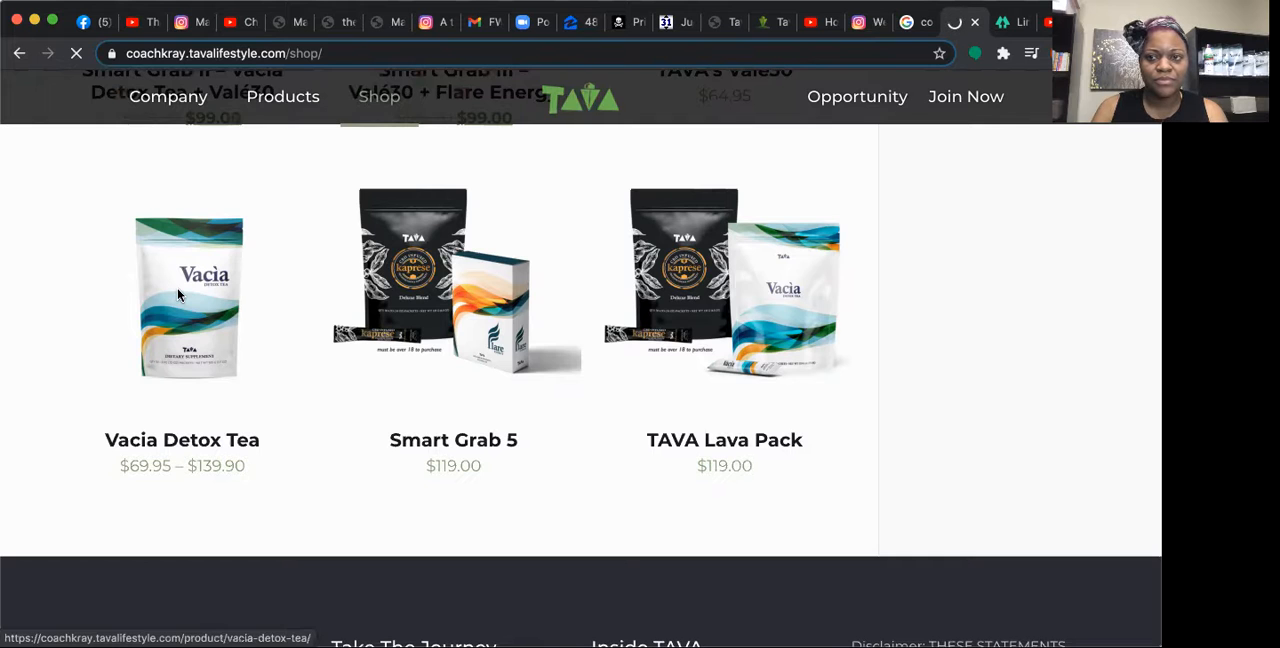
{"action": "left_click", "coordinate": [182, 295]}
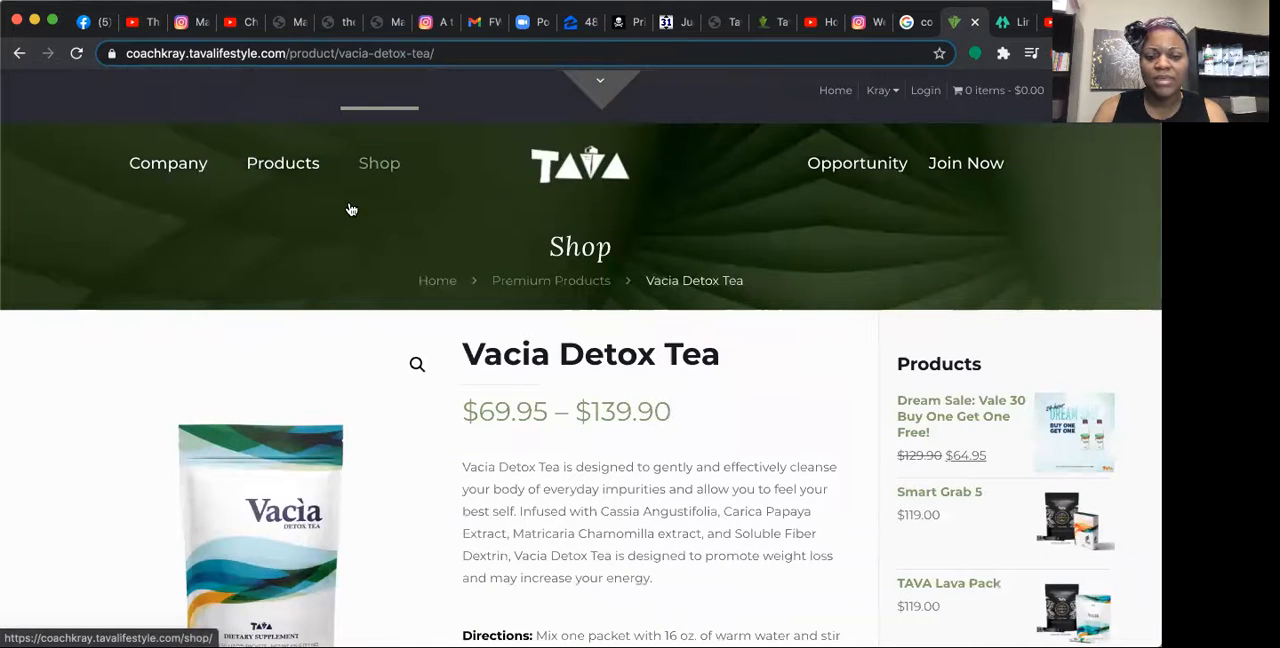
Scroll through the Vacia Detox Tea product details
{"action": "scroll", "scroll_direction": "down", "scroll_amount": 3}
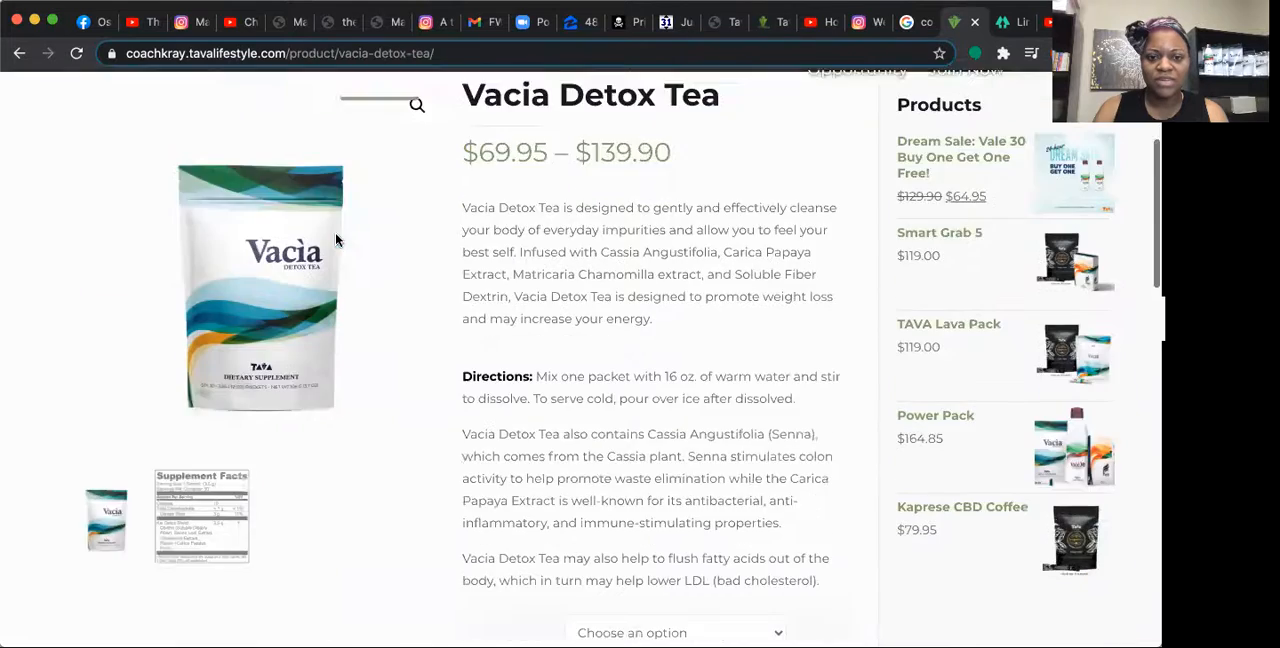
{"action": "scroll", "scroll_direction": "down", "scroll_amount": 3}
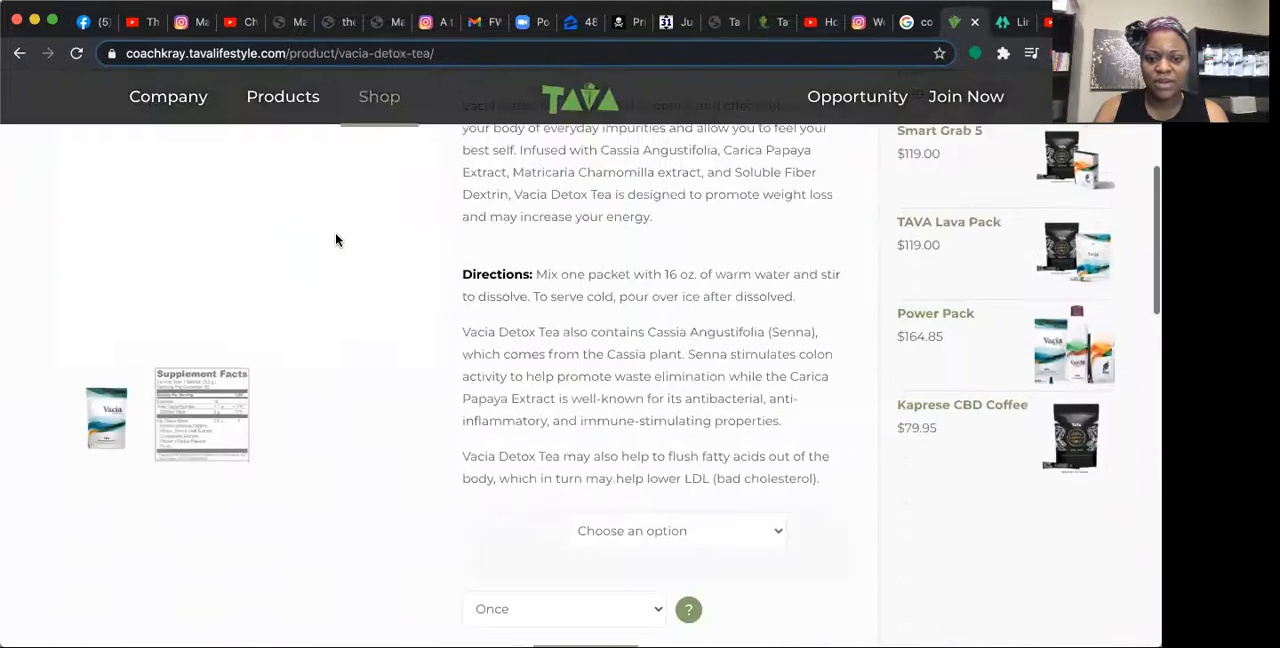
{"action": "scroll", "scroll_direction": "up", "scroll_amount": 3}
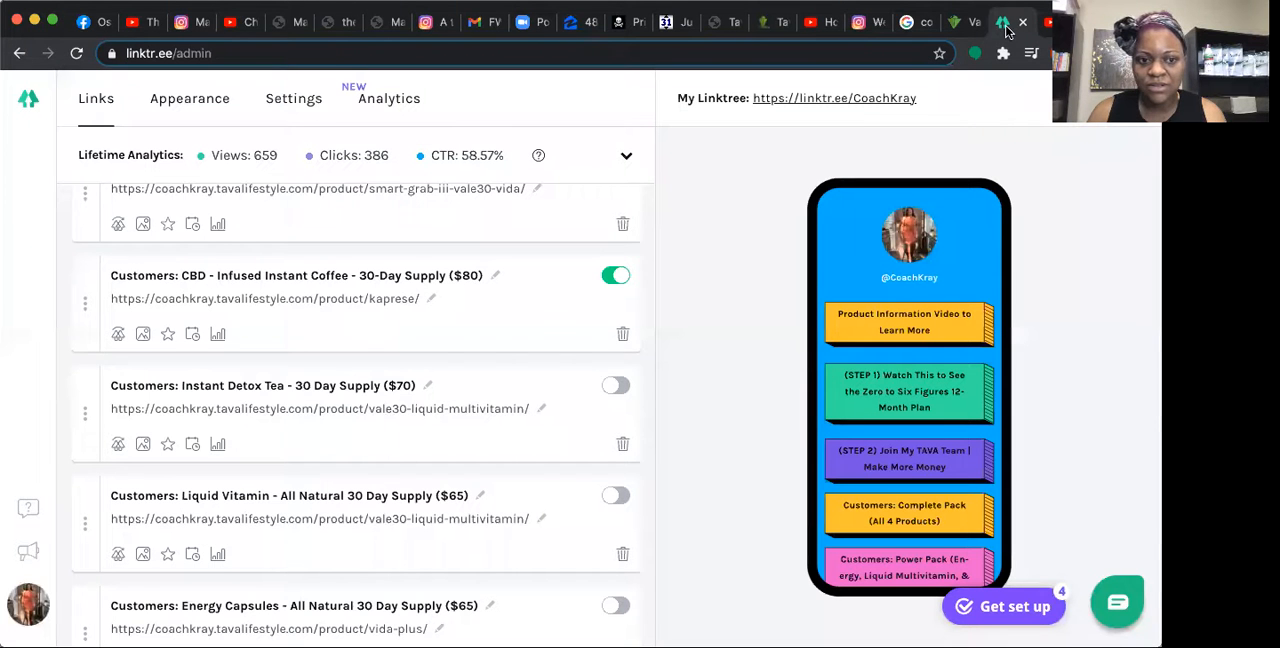
{"action": "mouse_move", "coordinate": [360, 447]}
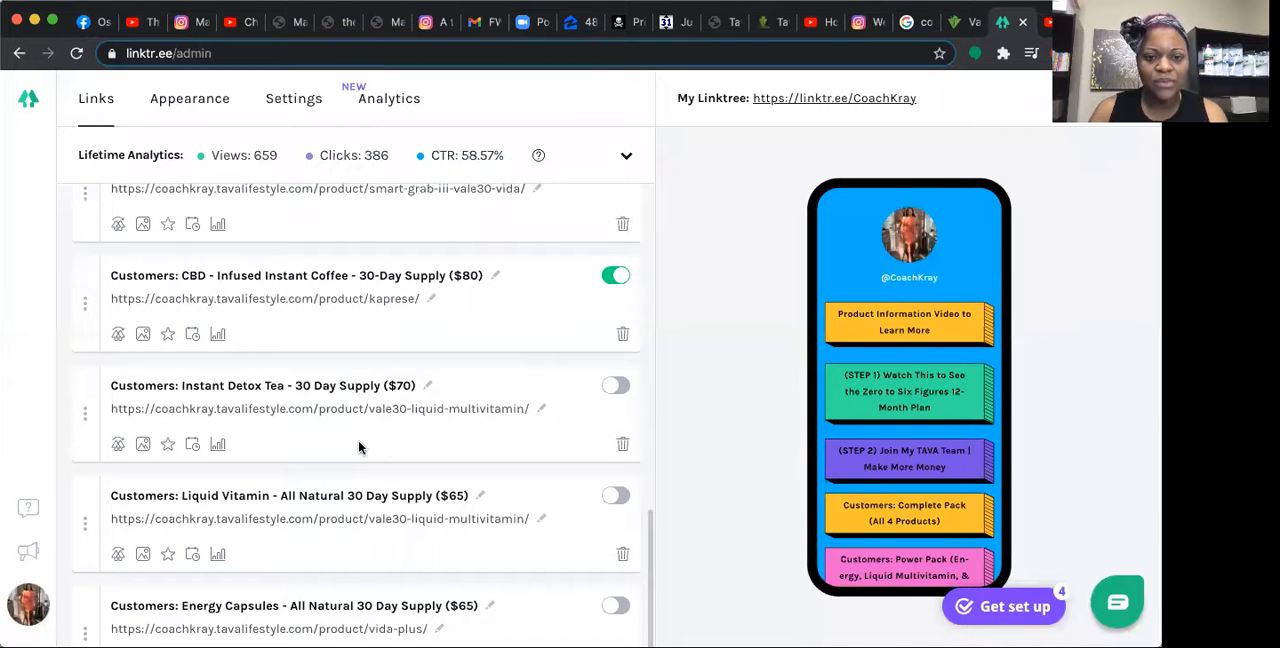
{"action": "mouse_move", "coordinate": [353, 412]}
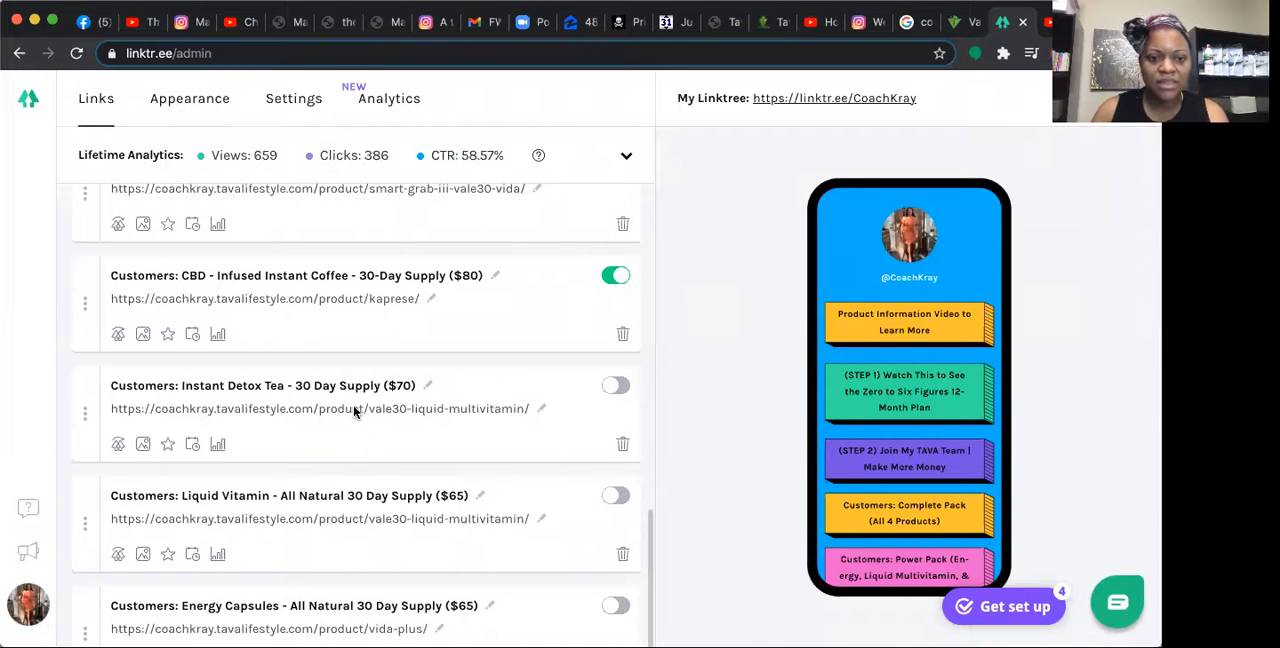
{"action": "mouse_move", "coordinate": [208, 408]}
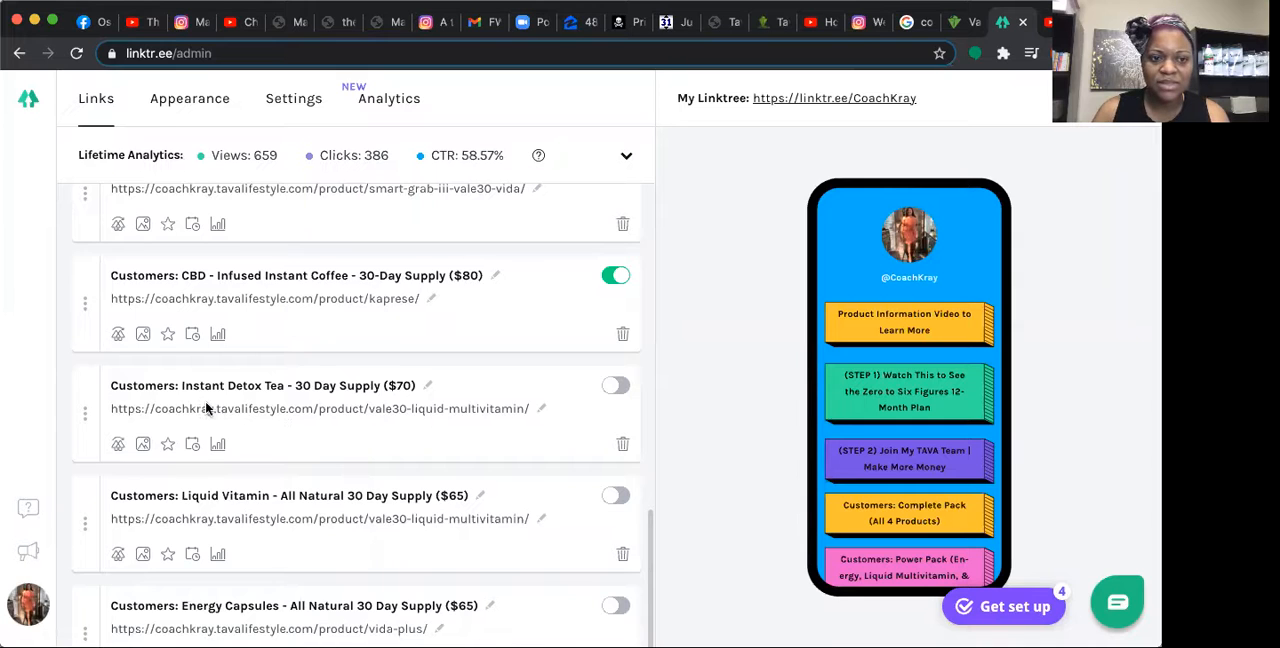
{"action": "mouse_move", "coordinate": [220, 417]}
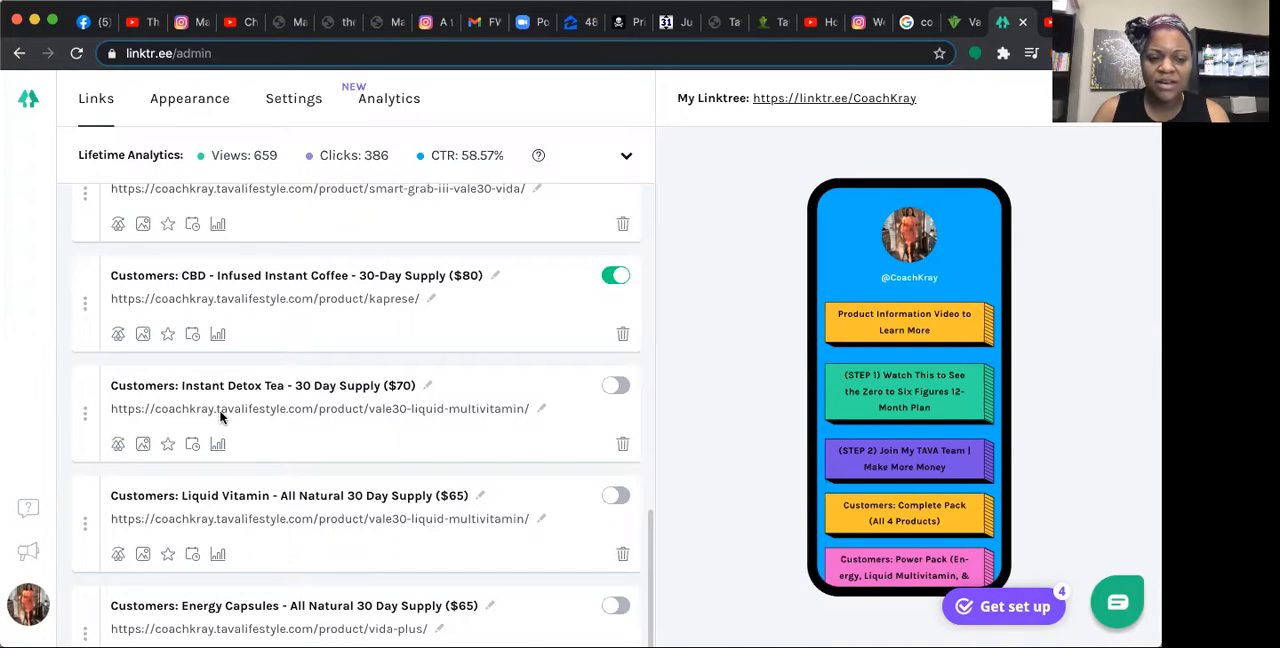
{"action": "mouse_move", "coordinate": [315, 385]}
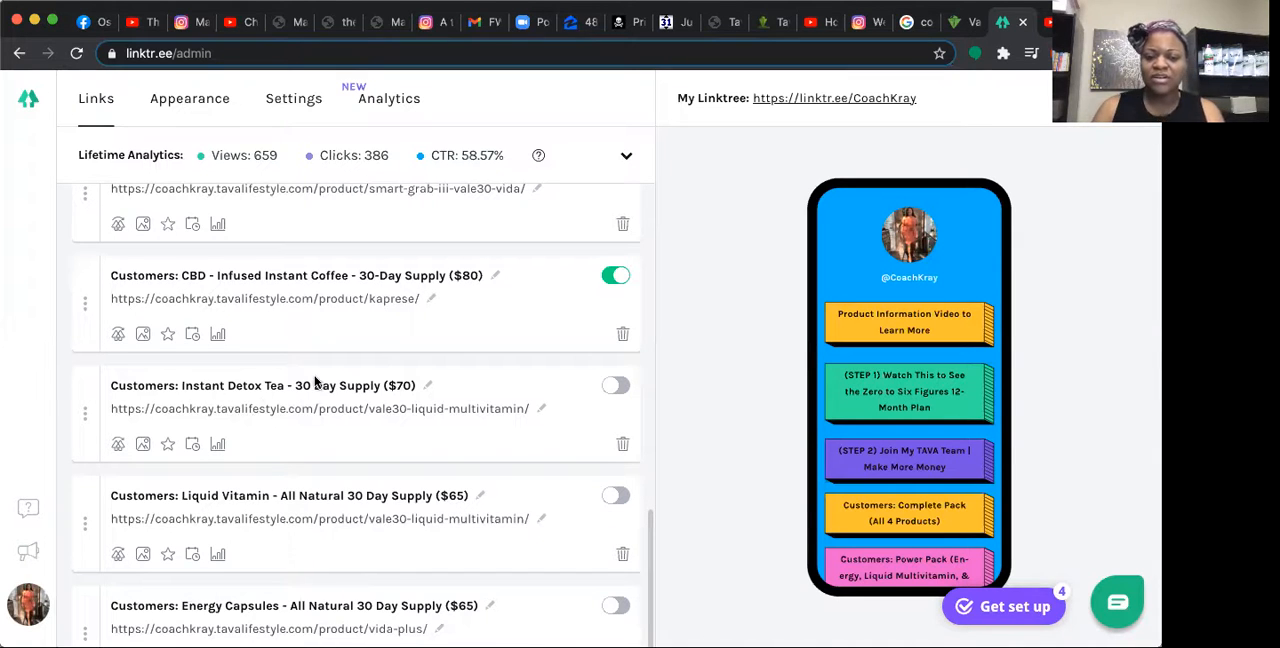
{"action": "mouse_move", "coordinate": [414, 263]}
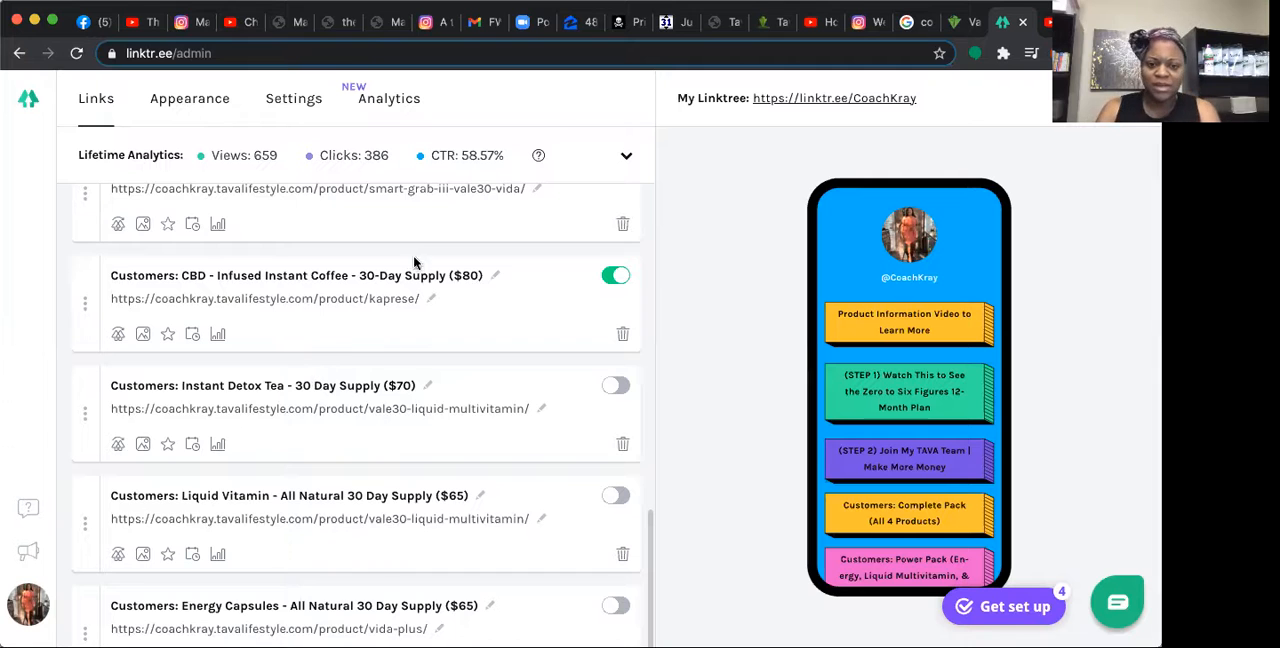
{"action": "scroll", "scroll_direction": "down", "scroll_amount": 3}
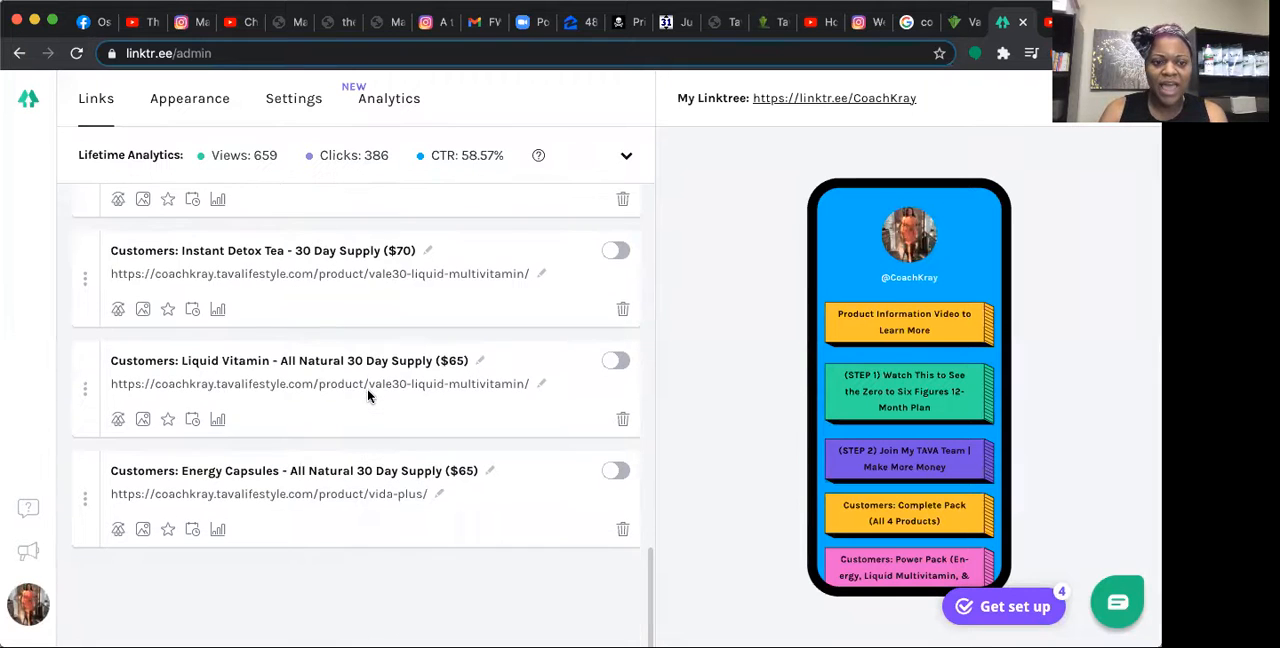
{"action": "scroll", "scroll_direction": "up", "scroll_amount": 3}
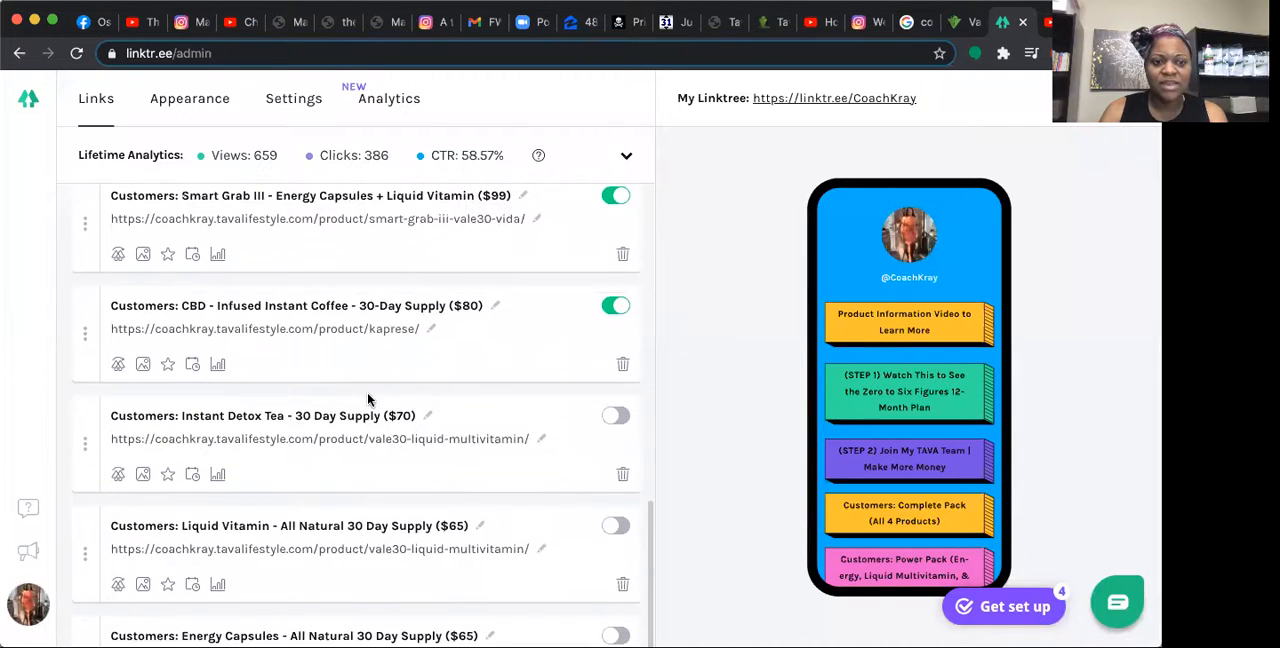
{"action": "scroll", "scroll_direction": "up", "scroll_amount": 3}
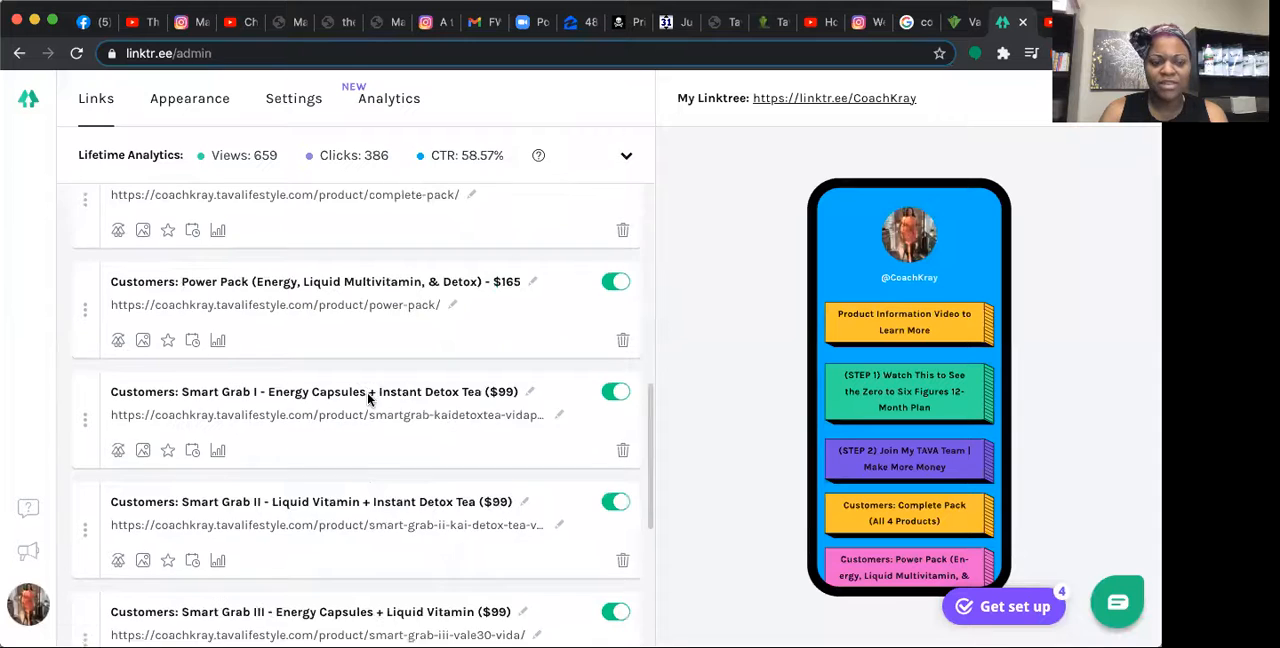
{"action": "scroll", "scroll_direction": "up", "scroll_amount": 3}
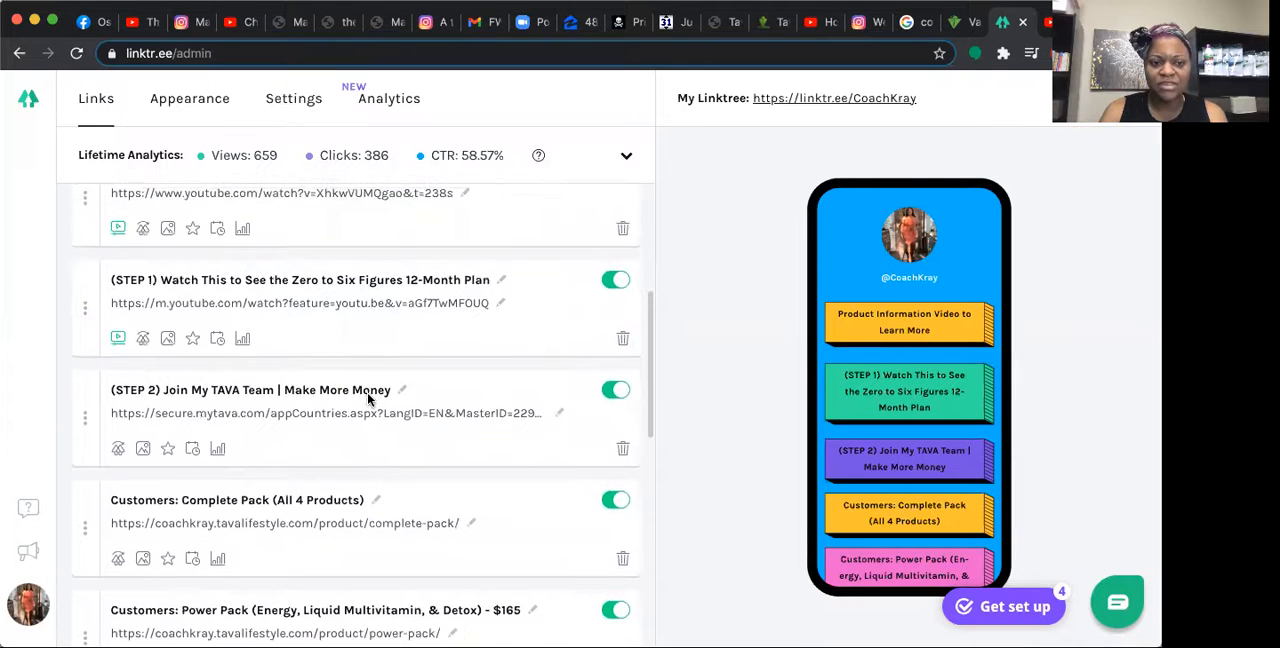
{"action": "scroll", "scroll_direction": "down", "scroll_amount": 3}
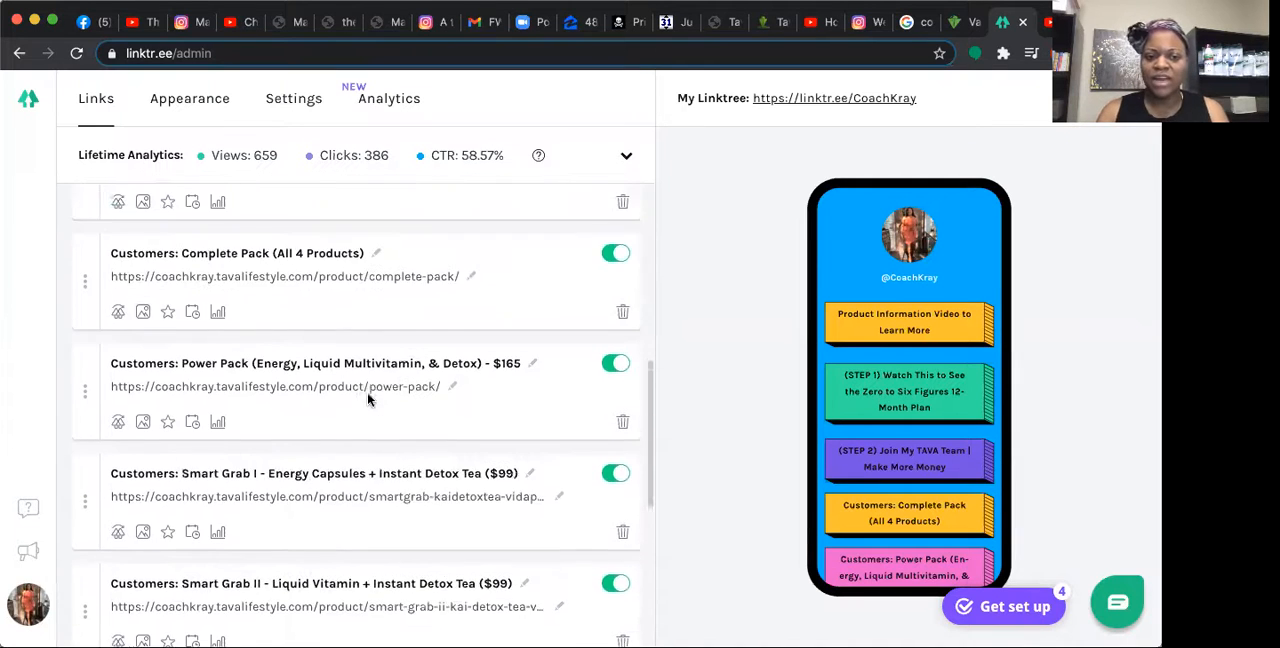
{"action": "scroll", "scroll_direction": "down", "scroll_amount": 3}
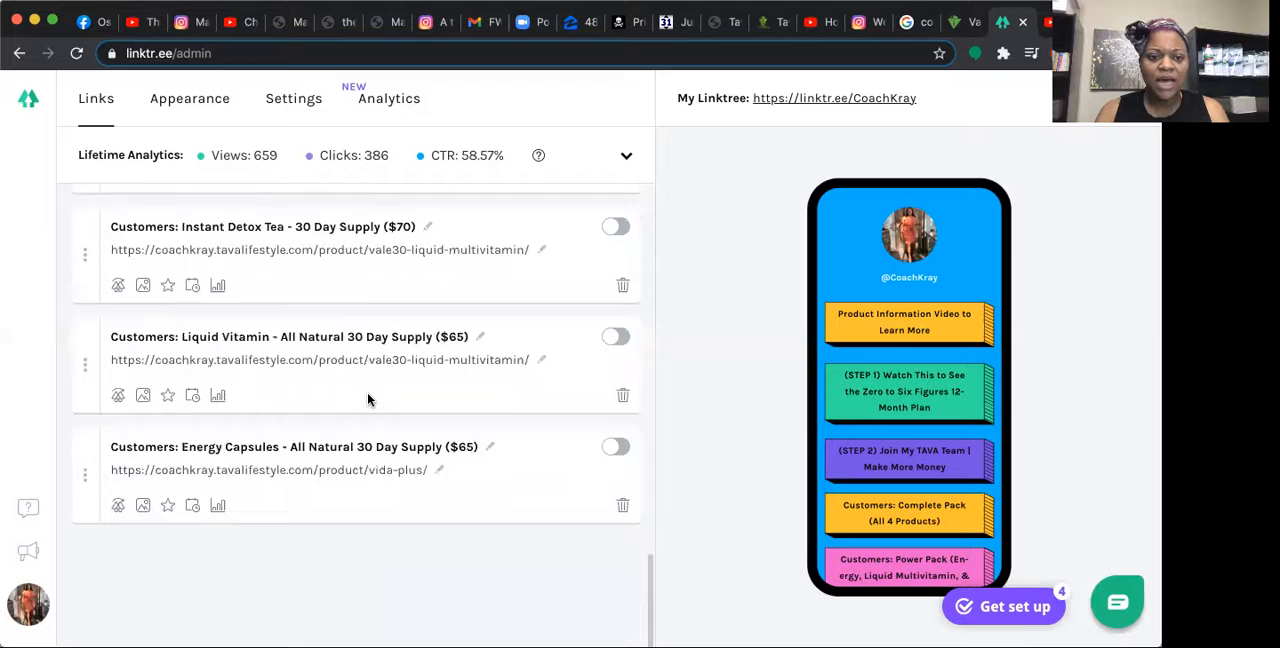
{"action": "scroll", "scroll_direction": "up", "scroll_amount": 3}
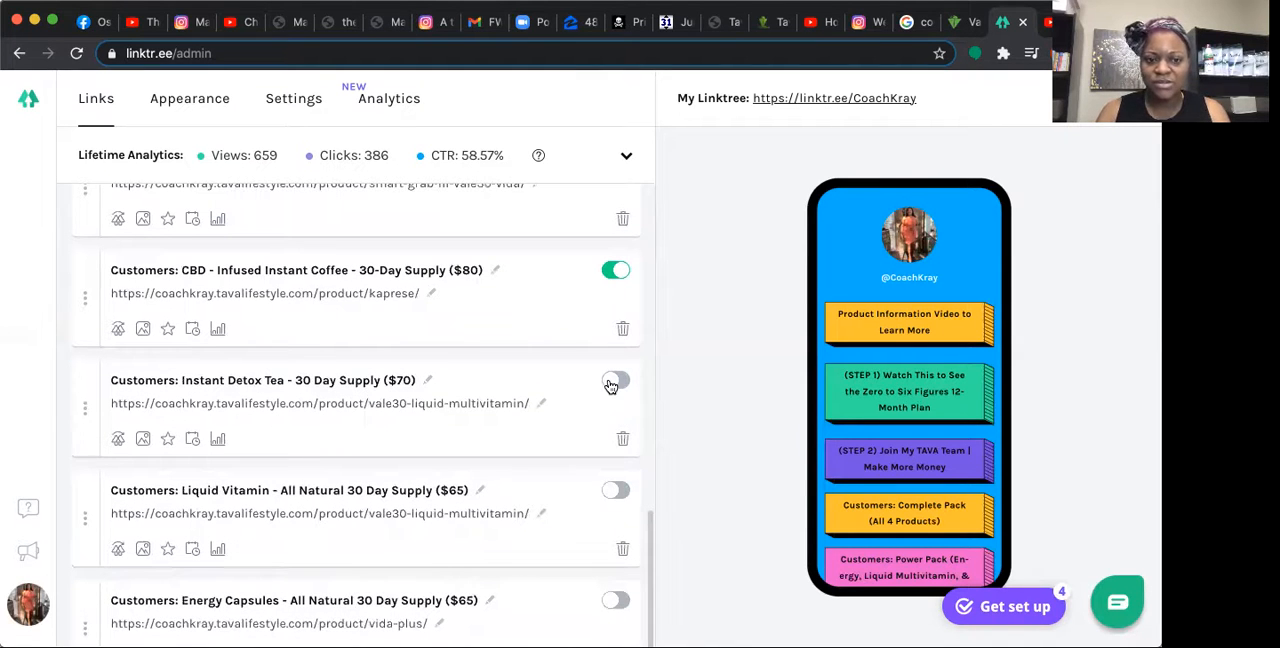
{"action": "left_click", "coordinate": [615, 380]}
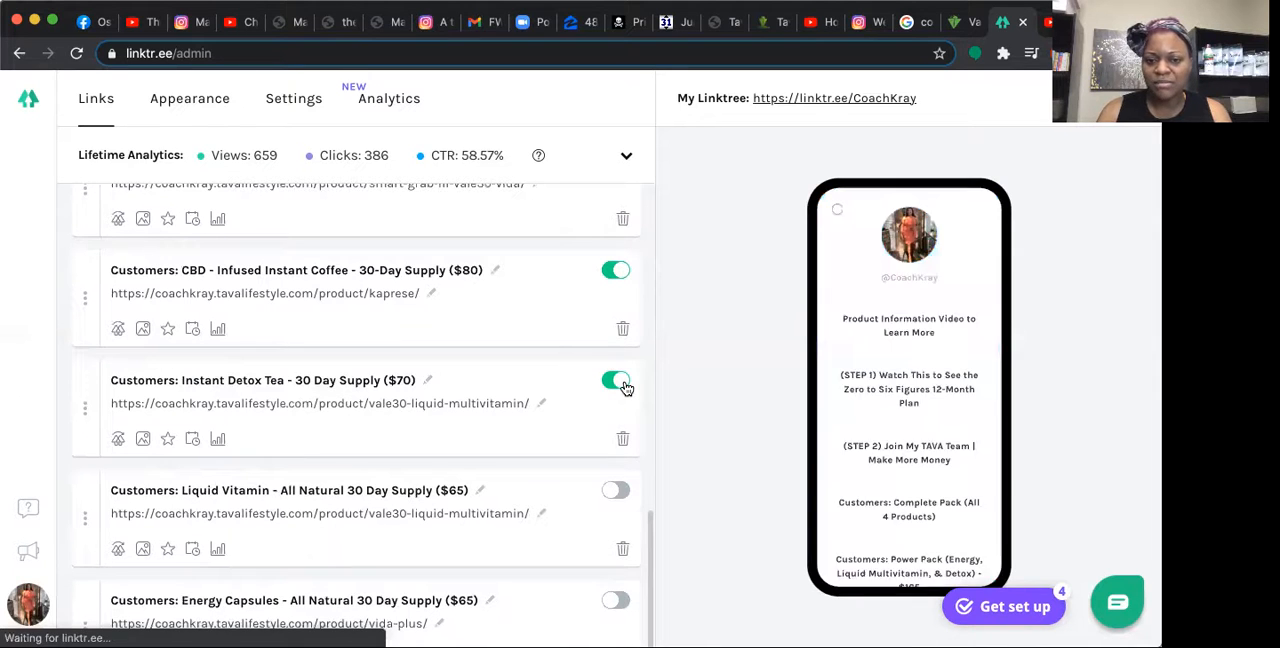
{"action": "left_click", "coordinate": [615, 380]}
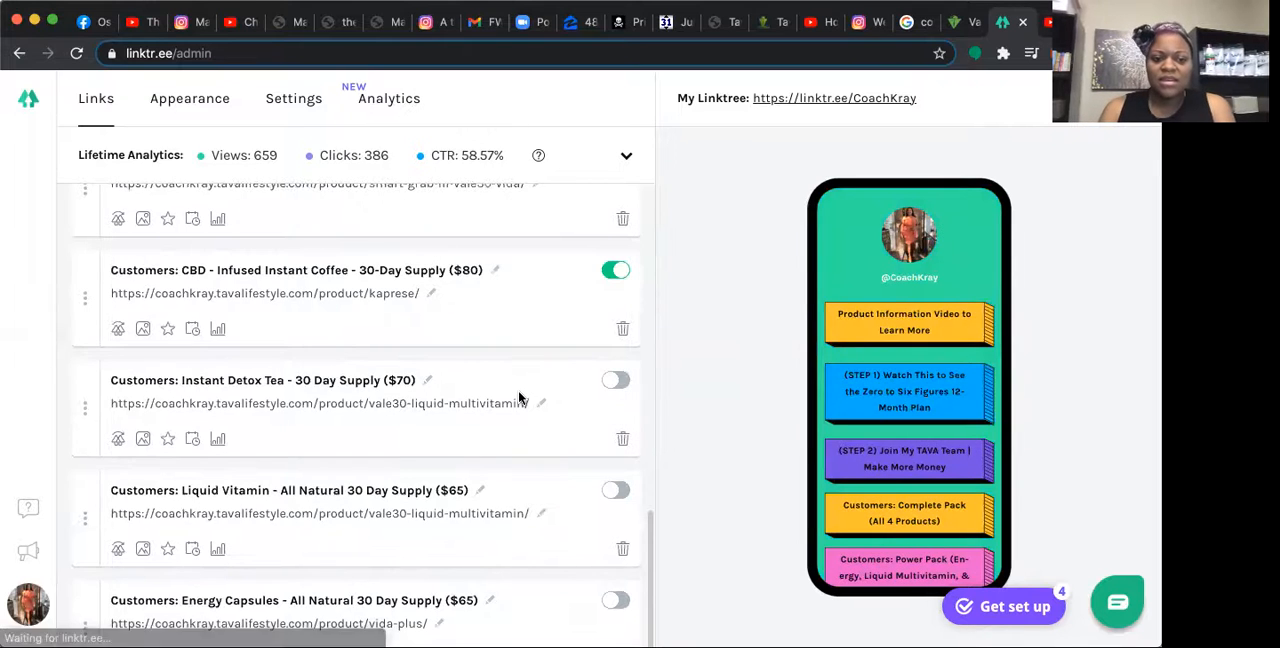
{"action": "scroll", "scroll_direction": "up", "scroll_amount": 3}
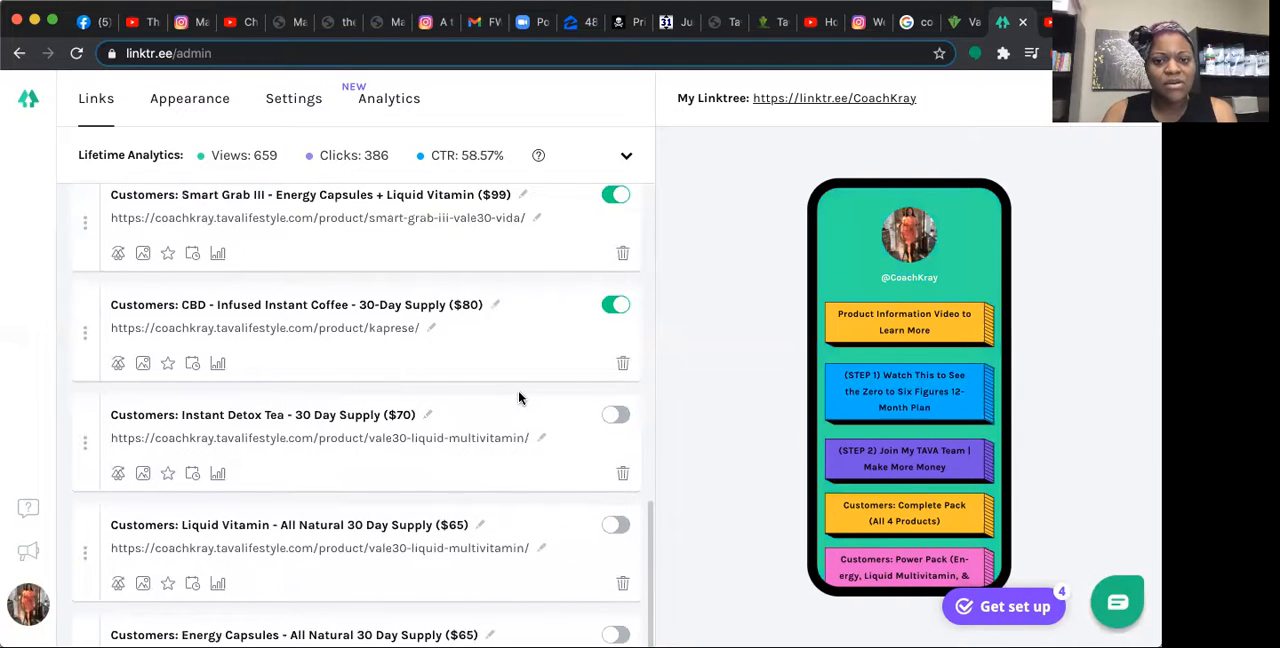
{"action": "scroll", "scroll_direction": "up", "scroll_amount": 3}
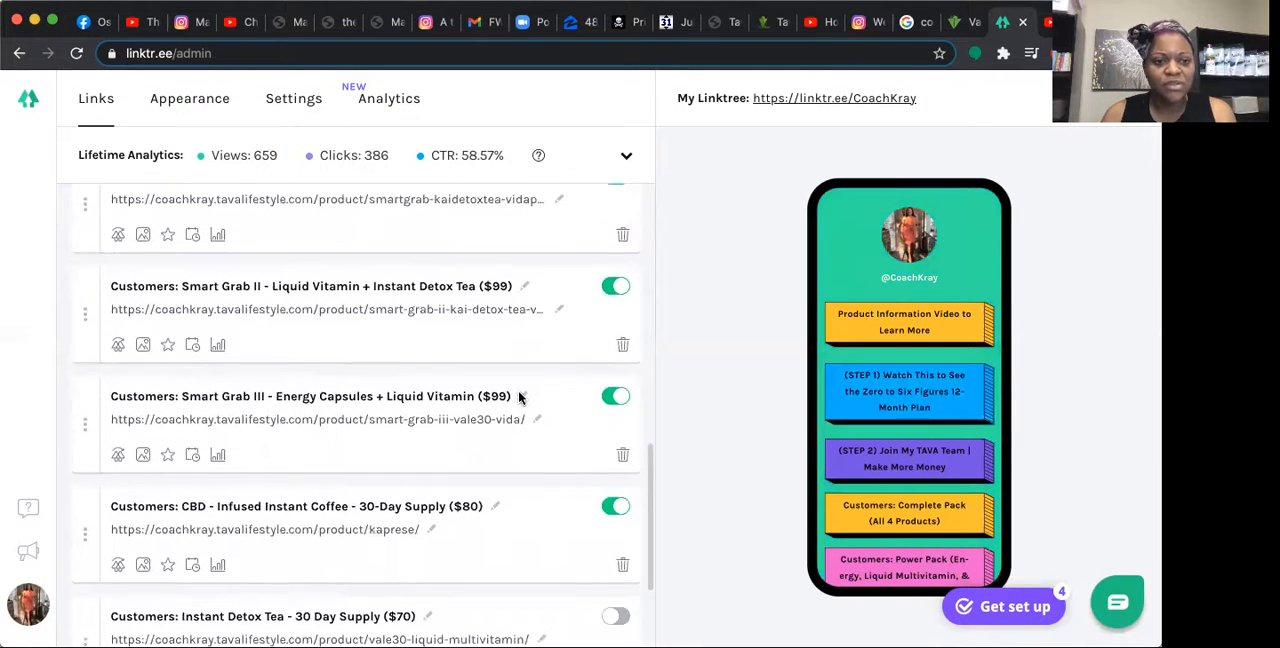
{"action": "scroll", "scroll_direction": "up", "scroll_amount": 3}
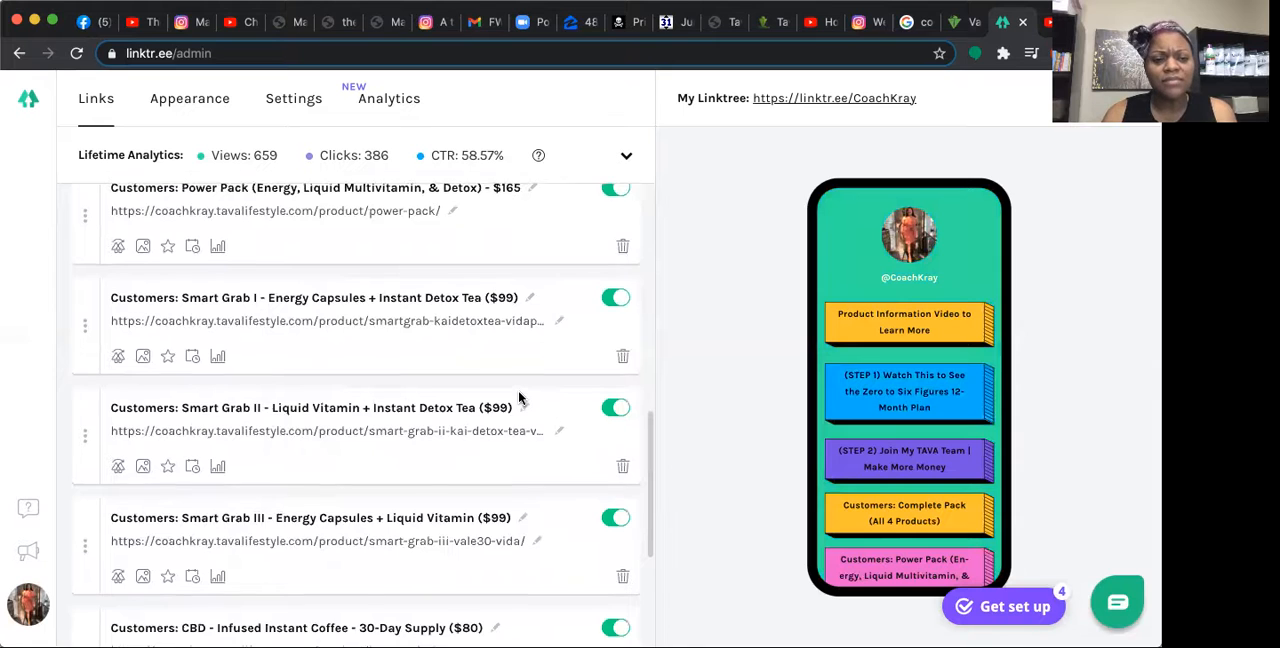
{"action": "scroll", "scroll_direction": "up", "scroll_amount": 3}
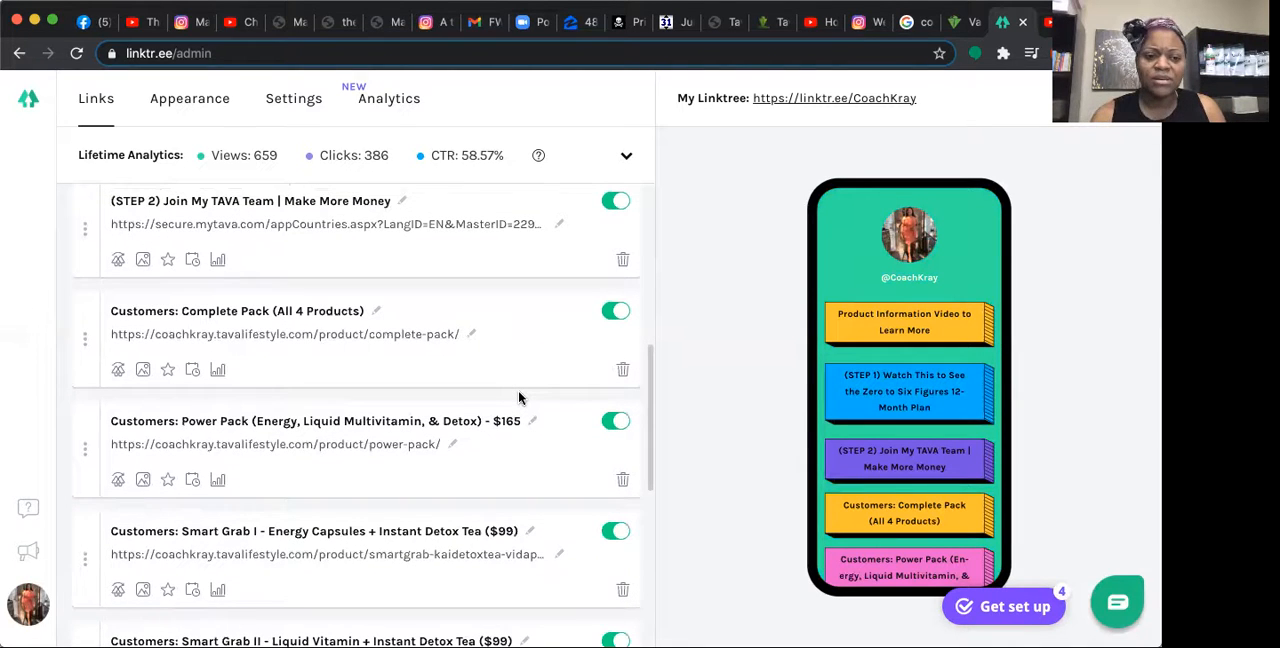
{"action": "scroll", "scroll_direction": "up", "scroll_amount": 3}
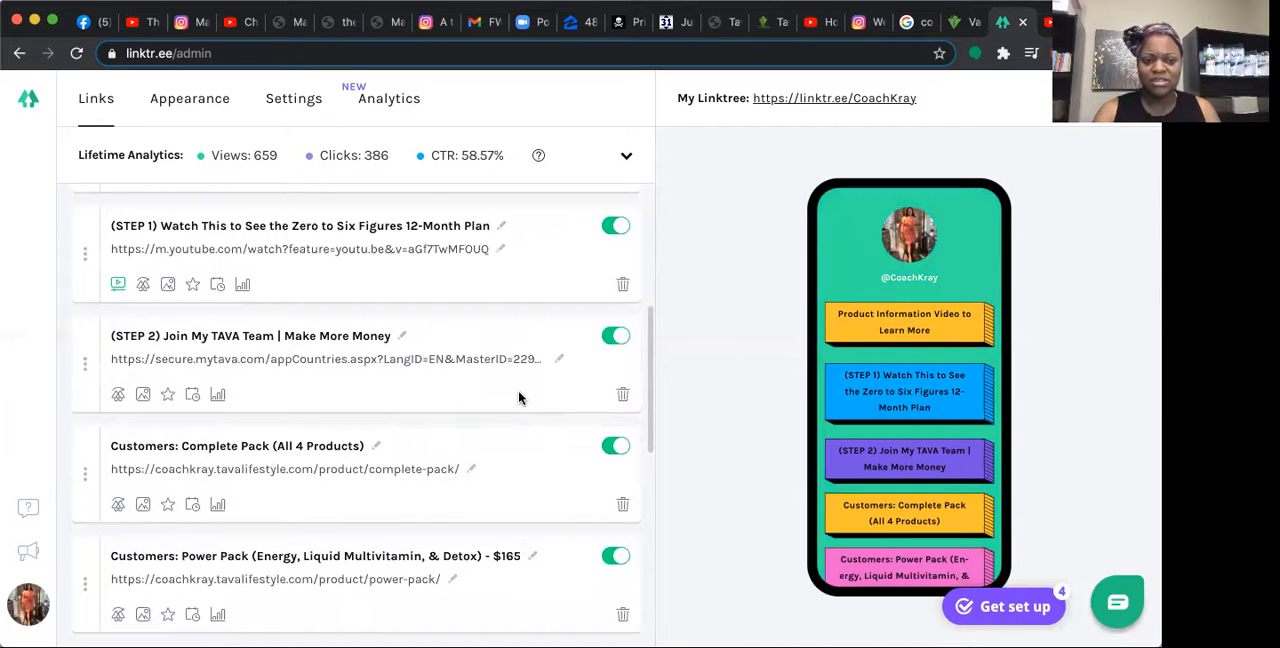
{"action": "mouse_move", "coordinate": [184, 420]}
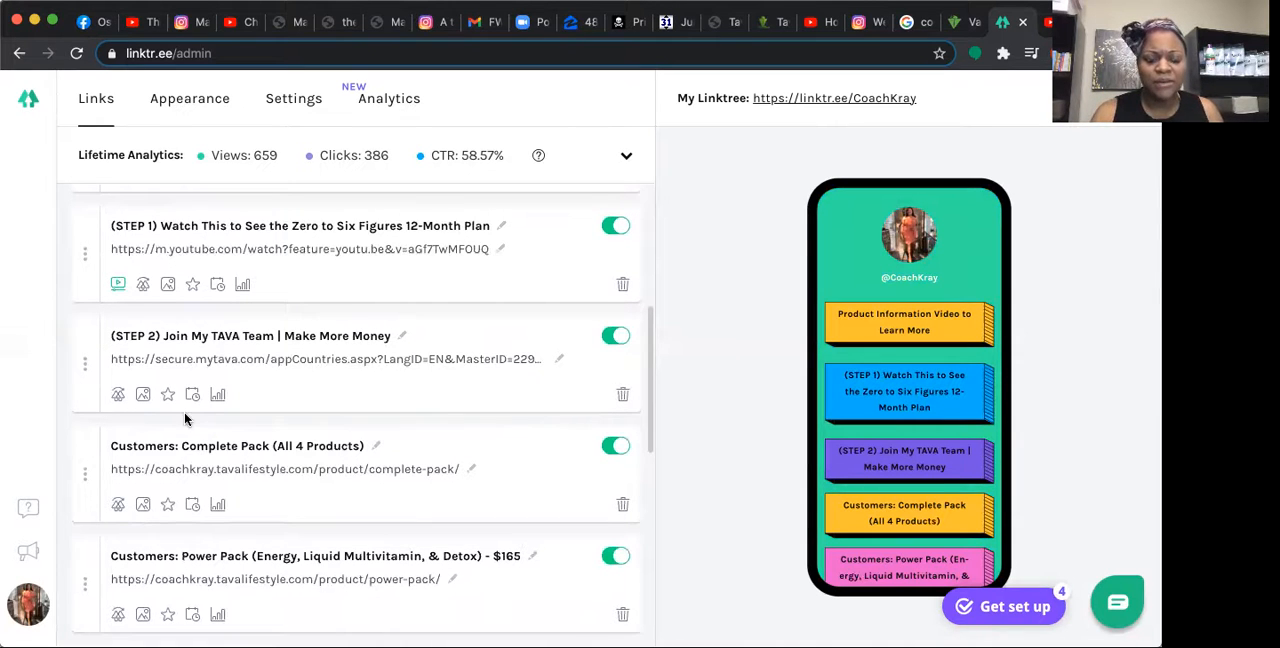
{"action": "scroll", "scroll_direction": "up", "scroll_amount": 3}
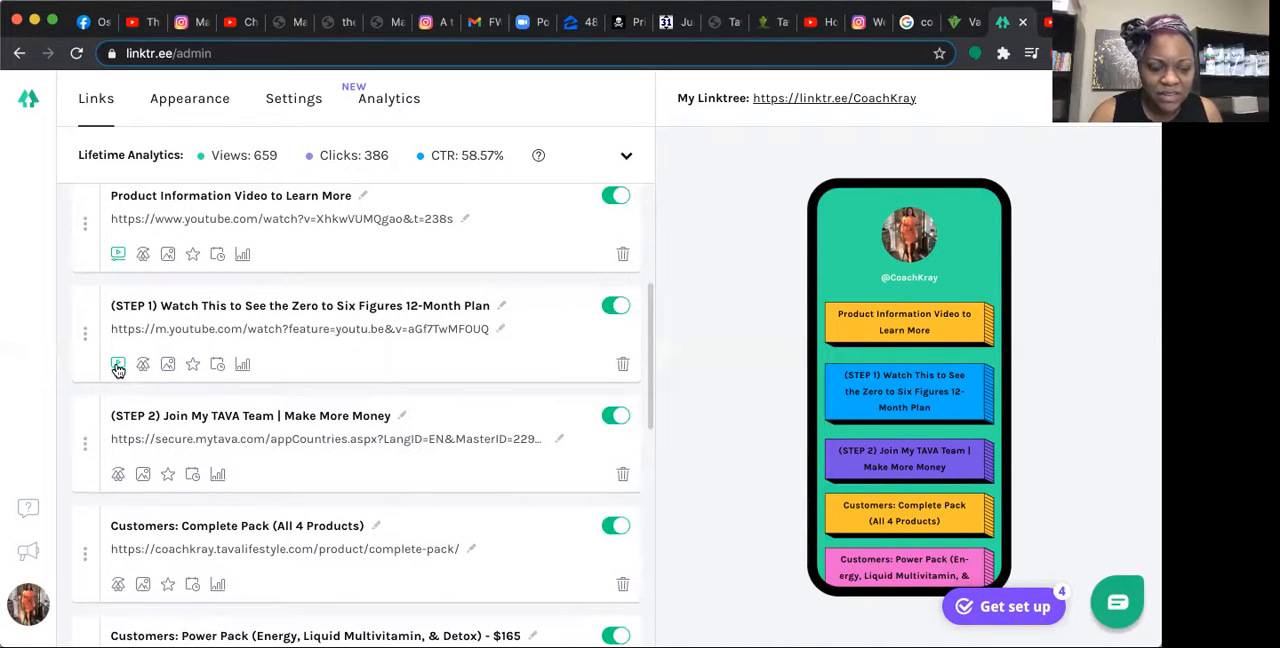
{"action": "mouse_move", "coordinate": [118, 364]}
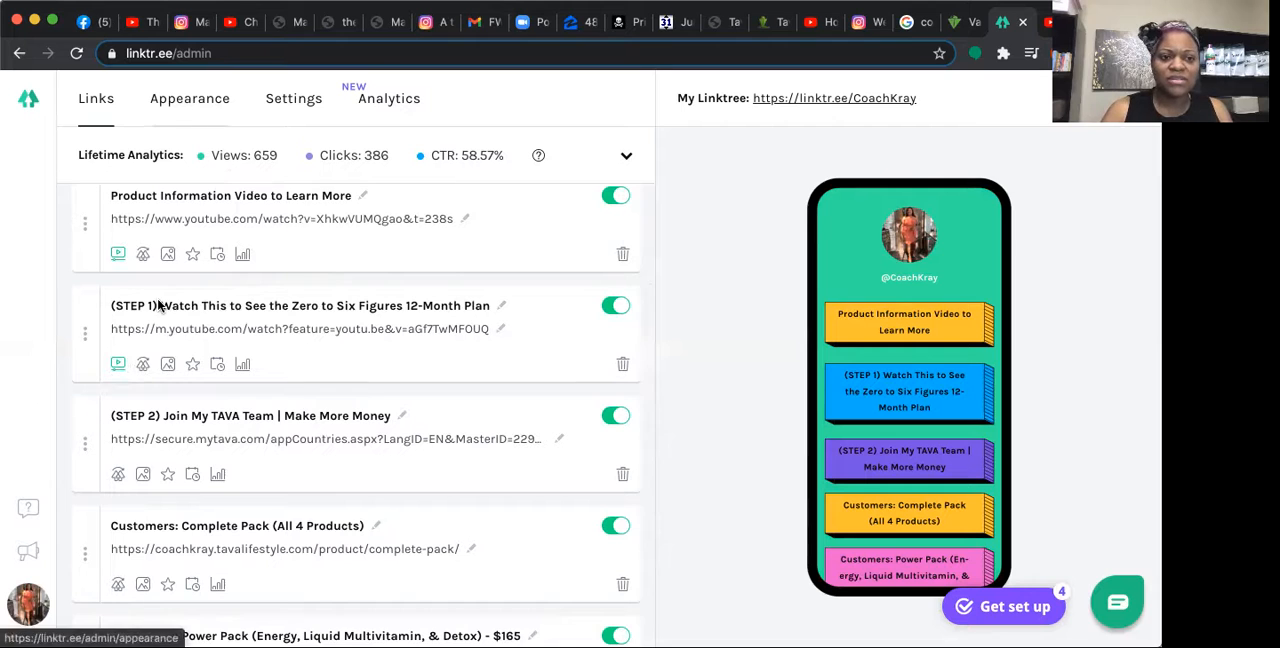
{"action": "scroll", "scroll_direction": "up", "scroll_amount": 3}
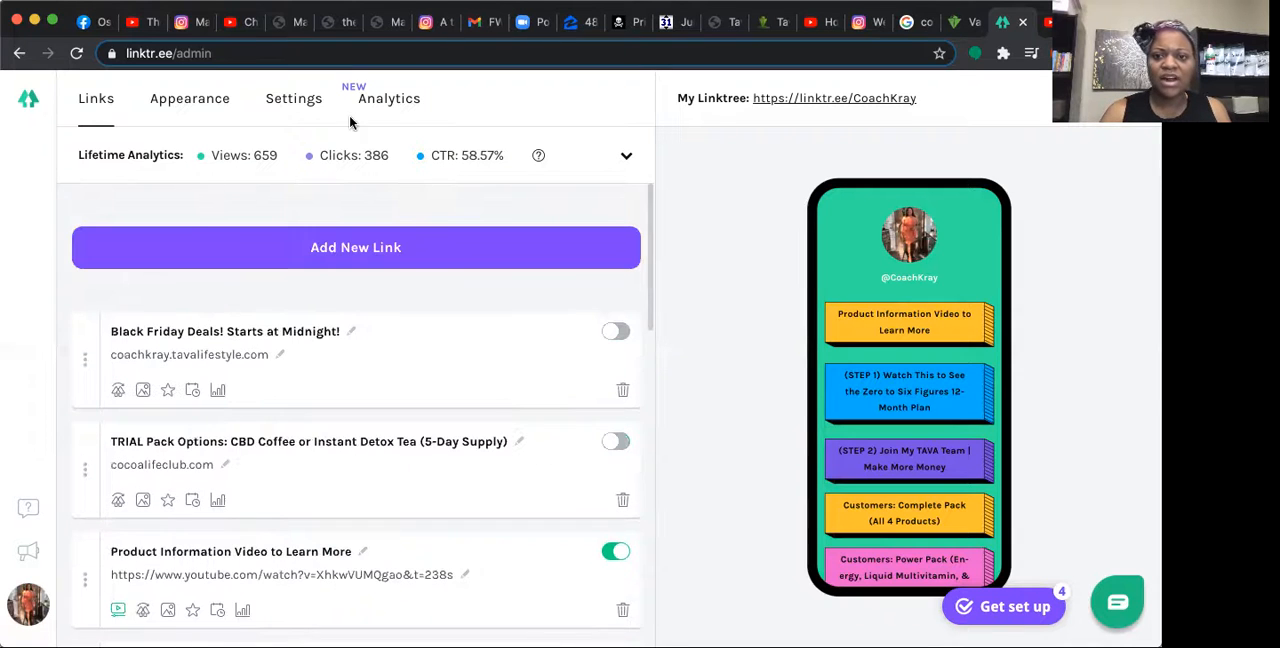
{"action": "mouse_move", "coordinate": [835, 98]}
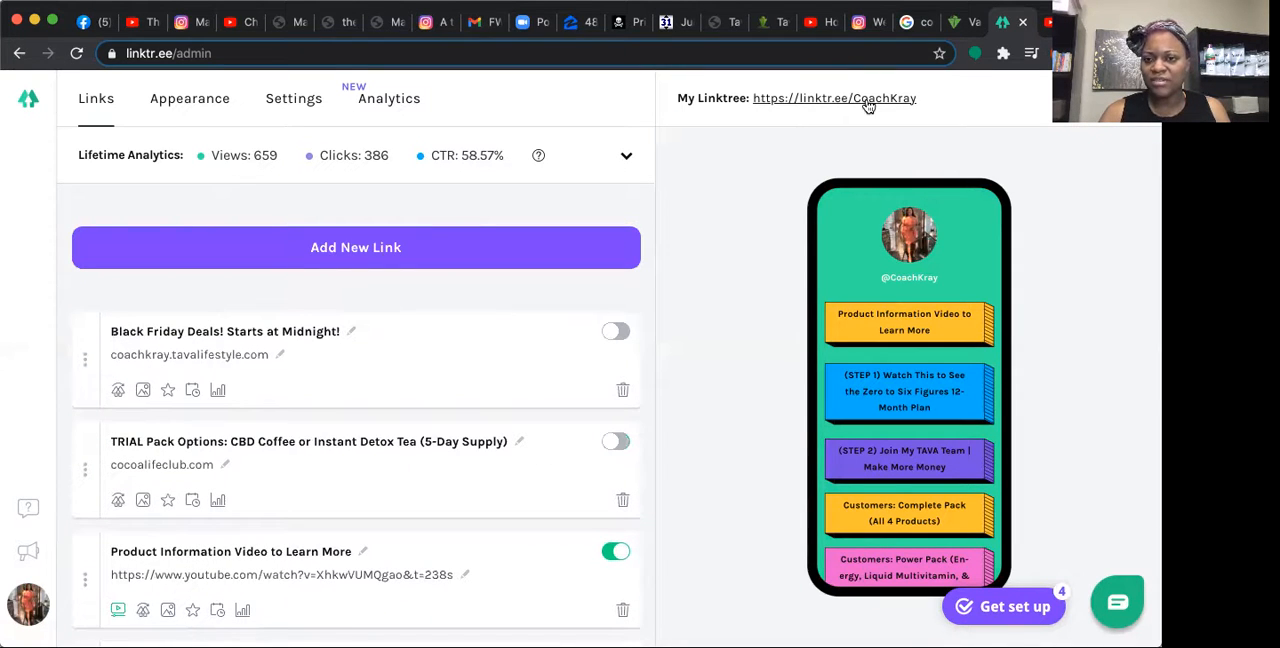
{"action": "mouse_move", "coordinate": [900, 105]}
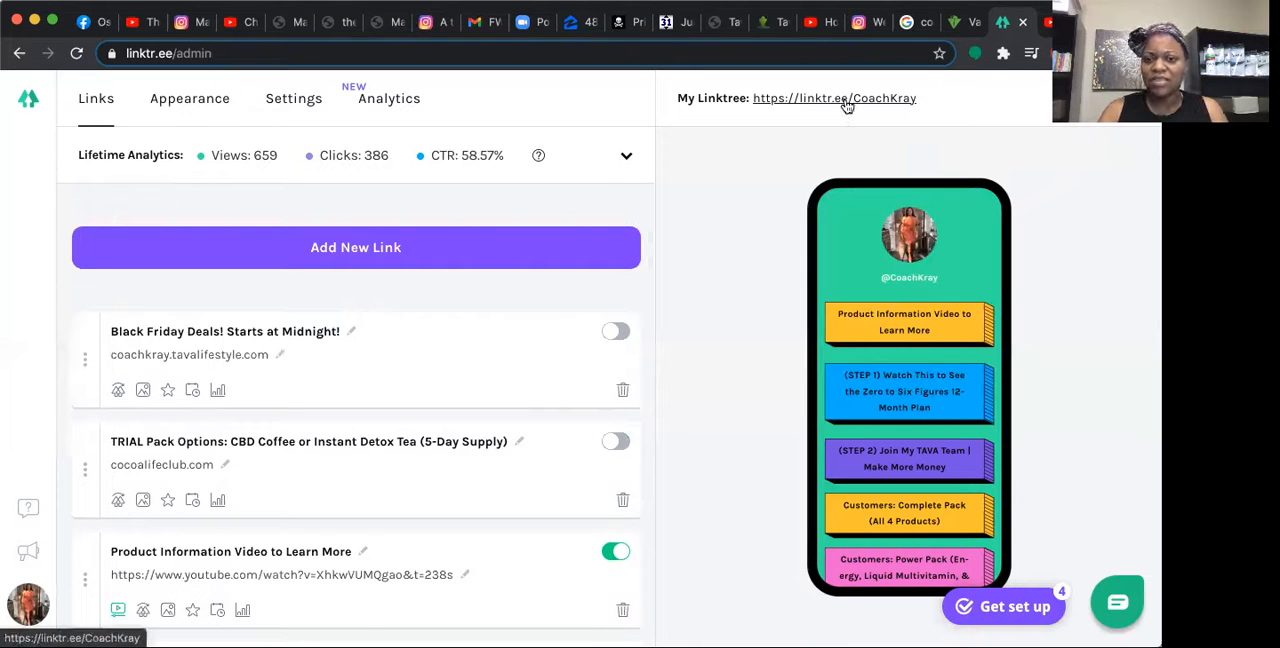
{"action": "mouse_move", "coordinate": [846, 105]}
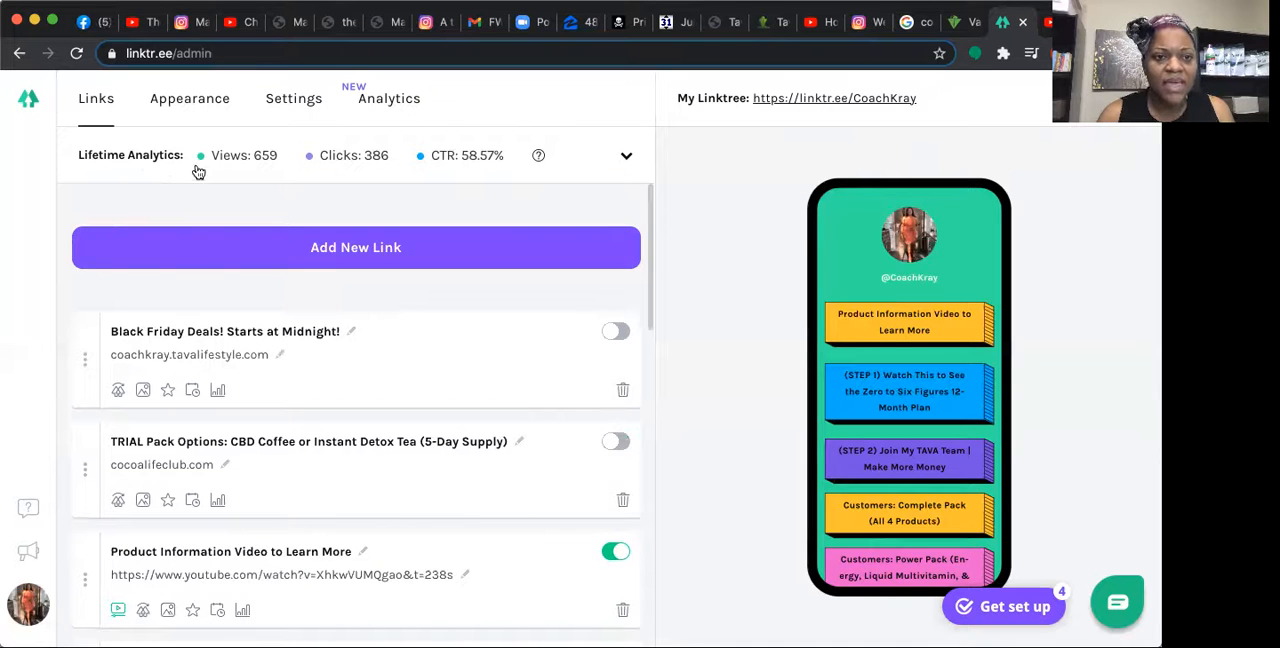
{"action": "left_click", "coordinate": [189, 98]}
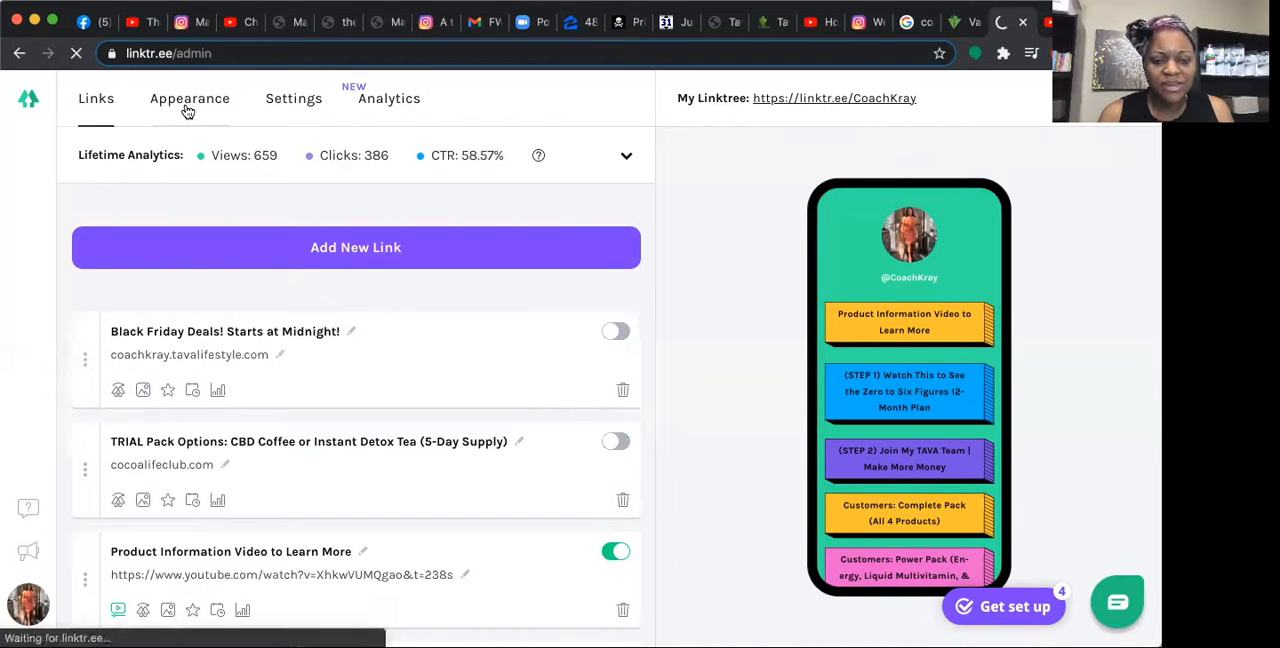
{"action": "left_click", "coordinate": [189, 98]}
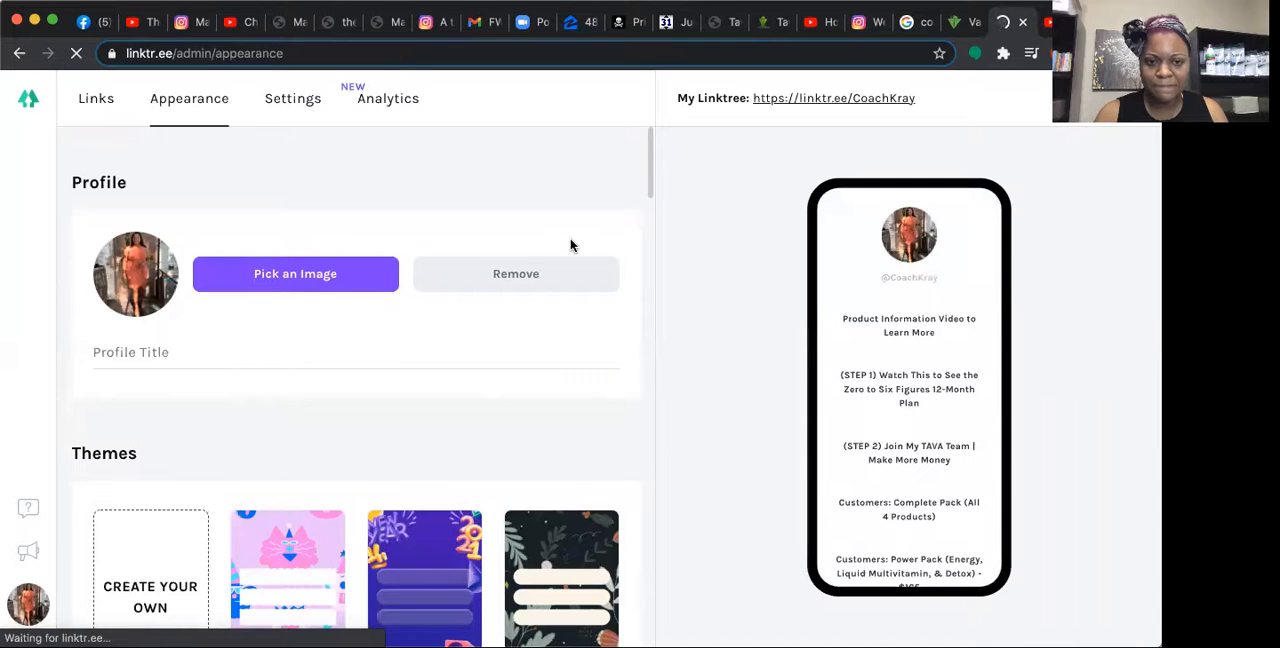
{"action": "scroll", "scroll_direction": "down", "scroll_amount": 3}
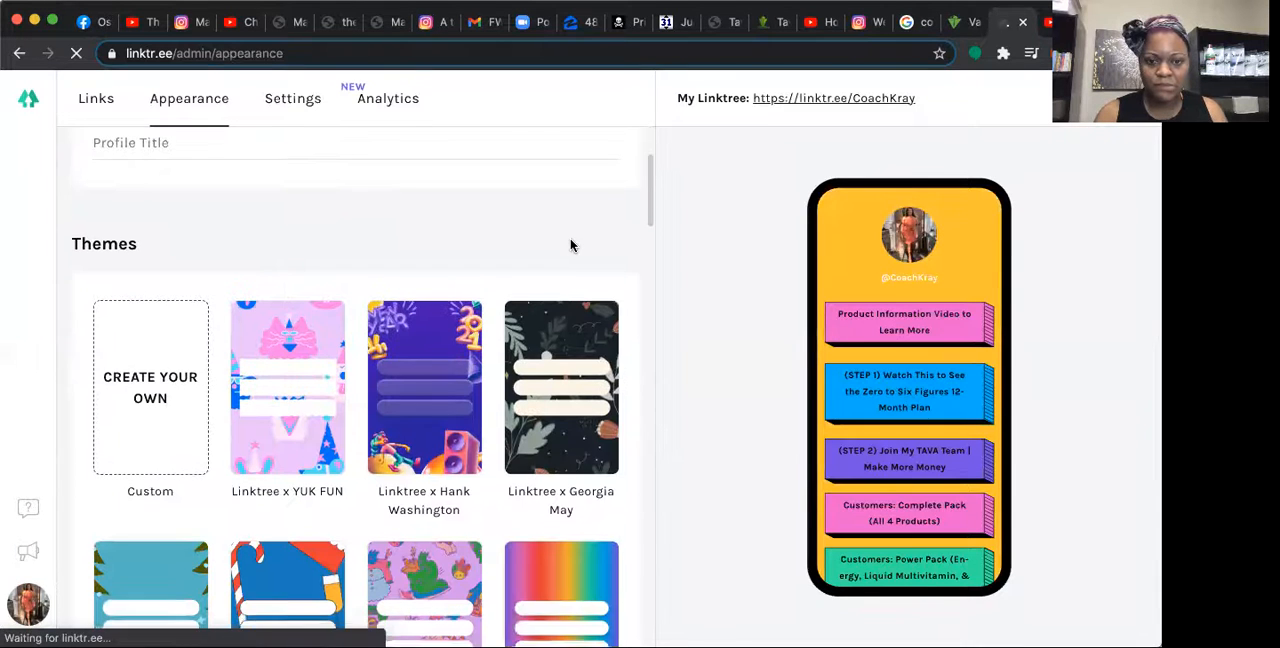
{"action": "scroll", "scroll_direction": "down", "scroll_amount": 3}
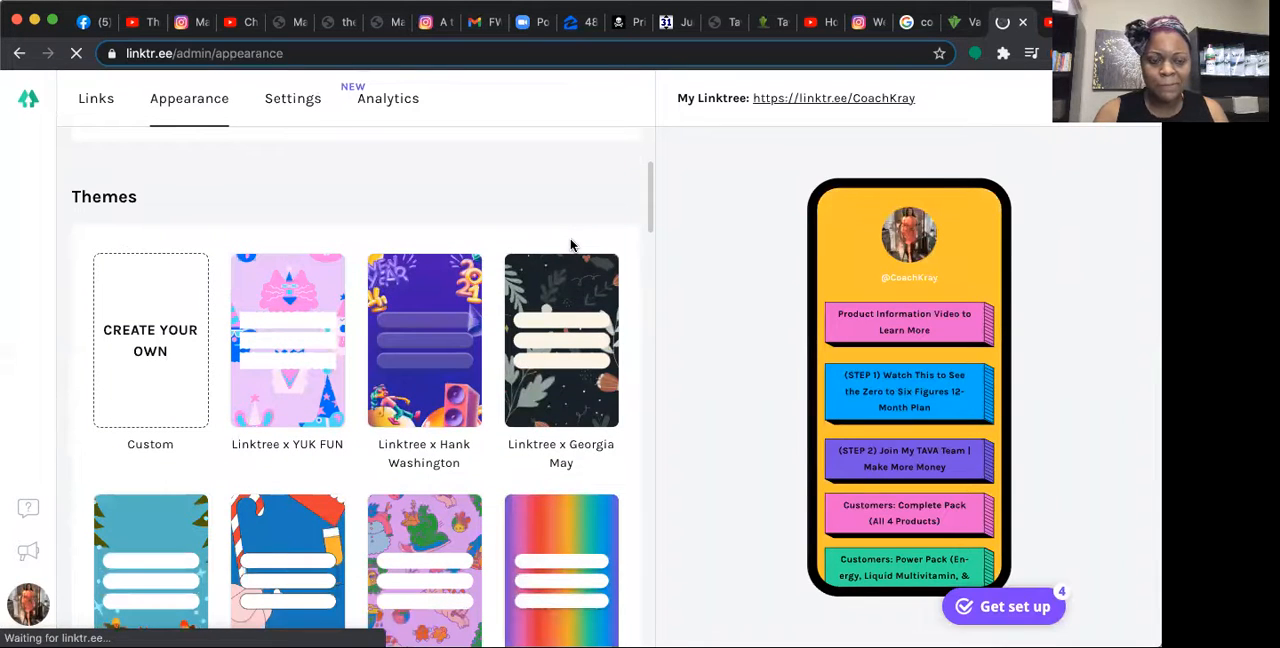
{"action": "scroll", "scroll_direction": "down", "scroll_amount": 3}
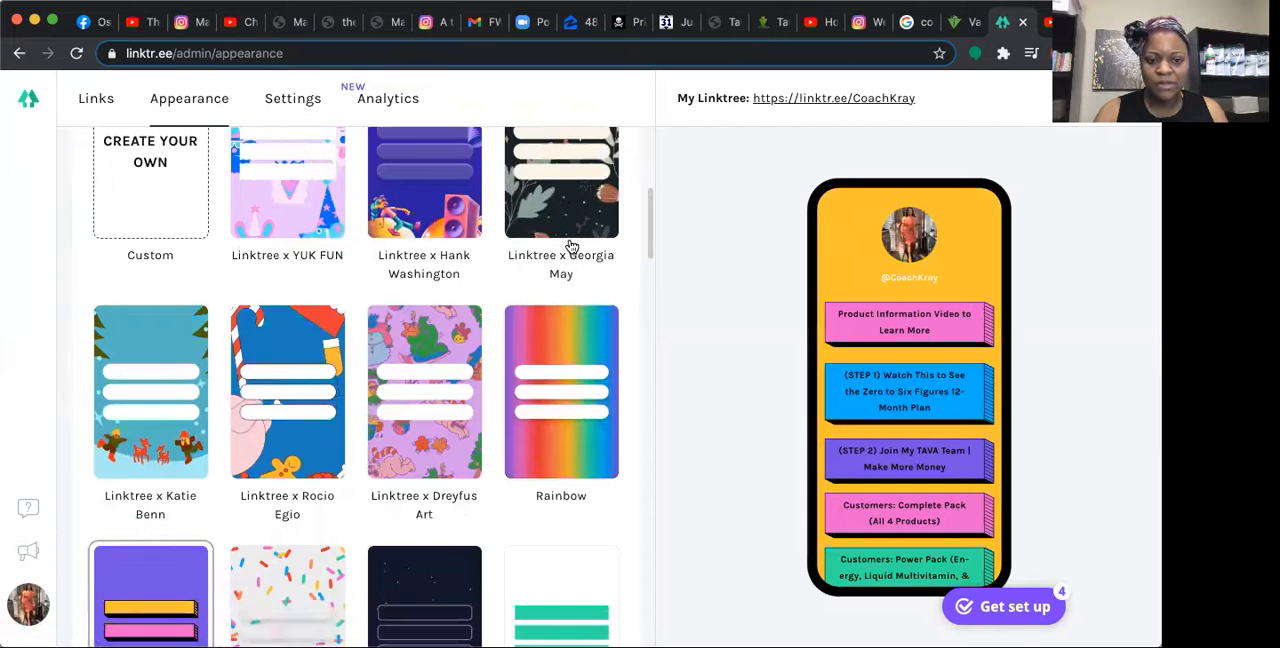
{"action": "scroll", "scroll_direction": "down", "scroll_amount": 3}
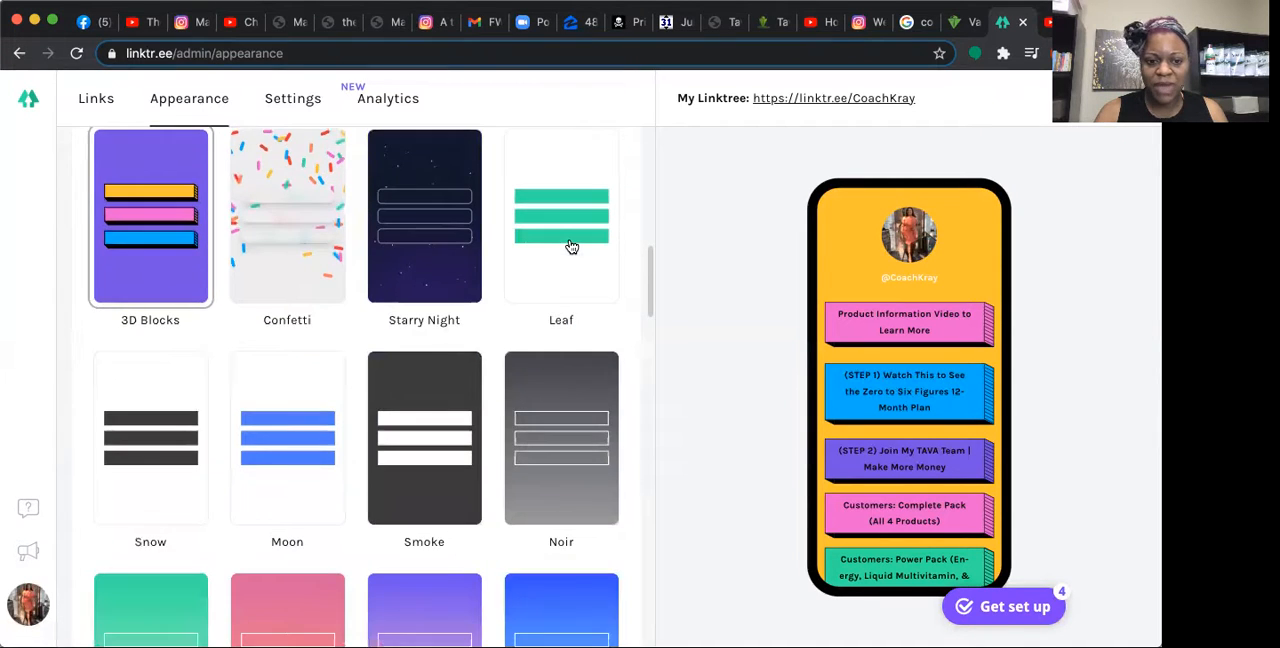
{"action": "scroll", "scroll_direction": "up", "scroll_amount": 3}
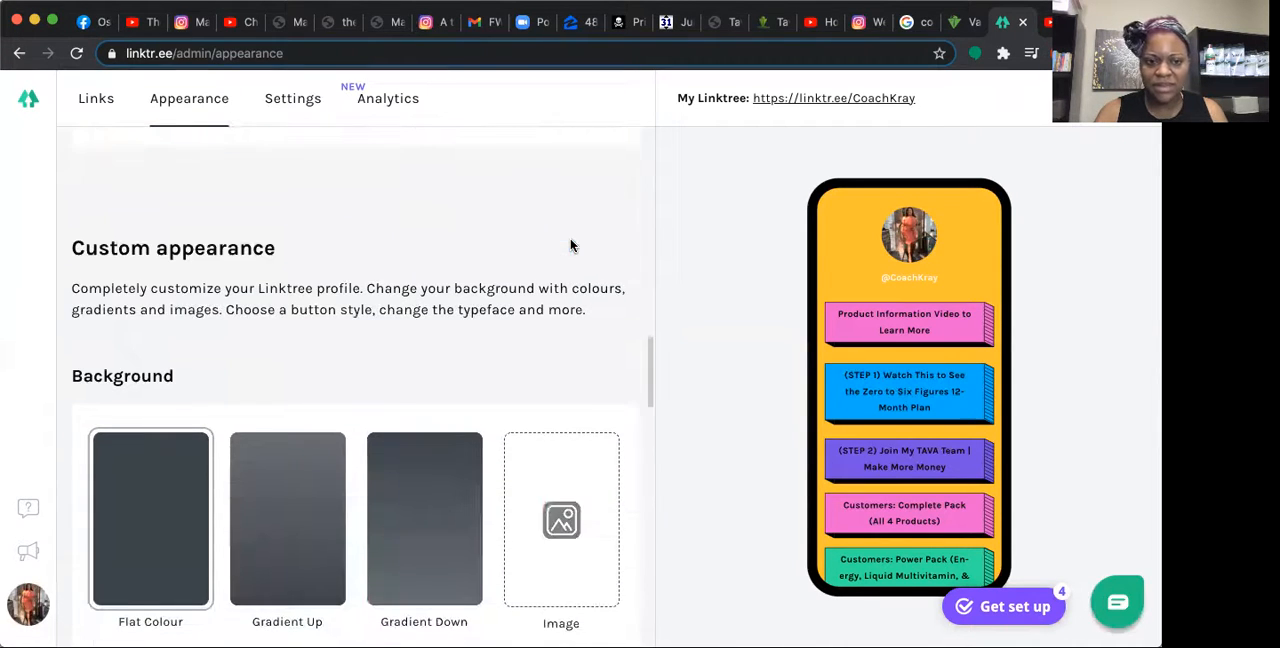
{"action": "scroll", "scroll_direction": "down", "scroll_amount": 3}
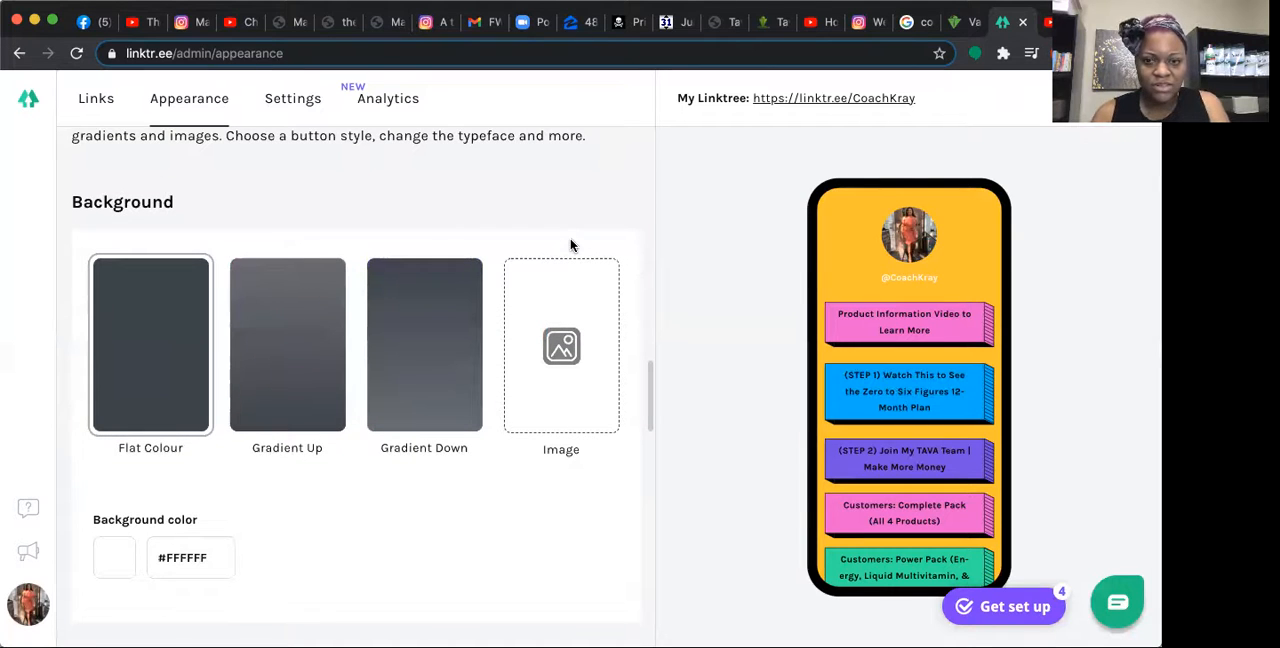
{"action": "scroll", "scroll_direction": "down", "scroll_amount": 3}
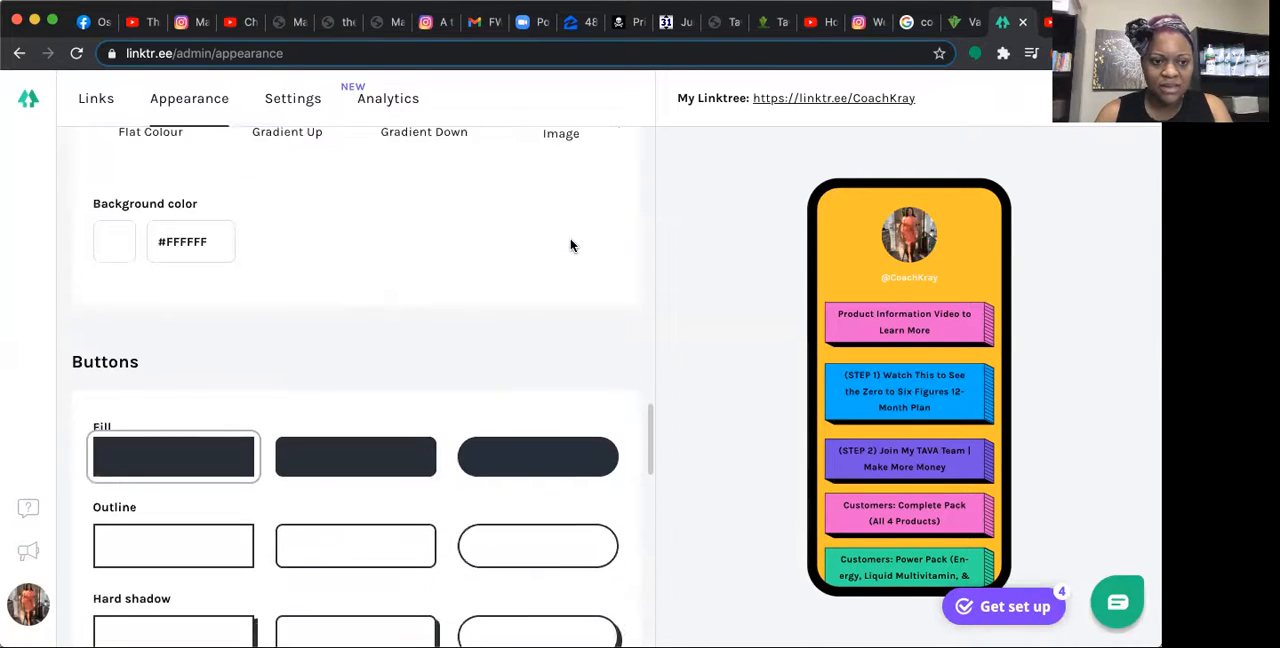
{"action": "scroll", "scroll_direction": "down", "scroll_amount": 3}
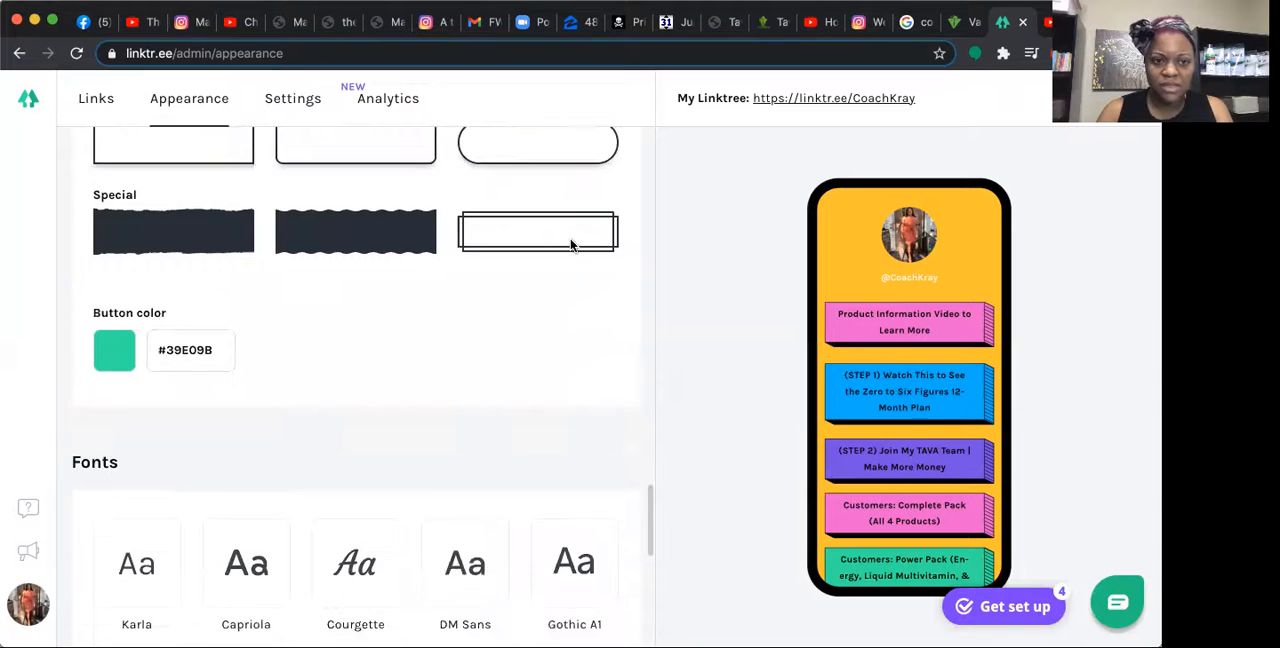
{"action": "scroll", "scroll_direction": "down", "scroll_amount": 3}
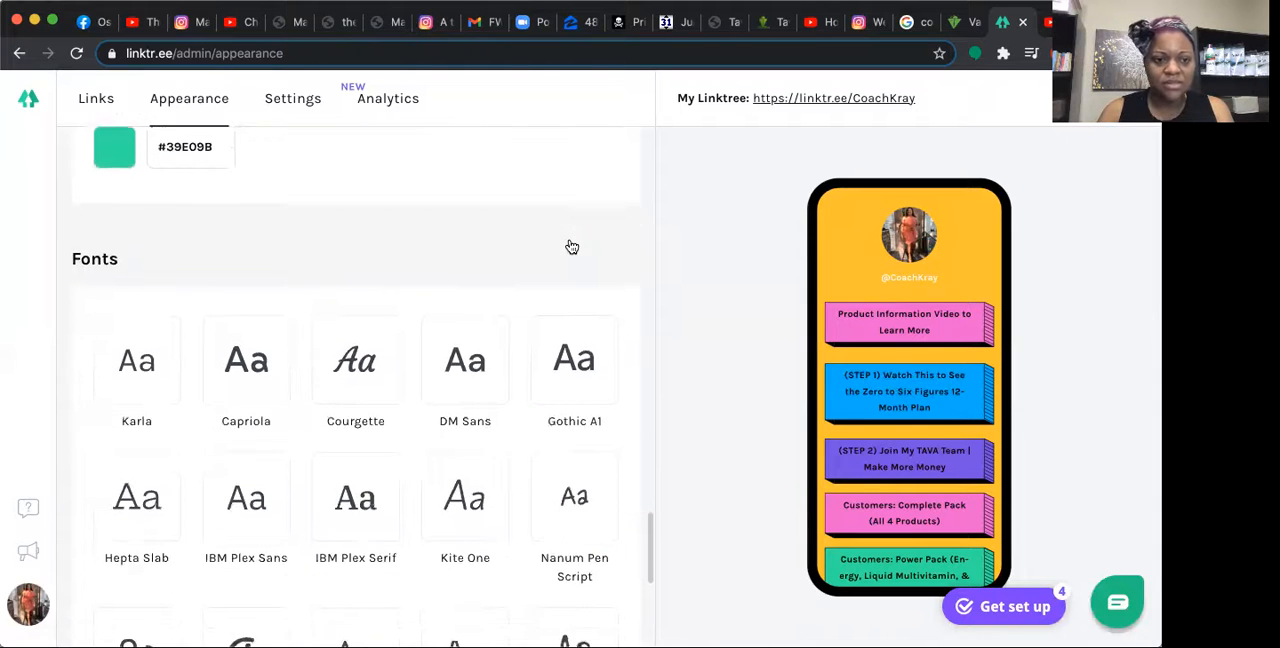
{"action": "scroll", "scroll_direction": "down", "scroll_amount": 3}
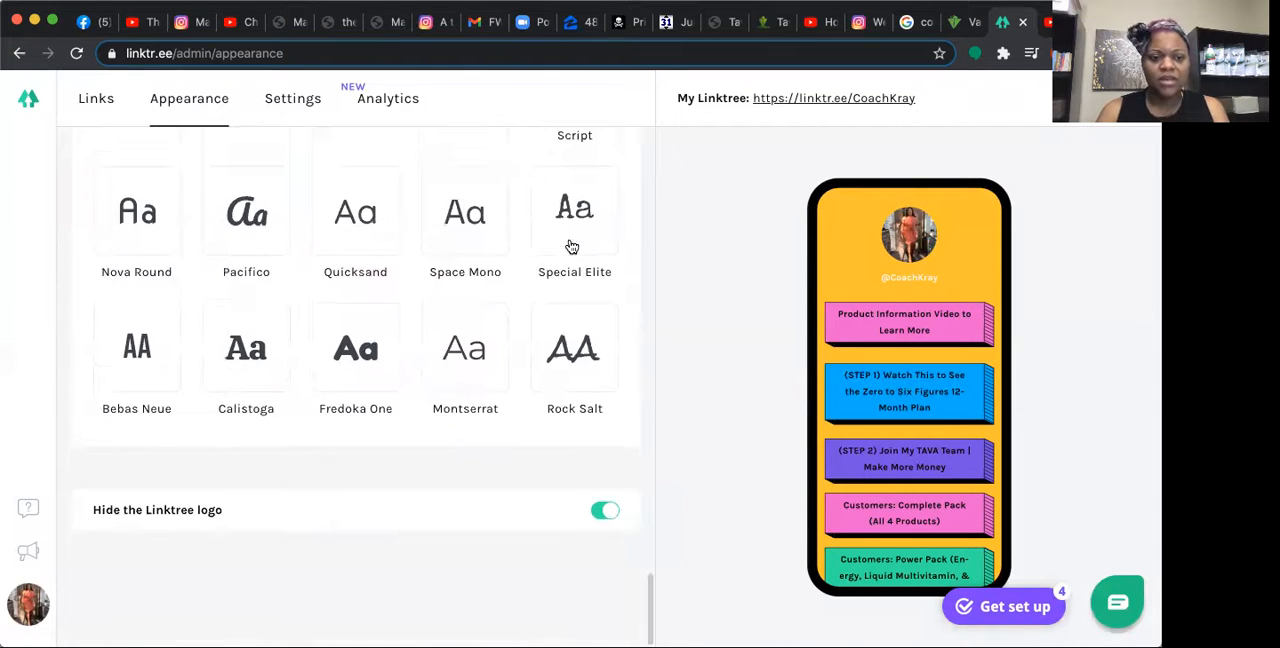
{"action": "scroll", "scroll_direction": "up", "scroll_amount": 3}
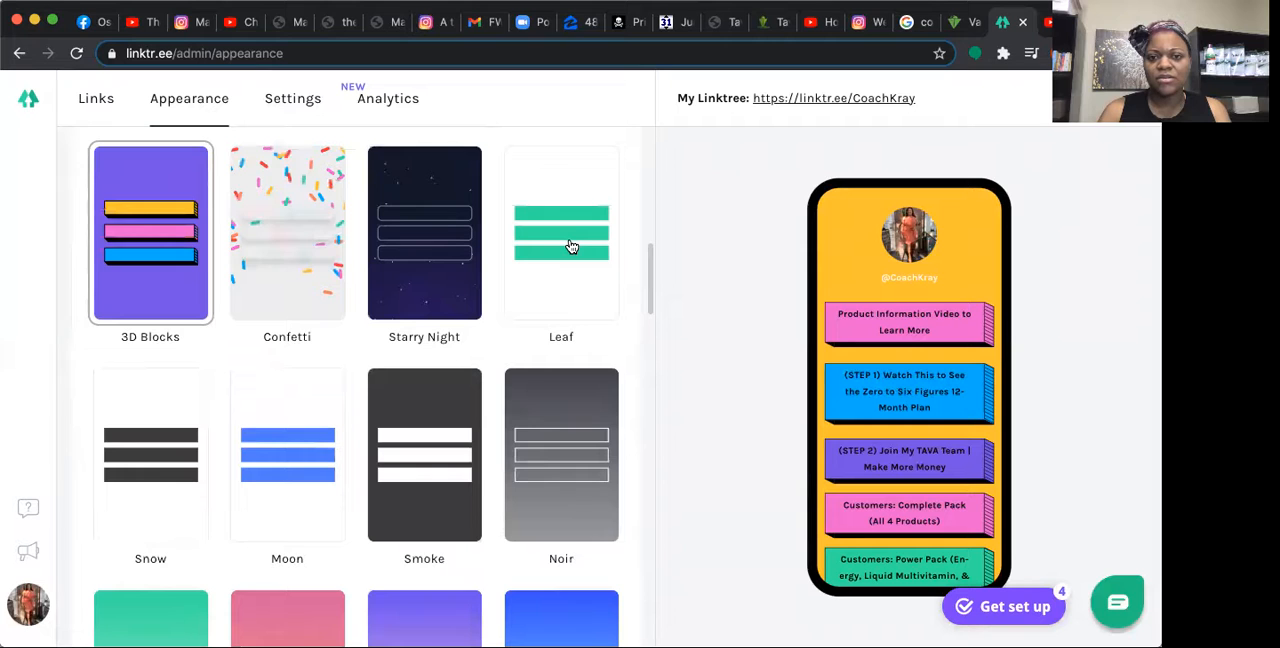
{"action": "scroll", "scroll_direction": "up", "scroll_amount": 3}
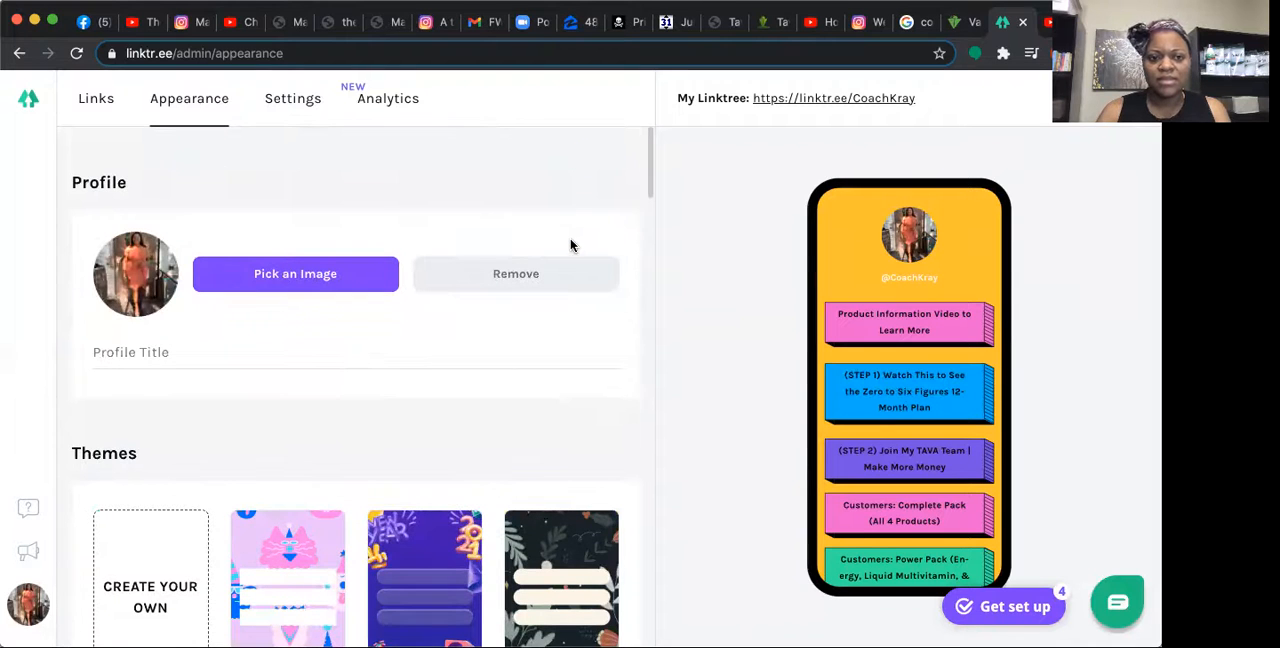
{"action": "mouse_move", "coordinate": [118, 266]}
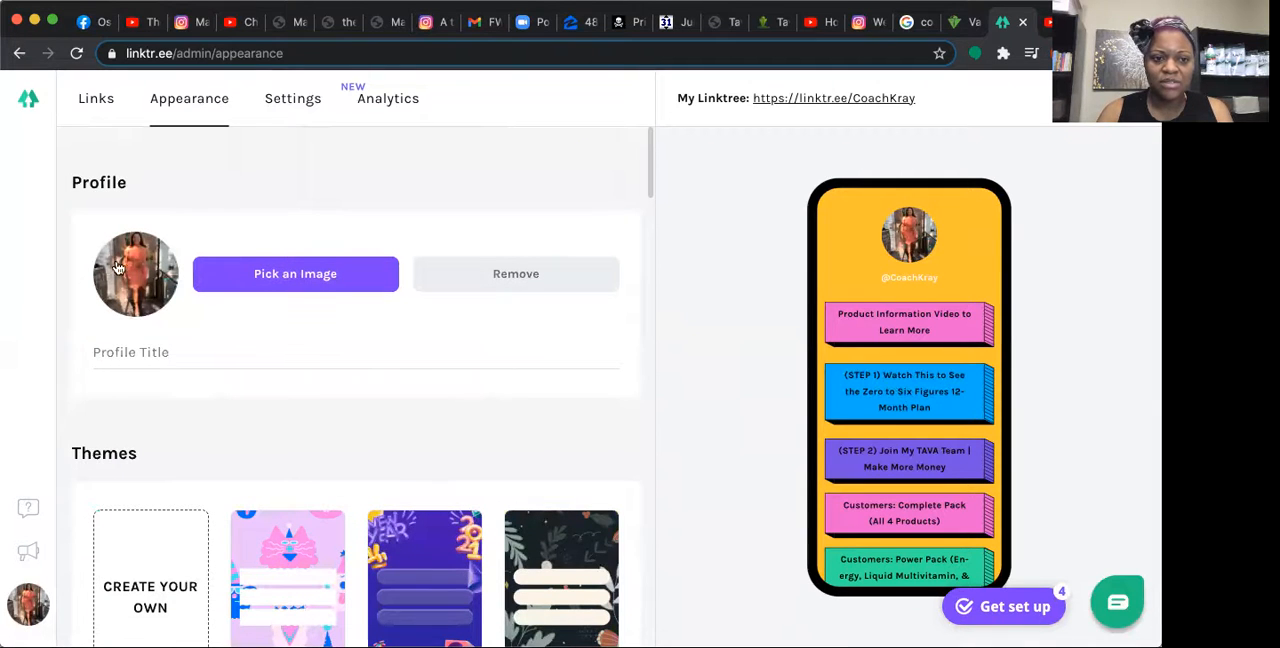
{"action": "mouse_move", "coordinate": [871, 277]}
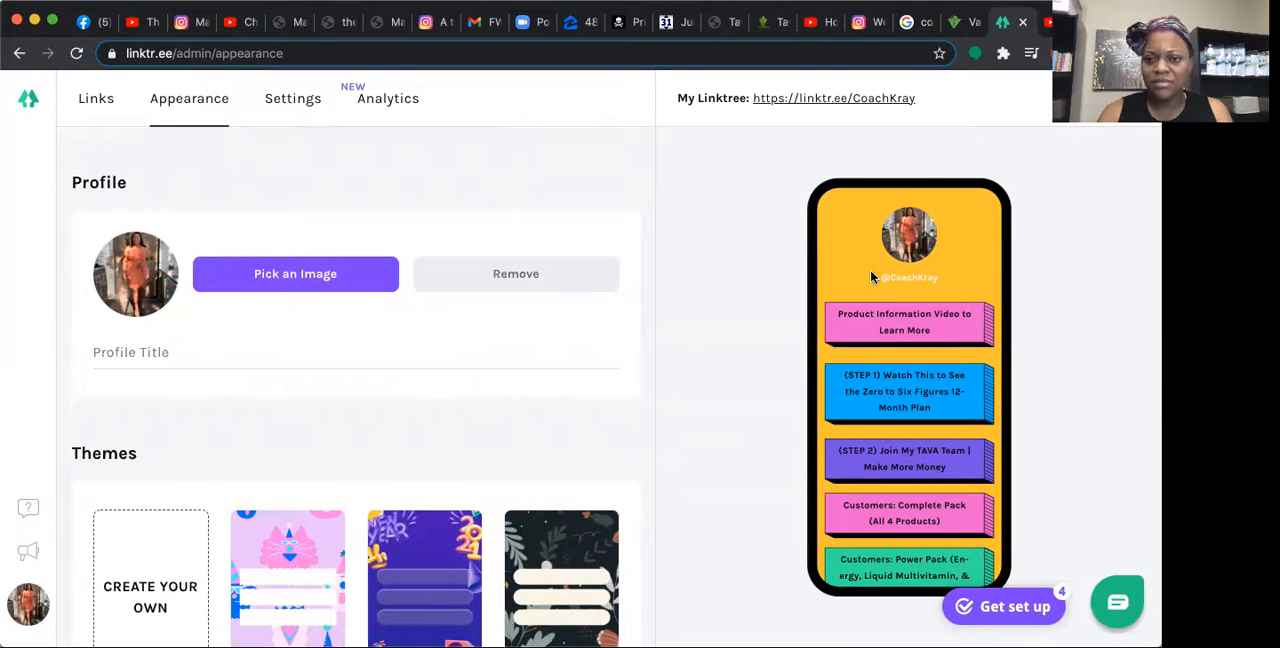
{"action": "mouse_move", "coordinate": [203, 396]}
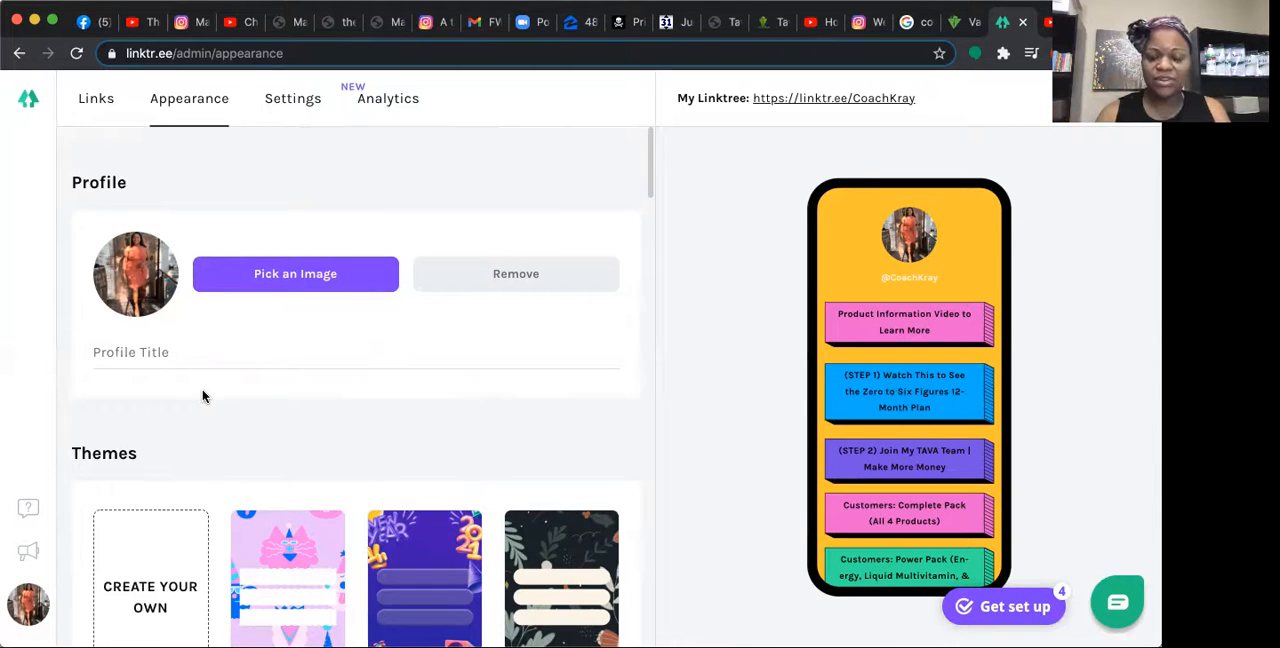
{"action": "mouse_move", "coordinate": [277, 146]}
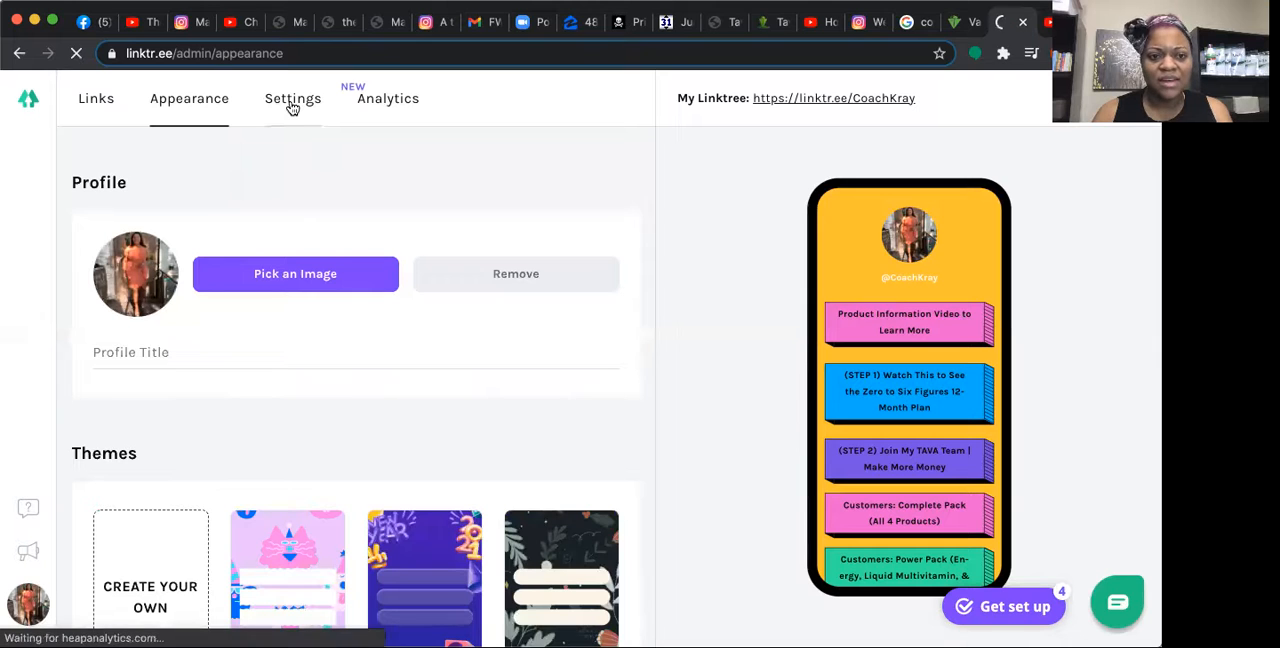
View the SEO and support banner settings, then return to the Links list
{"action": "left_click", "coordinate": [292, 98]}
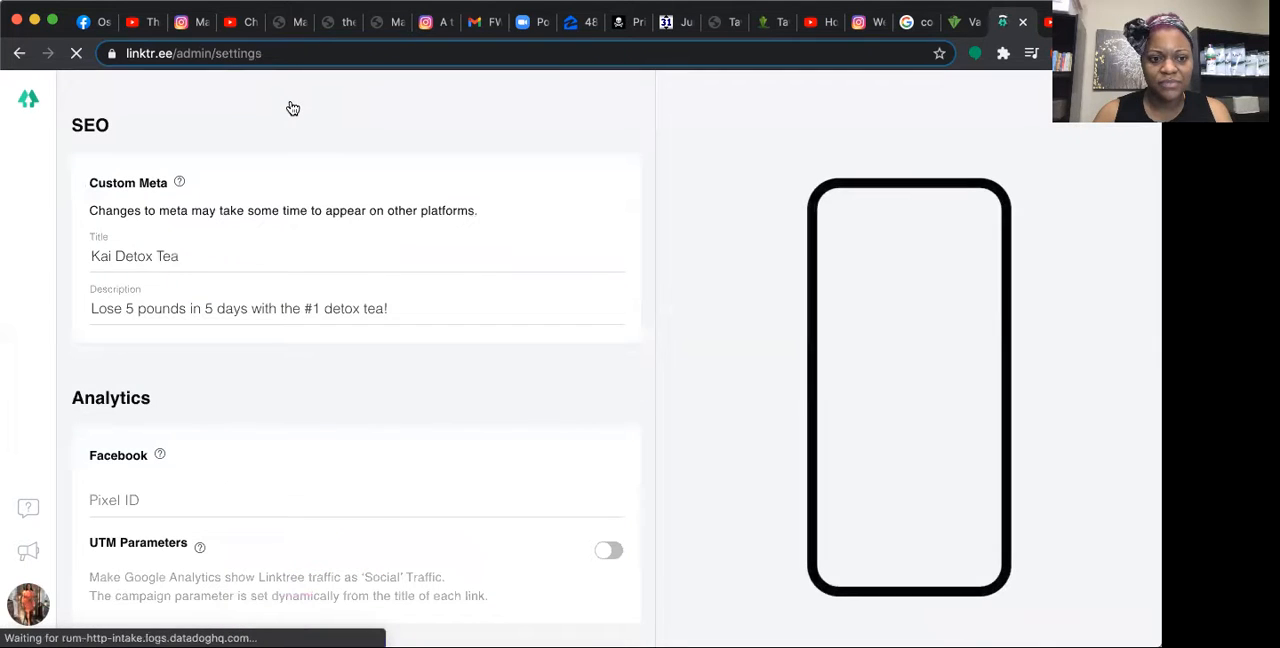
{"action": "scroll", "scroll_direction": "up", "scroll_amount": 3}
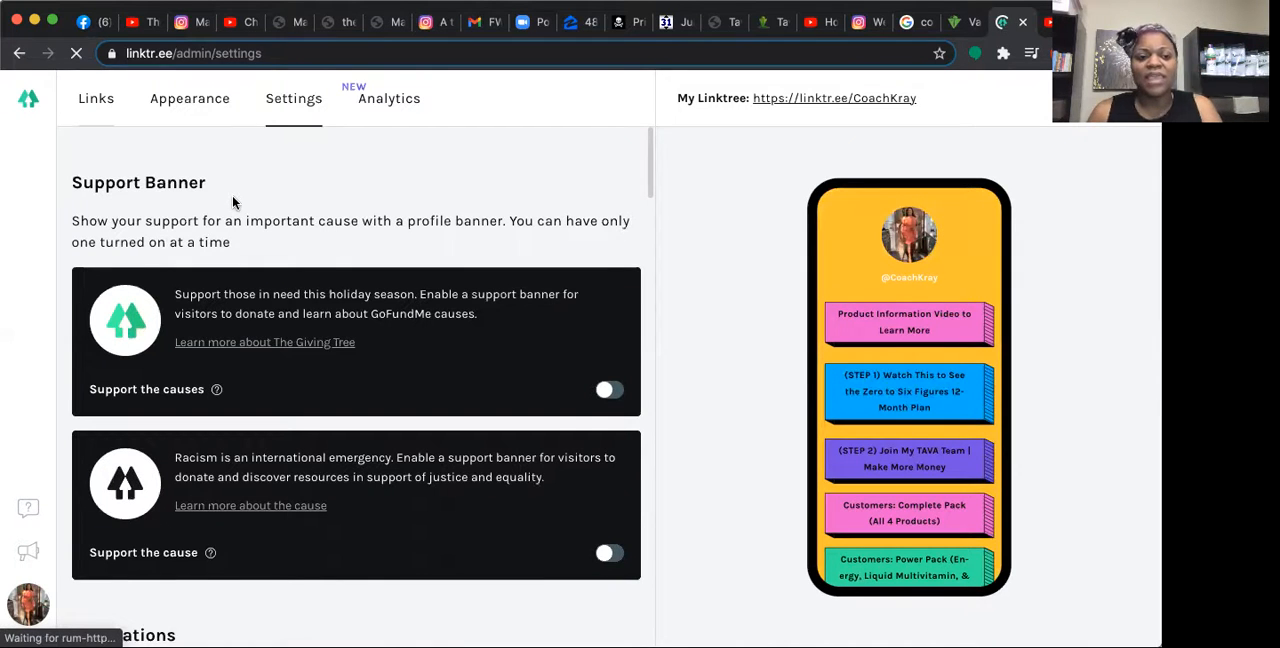
{"action": "left_click", "coordinate": [95, 98]}
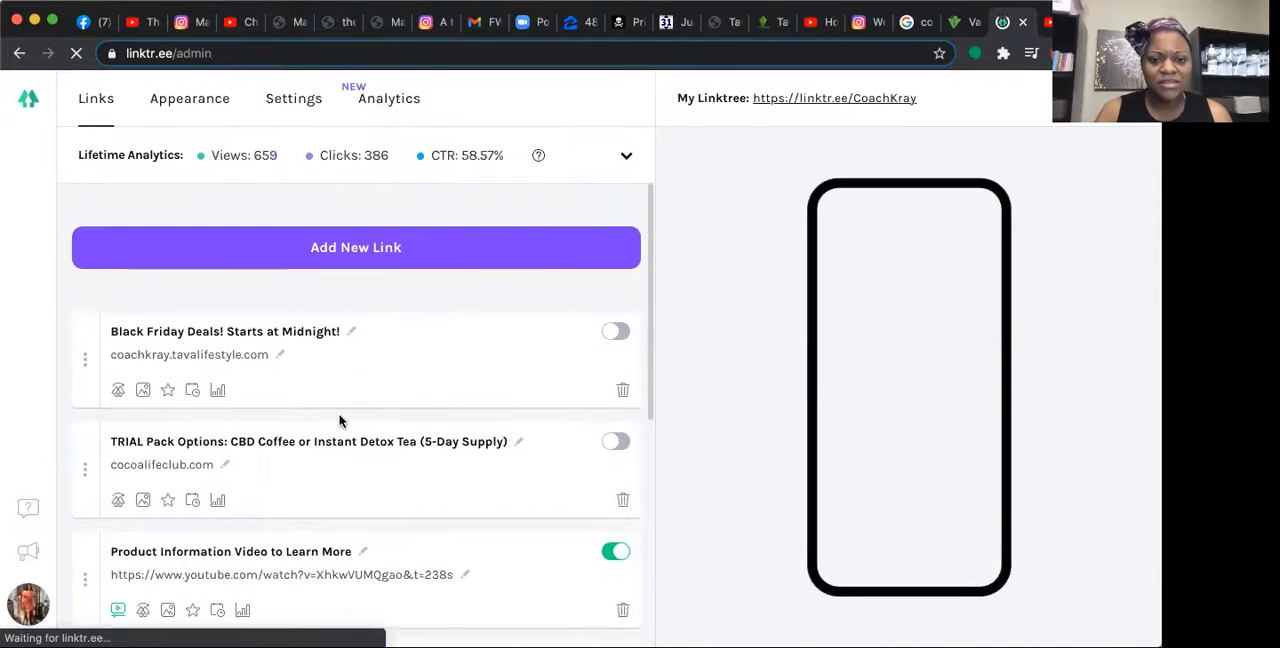
Scroll through the live product and join-team links in the admin list
{"action": "scroll", "scroll_direction": "down", "scroll_amount": 3}
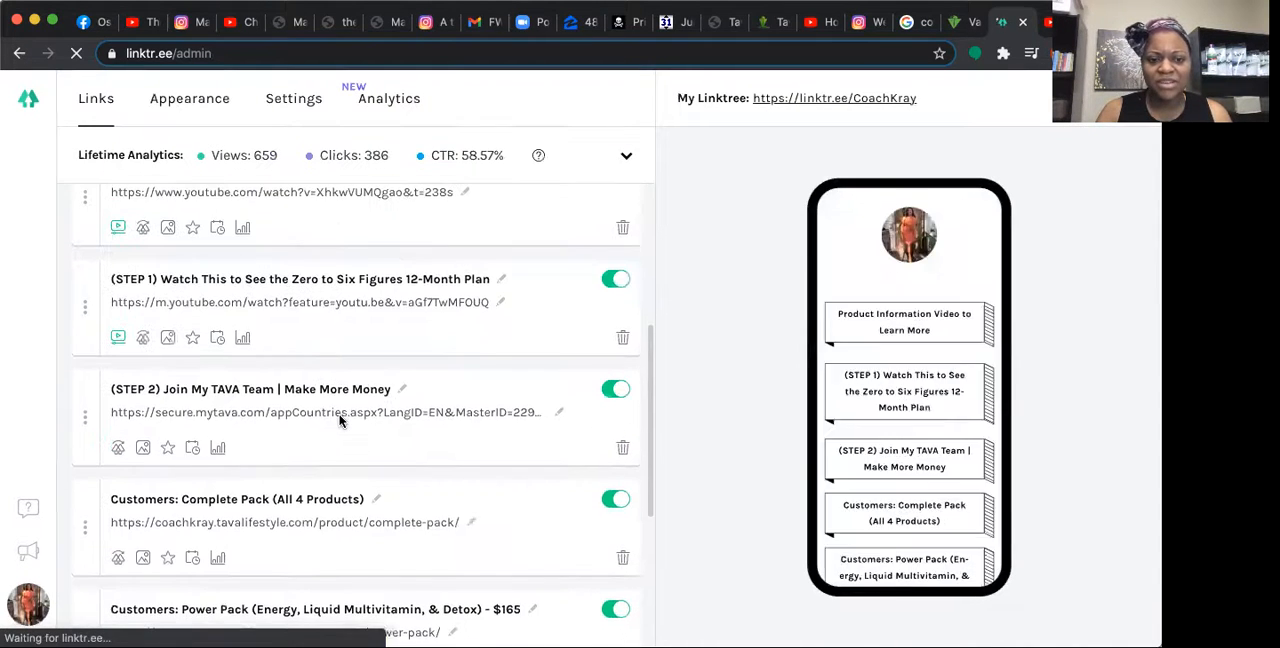
{"action": "scroll", "scroll_direction": "down", "scroll_amount": 3}
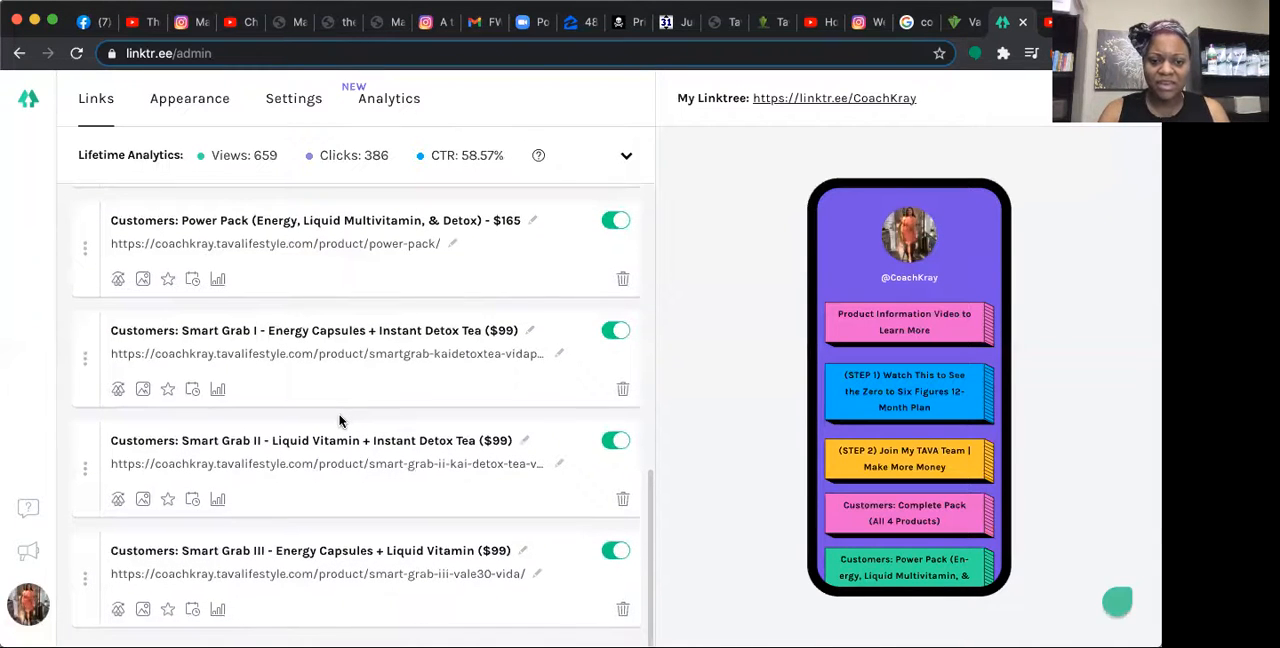
{"action": "scroll", "scroll_direction": "up", "scroll_amount": 3}
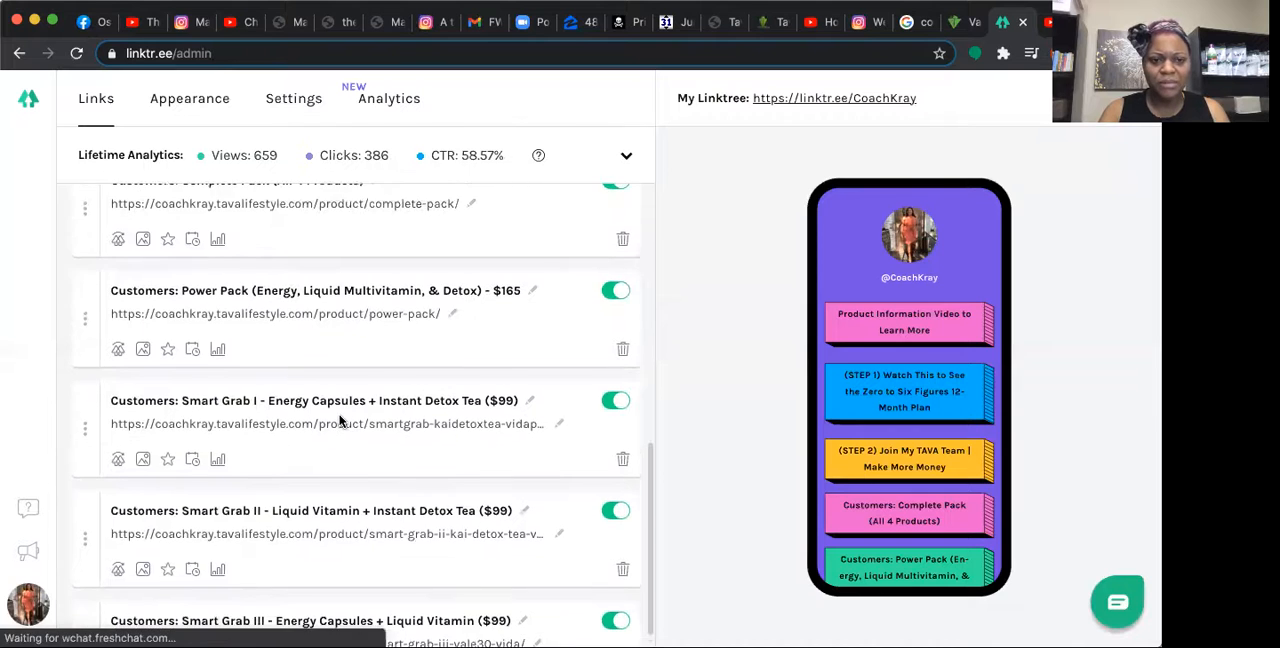
{"action": "scroll", "scroll_direction": "up", "scroll_amount": 3}
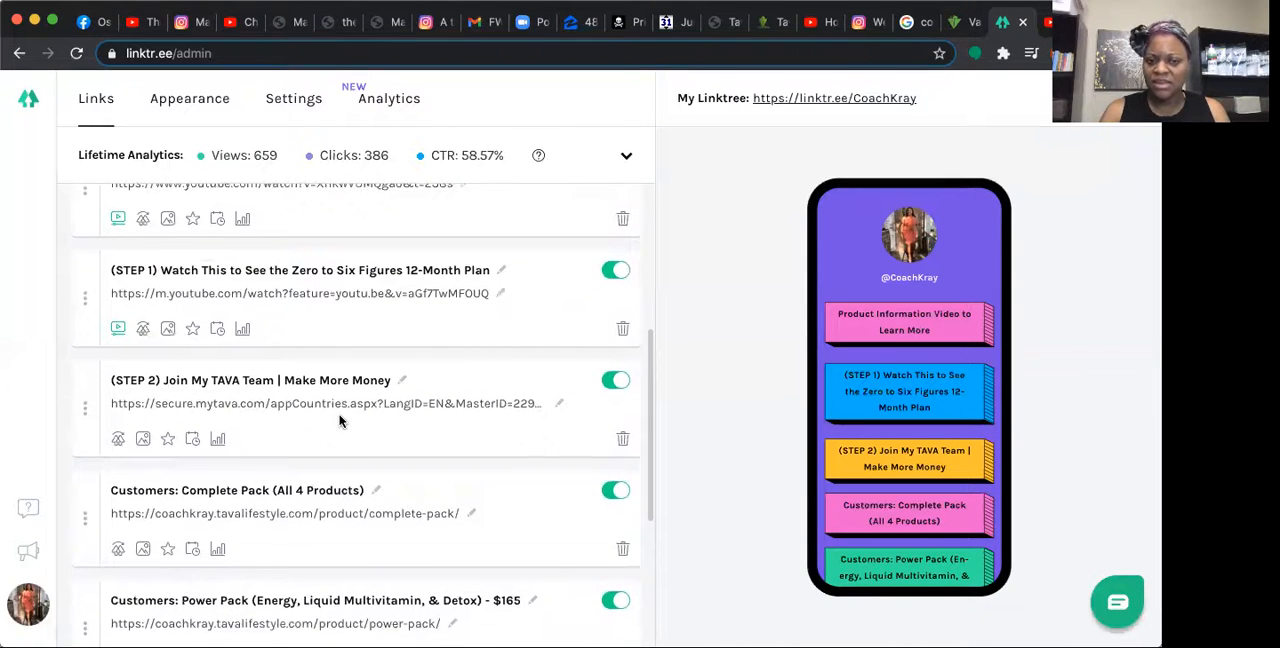
{"action": "scroll", "scroll_direction": "up", "scroll_amount": 3}
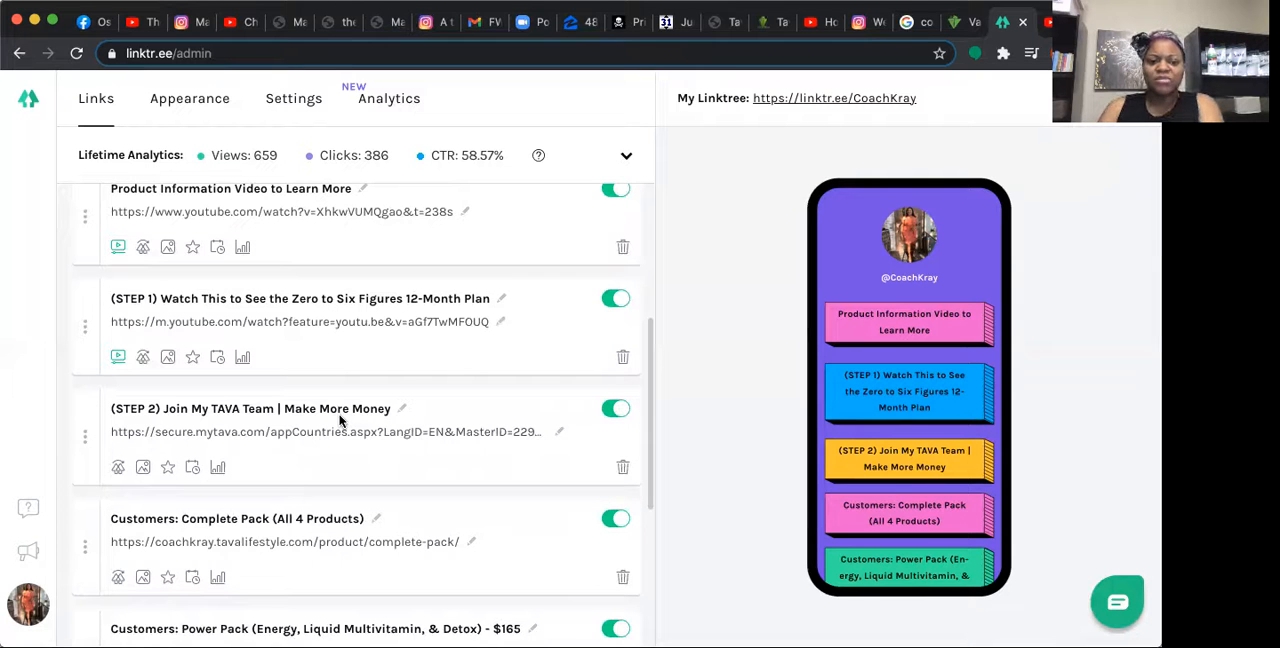
{"action": "scroll", "scroll_direction": "up", "scroll_amount": 3}
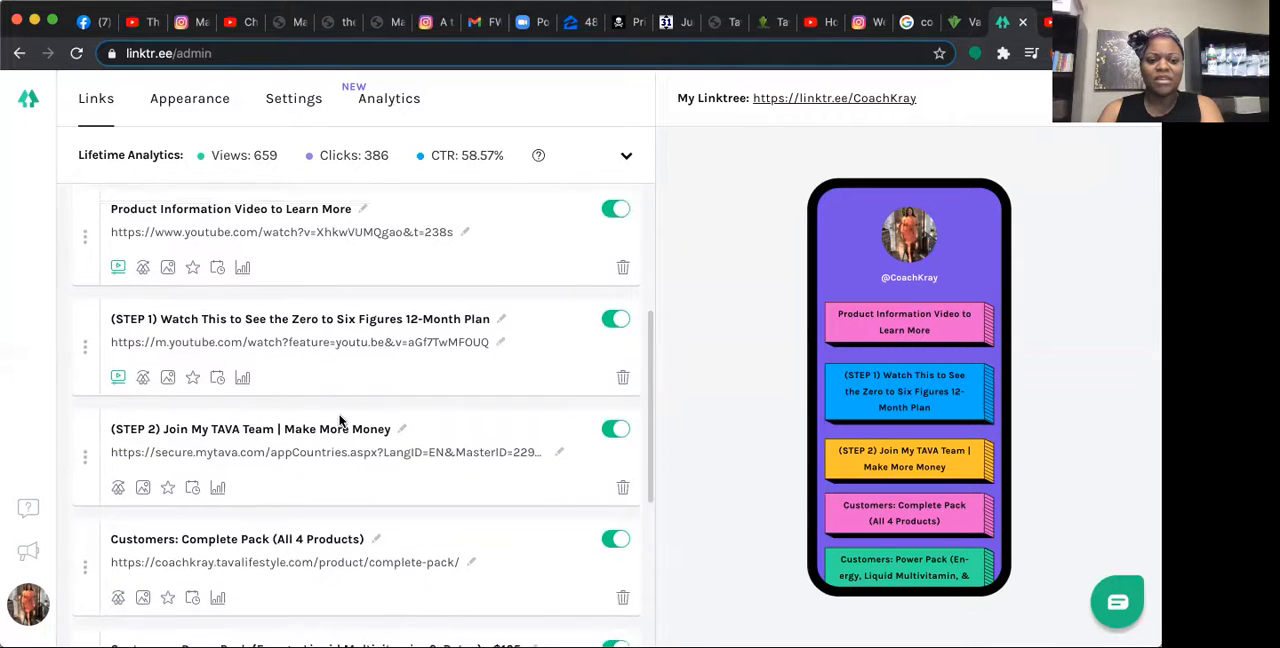
{"action": "scroll", "scroll_direction": "down", "scroll_amount": 3}
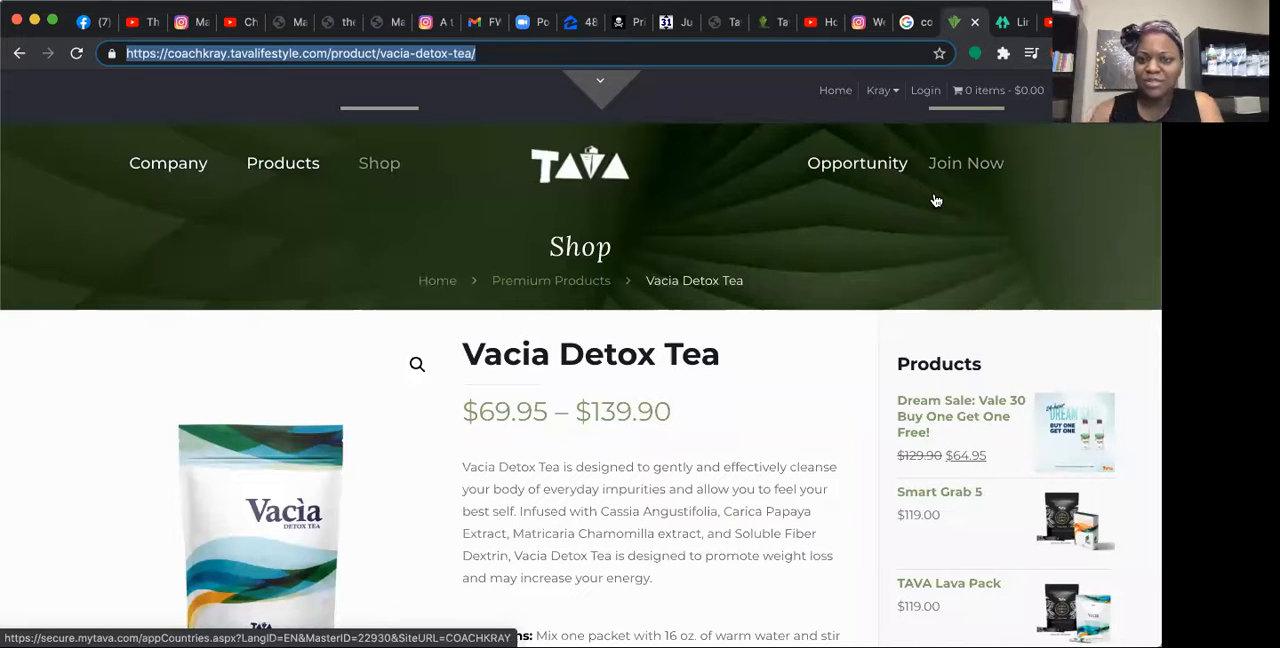
{"action": "mouse_move", "coordinate": [753, 162]}
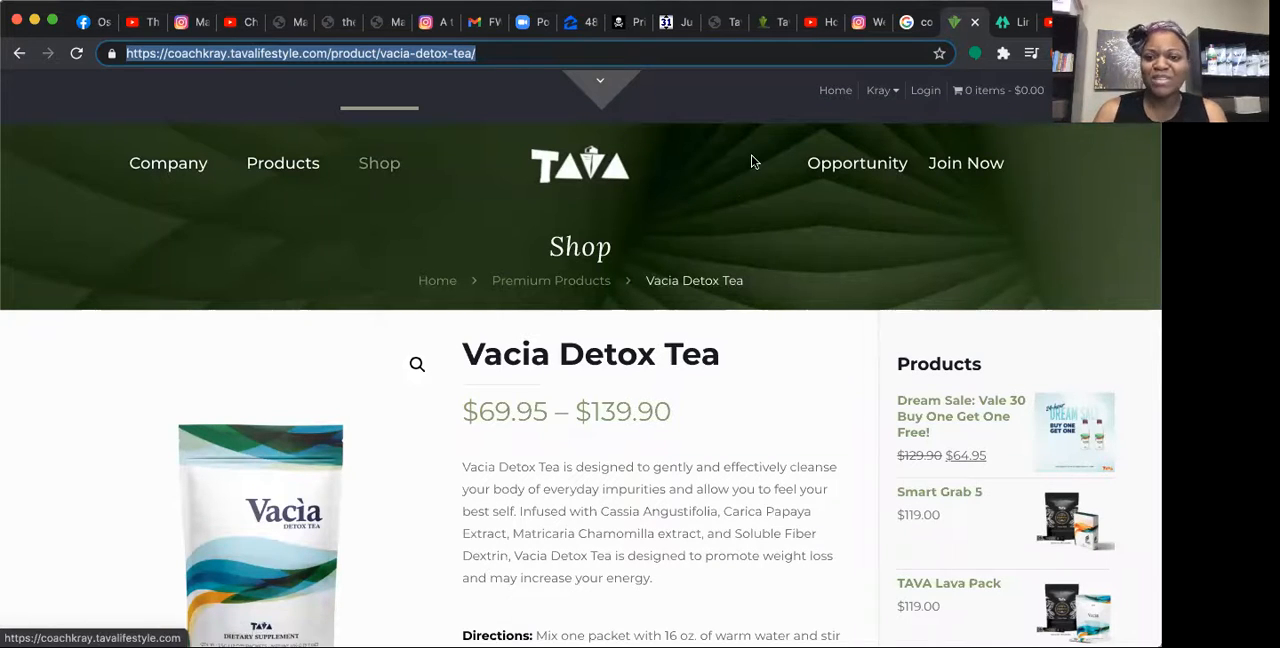
Open the TAVA home page, then Join Now for the Tava Distributor Application
{"action": "left_click", "coordinate": [835, 90]}
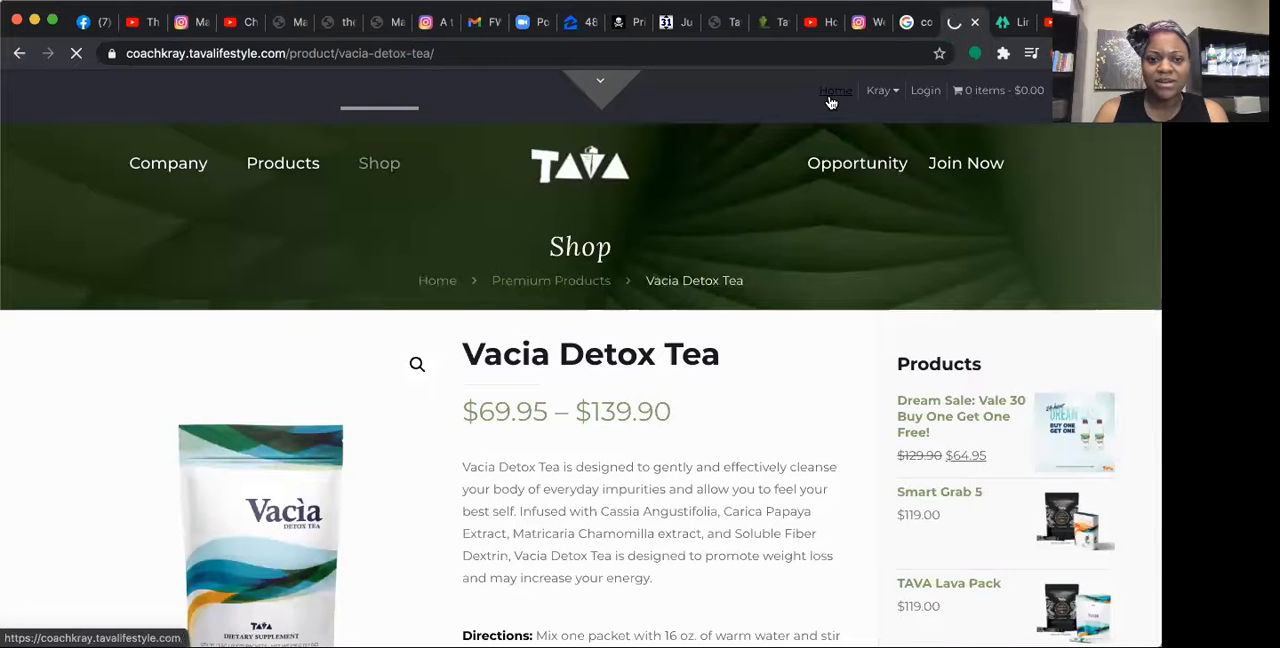
{"action": "left_click", "coordinate": [835, 91]}
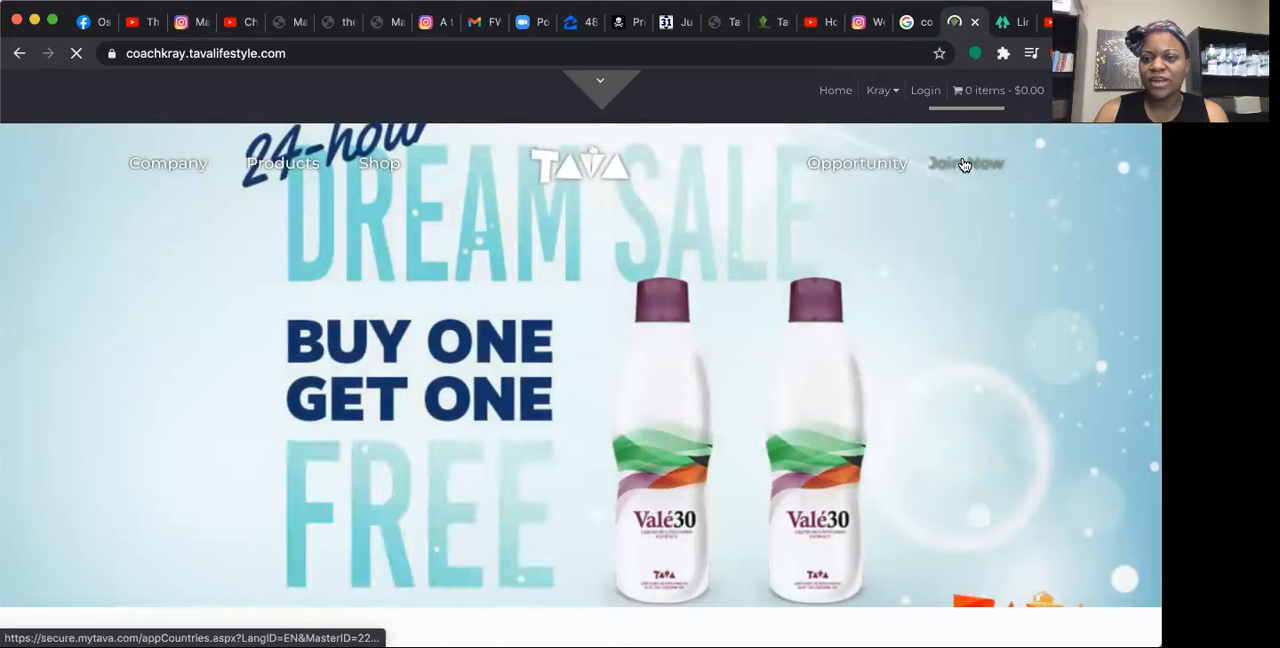
{"action": "left_click", "coordinate": [965, 163]}
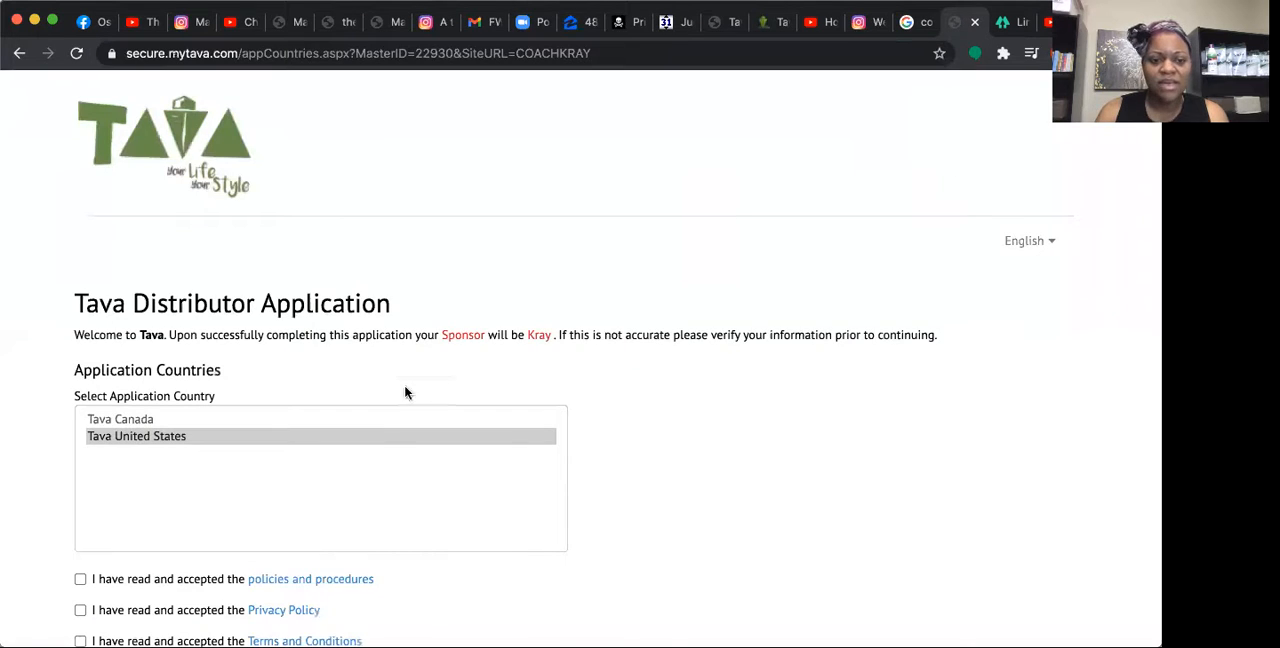
{"action": "mouse_move", "coordinate": [442, 277]}
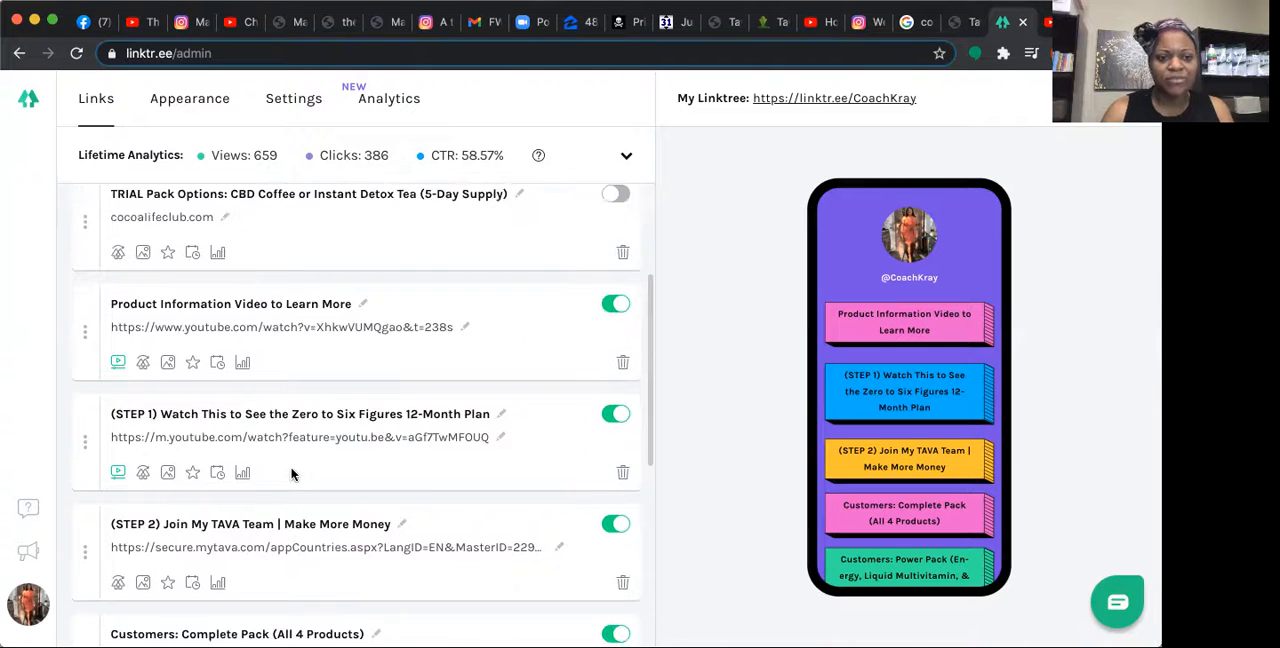
Scroll the Linktree admin links list back to the top
{"action": "scroll", "scroll_direction": "up", "scroll_amount": 3}
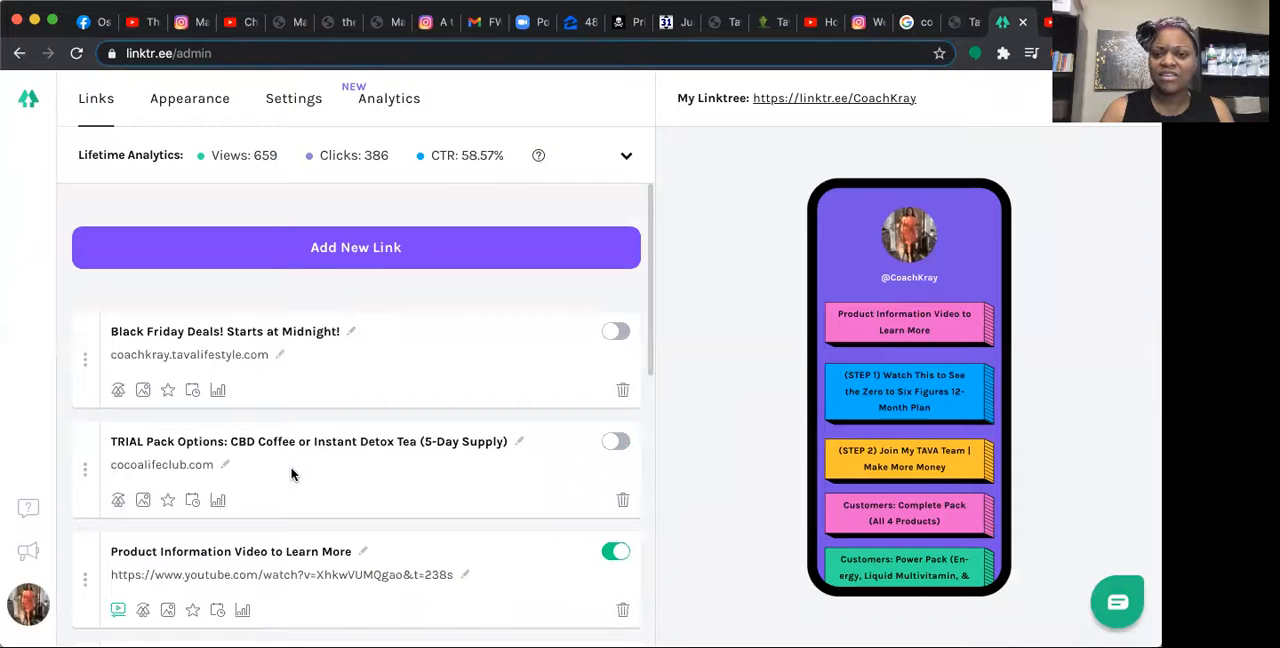
{"action": "mouse_move", "coordinate": [953, 158]}
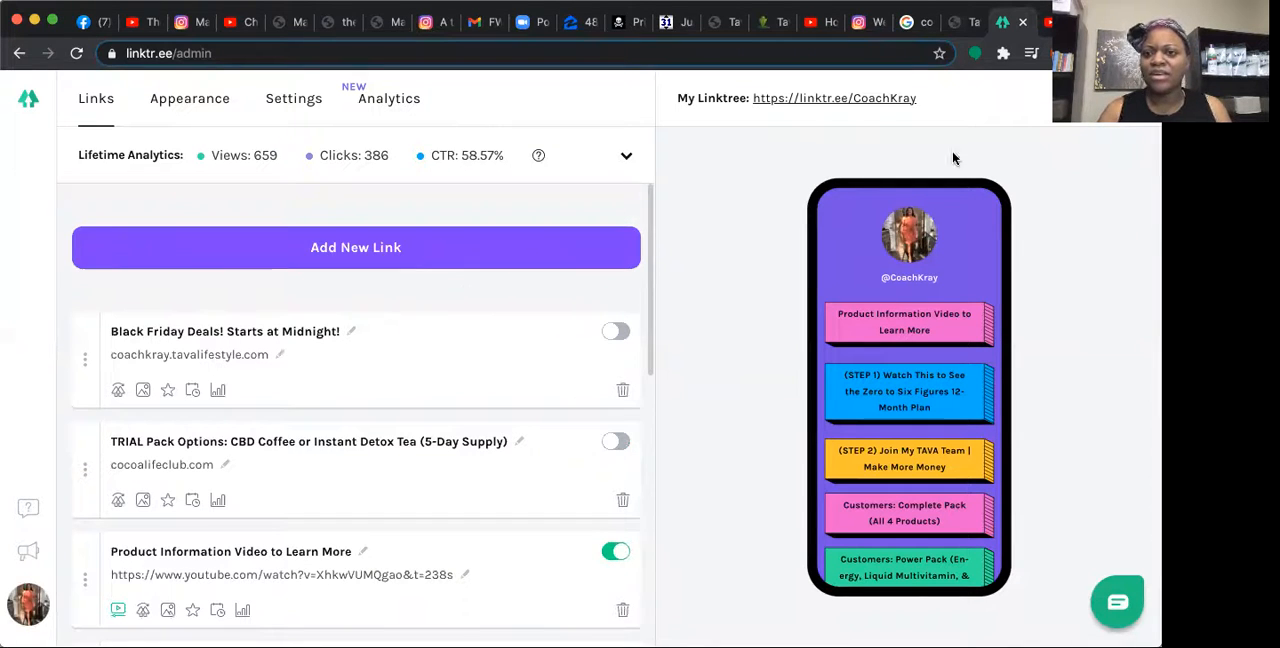